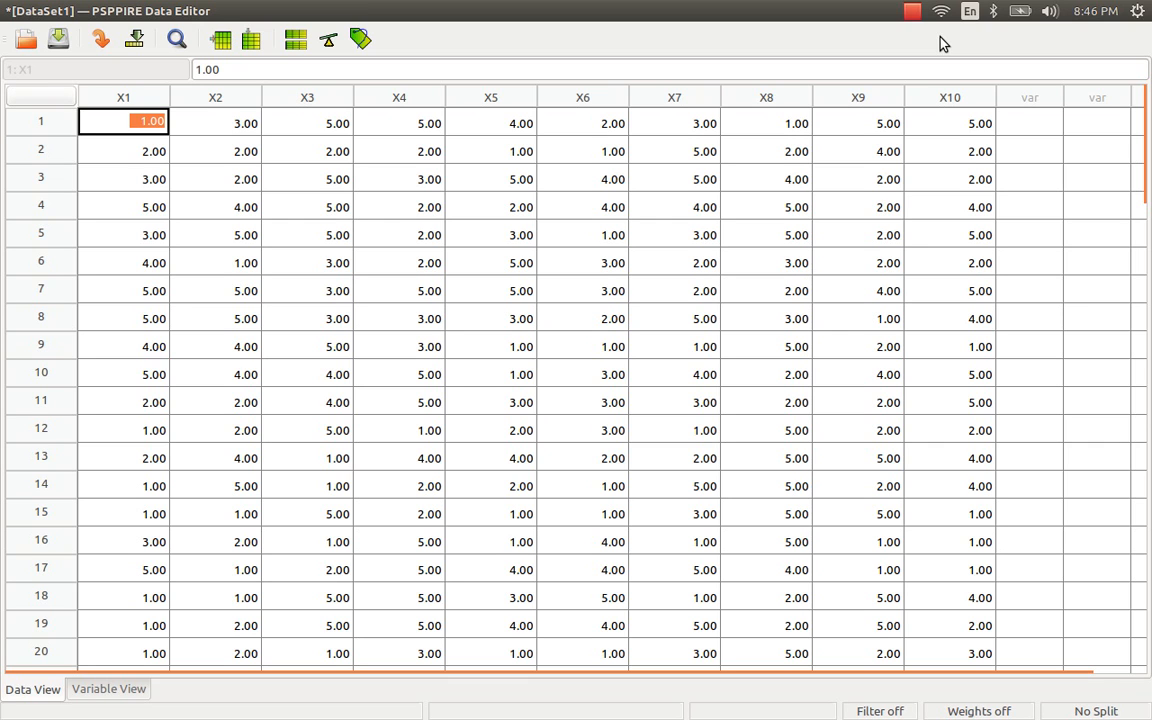
mouse_move(454, 181)
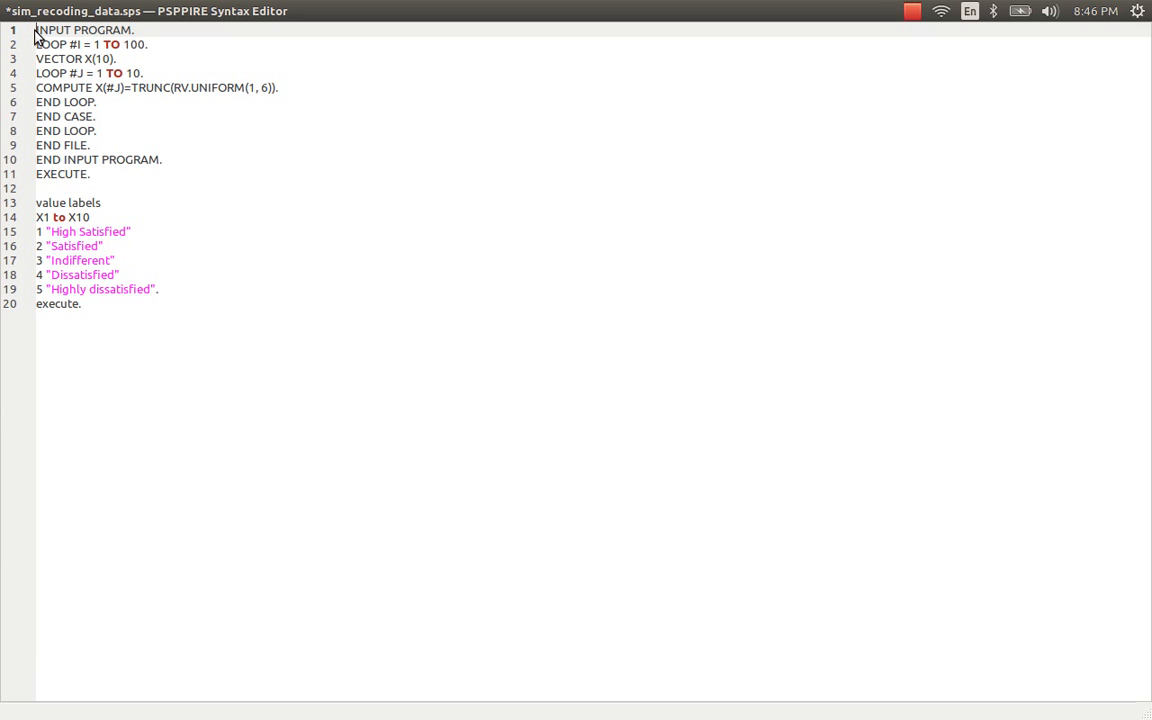
Switch between Variable View and Data View to inspect the dataset's variables
left_click_drag(37, 159, 93, 174)
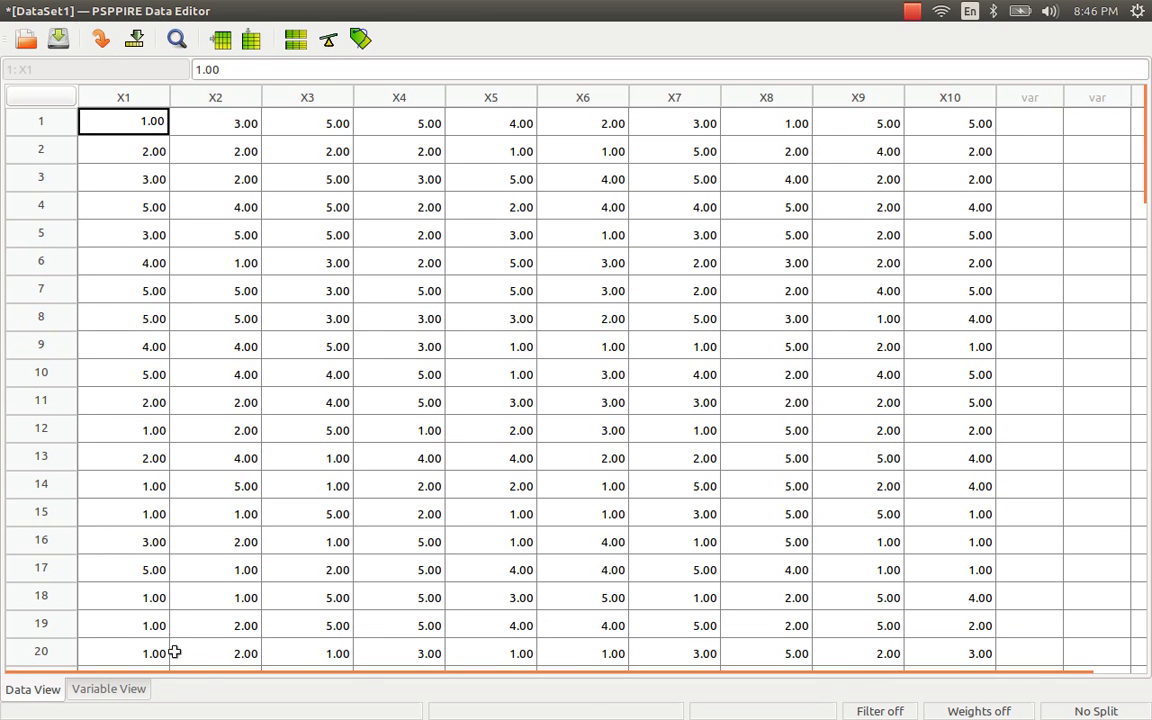
left_click(138, 11)
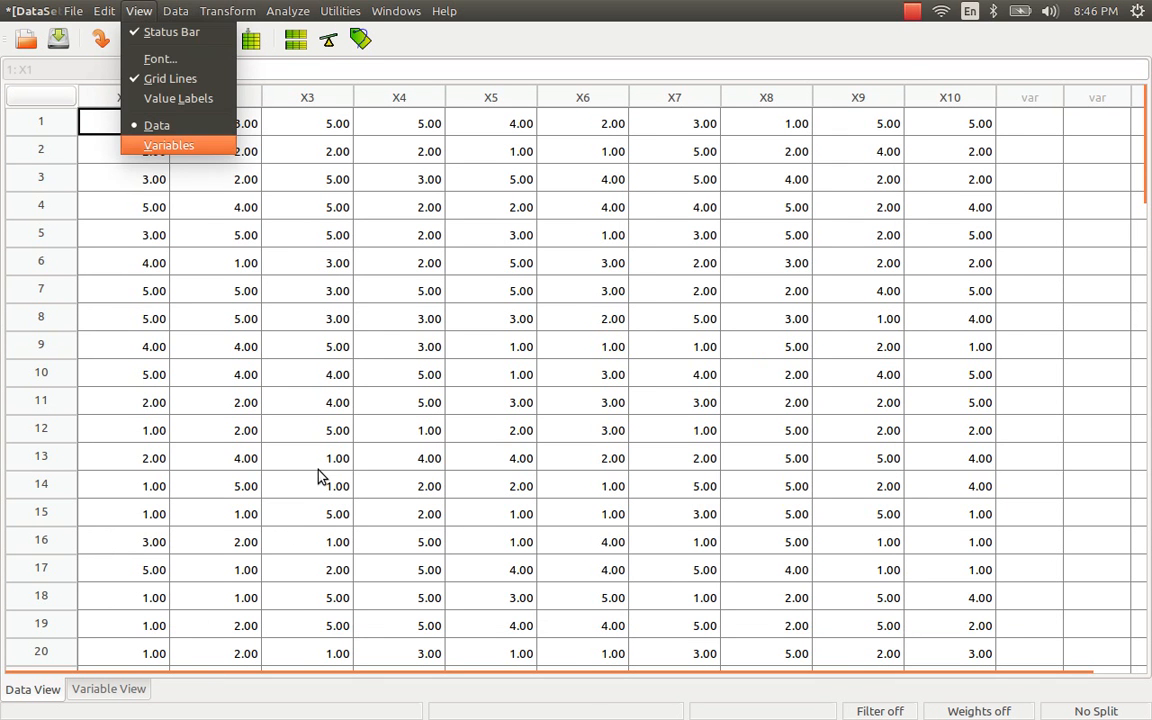
left_click(168, 145)
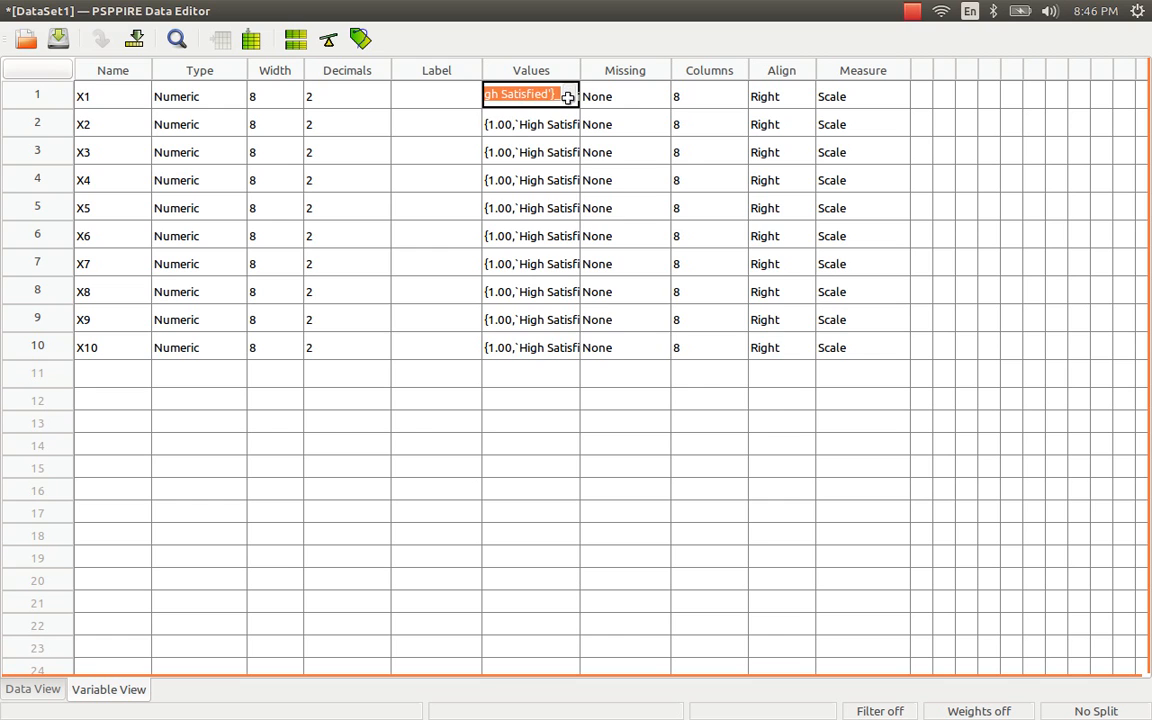
left_click(567, 96)
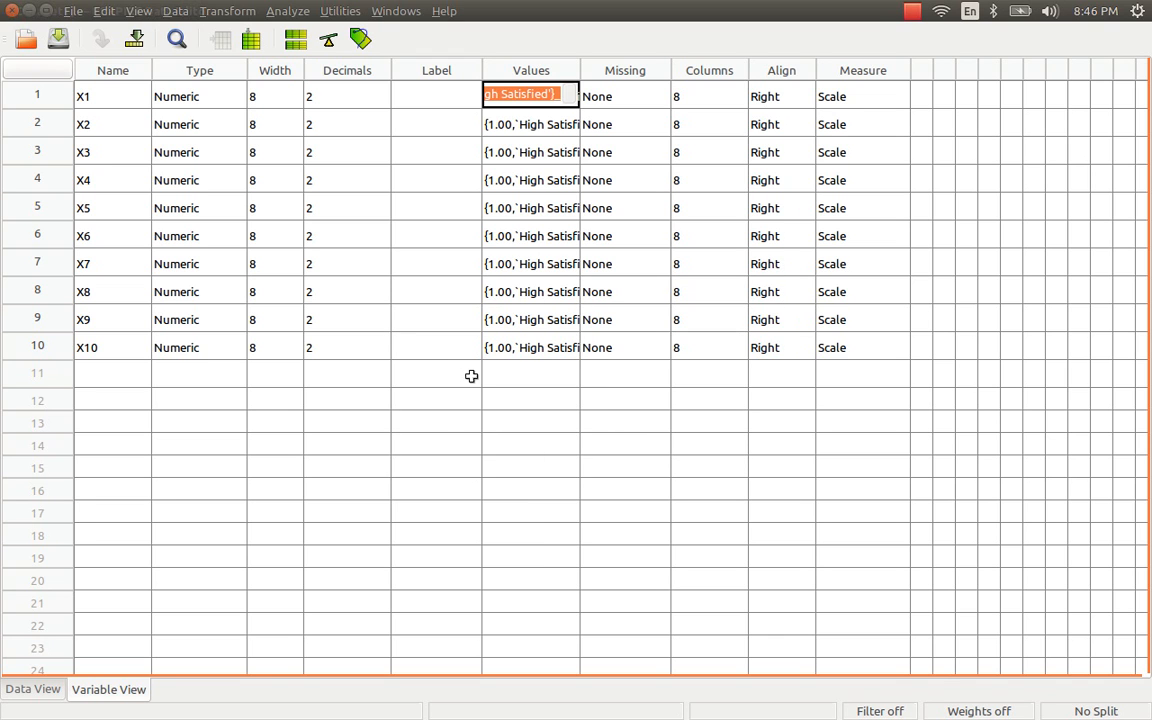
left_click(32, 689)
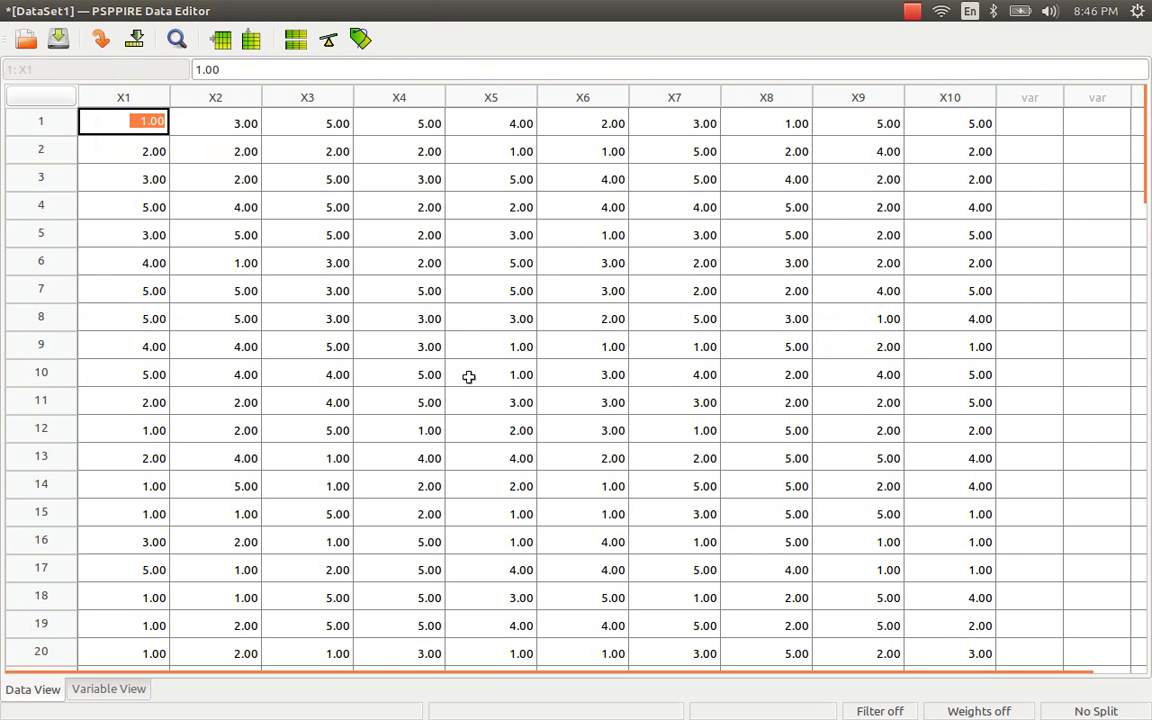
mouse_move(460, 409)
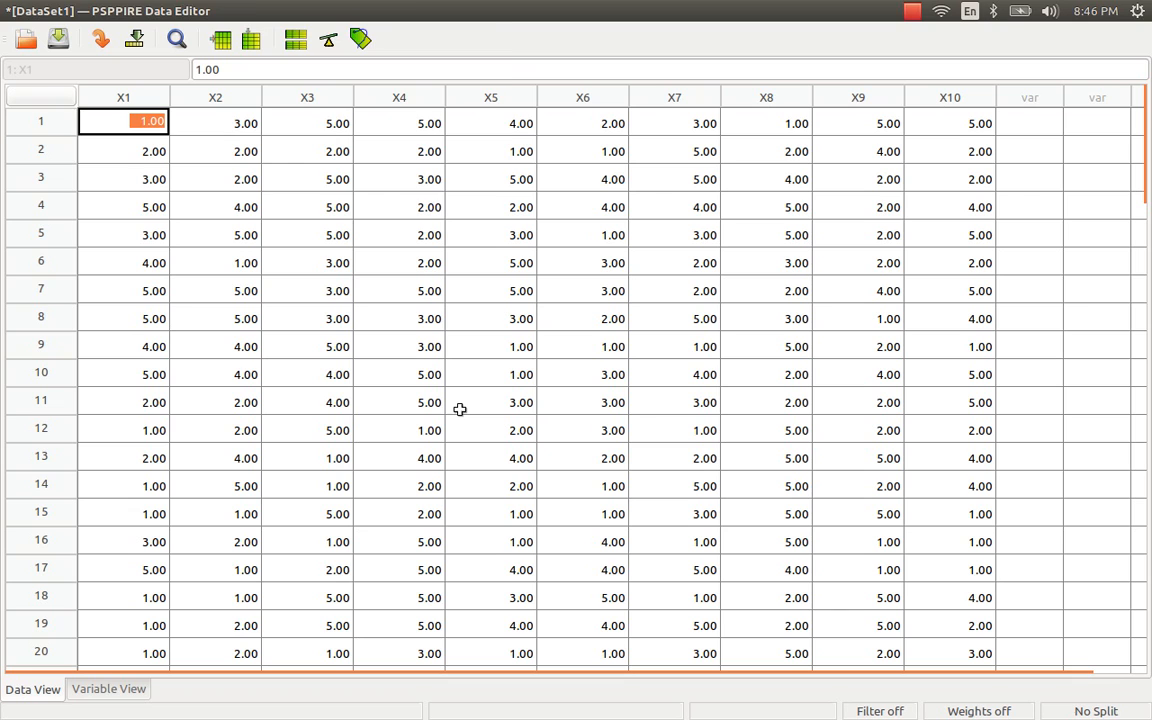
Open and cancel the Crosstabs dialog, then rename the first variable to Age
left_click(287, 11)
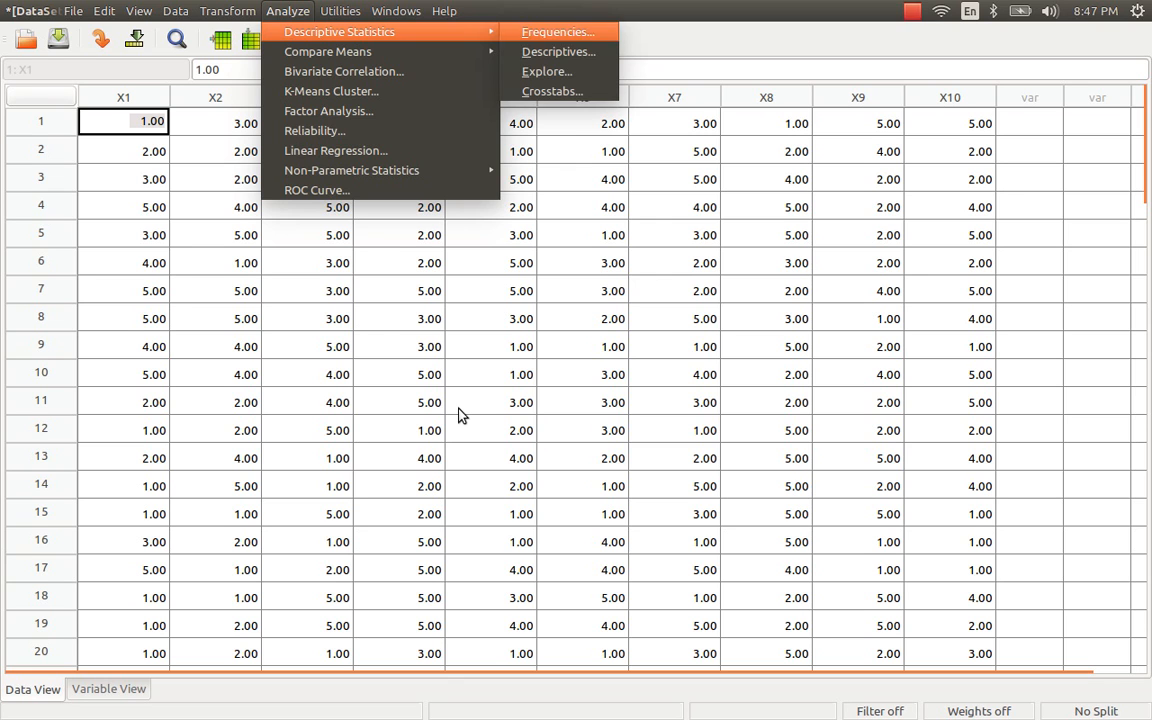
left_click(553, 91)
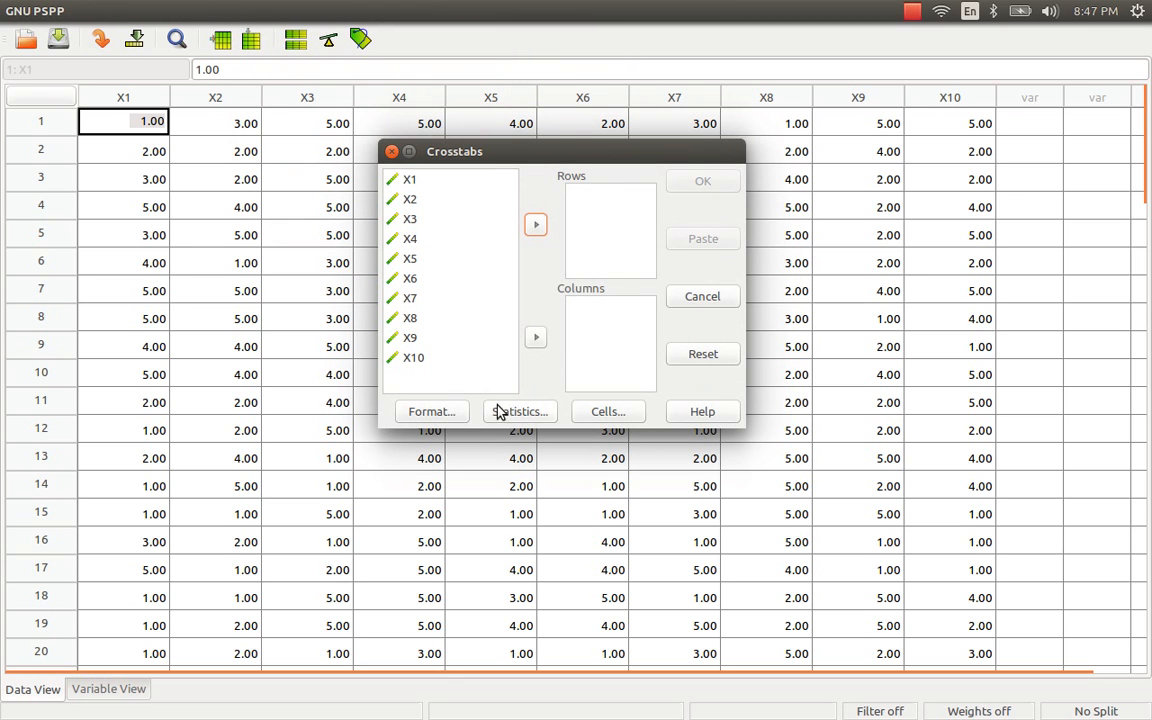
mouse_move(420, 191)
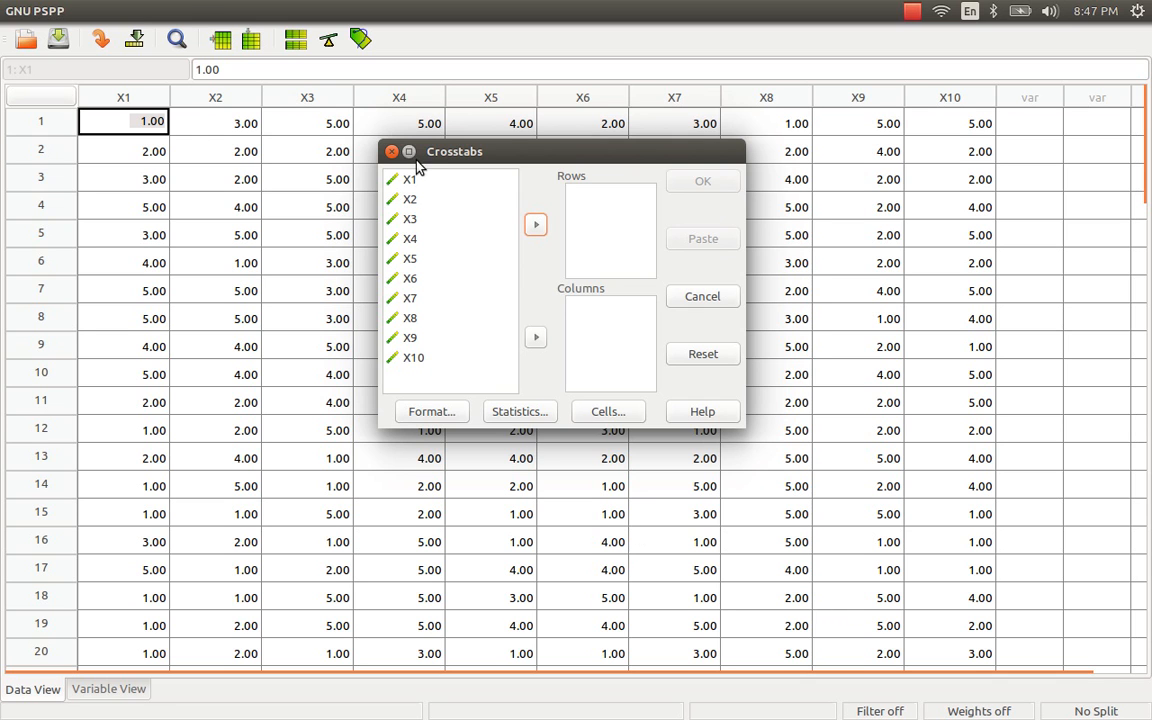
left_click(108, 689)
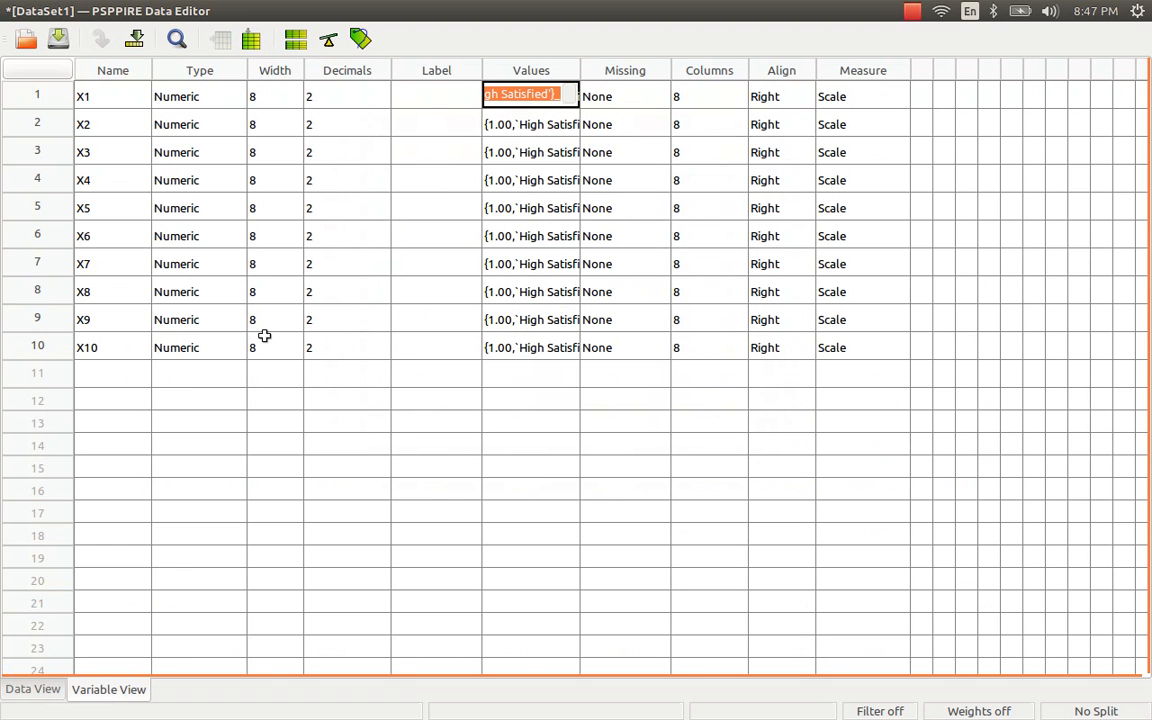
left_click(113, 95)
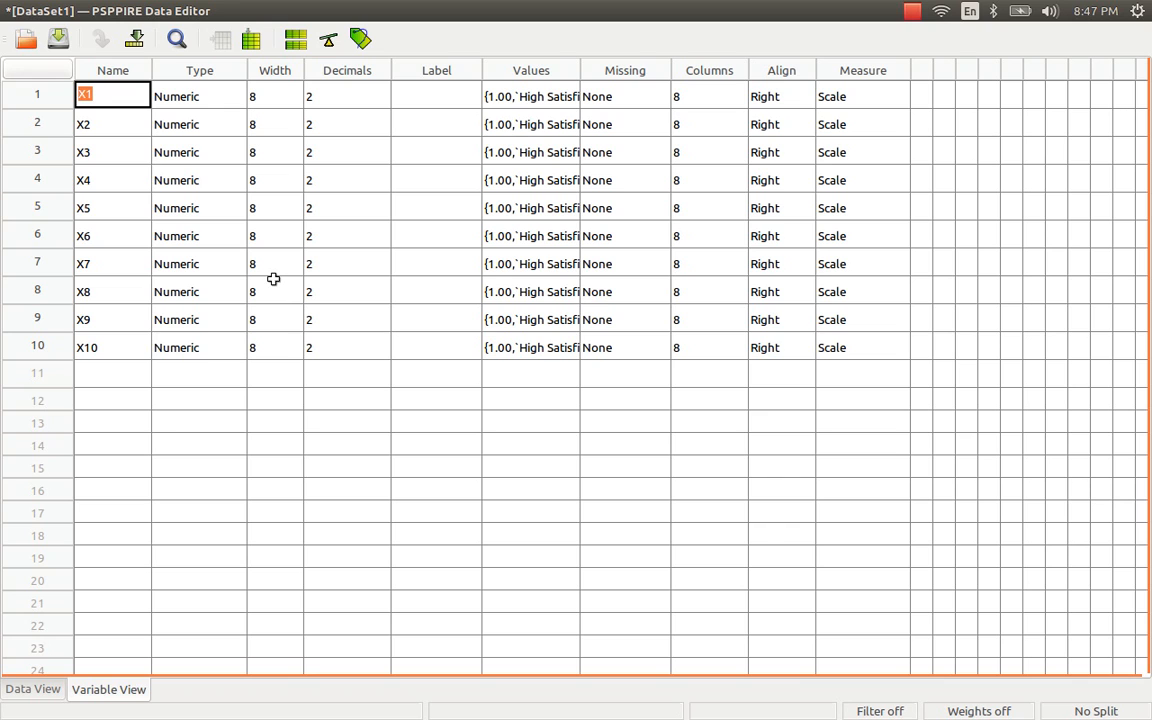
type("Age")
left_click(112, 124)
type("Satisfaction")
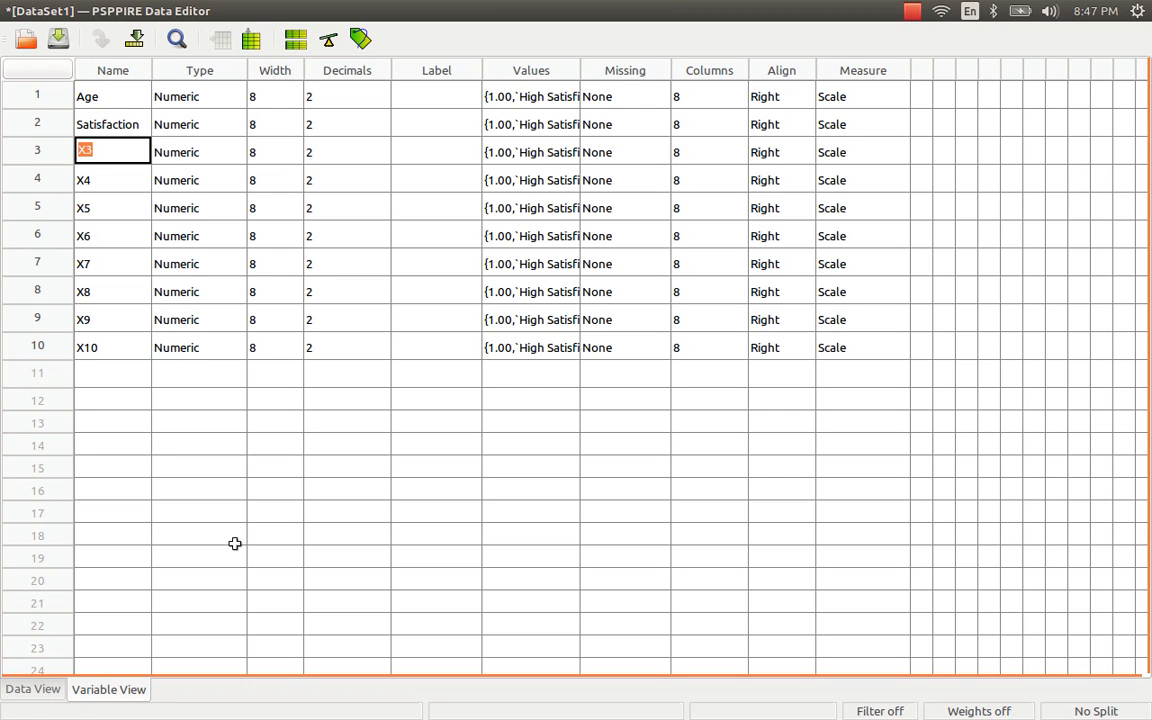
Set up Crosstabs with Age as the row variable and Satisfaction as the column variable
left_click(288, 11)
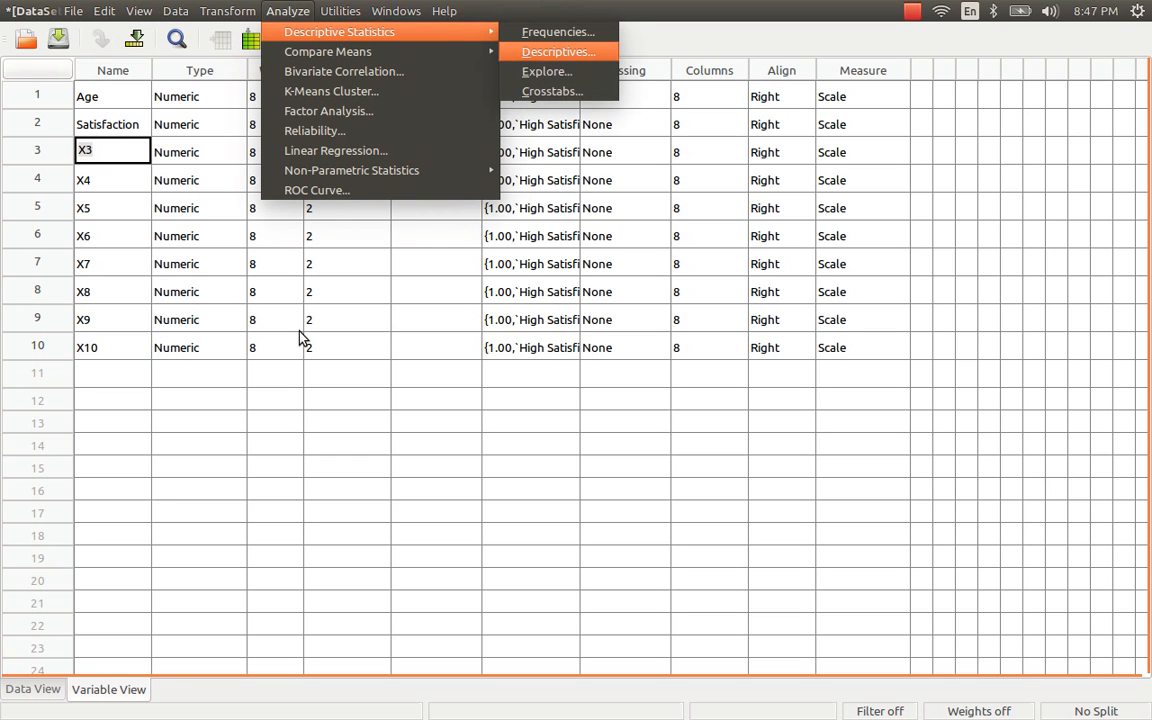
left_click(552, 91)
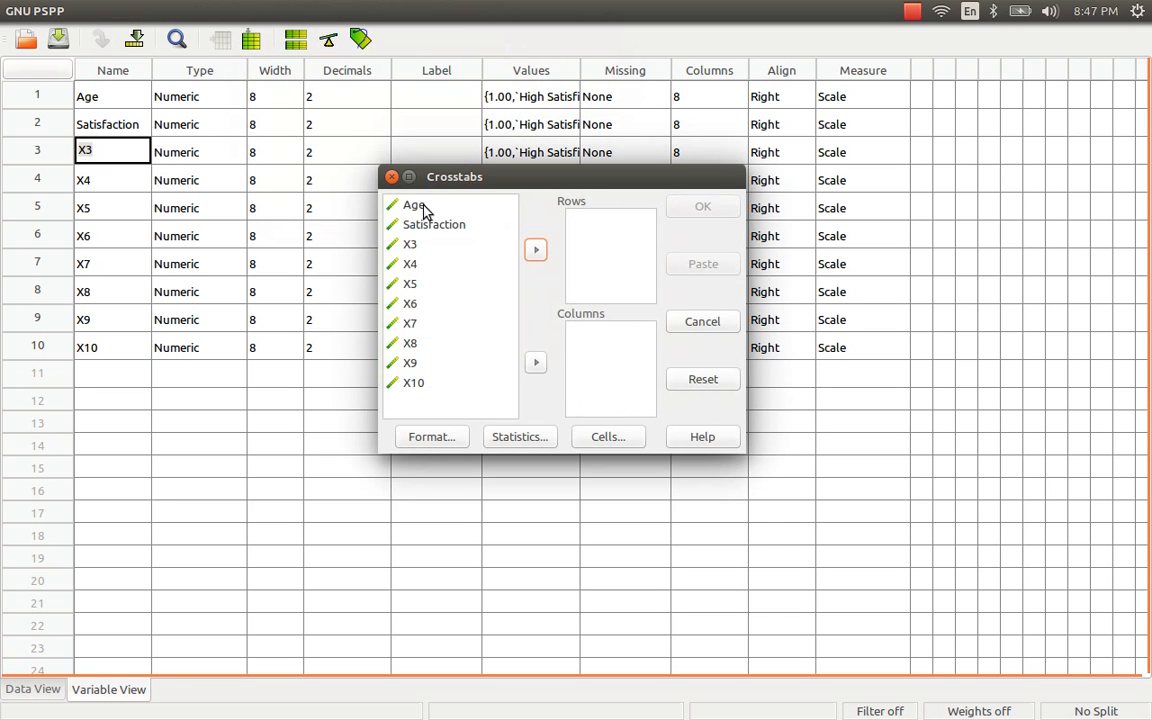
left_click(535, 249)
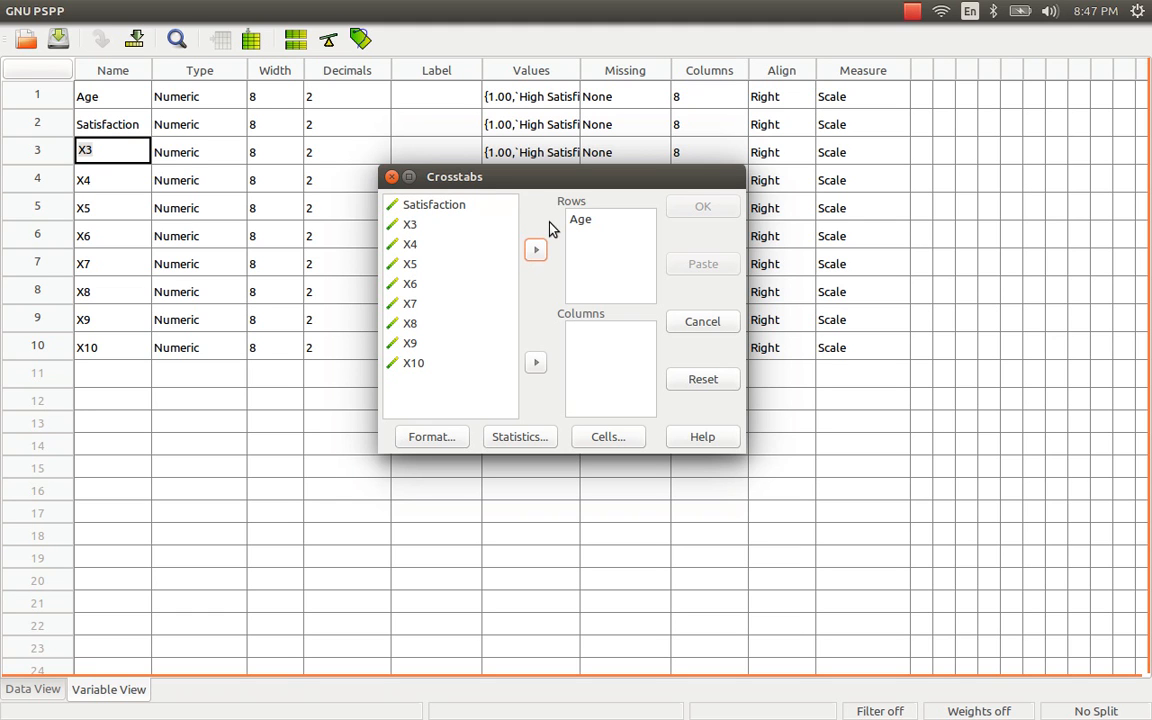
left_click(535, 362)
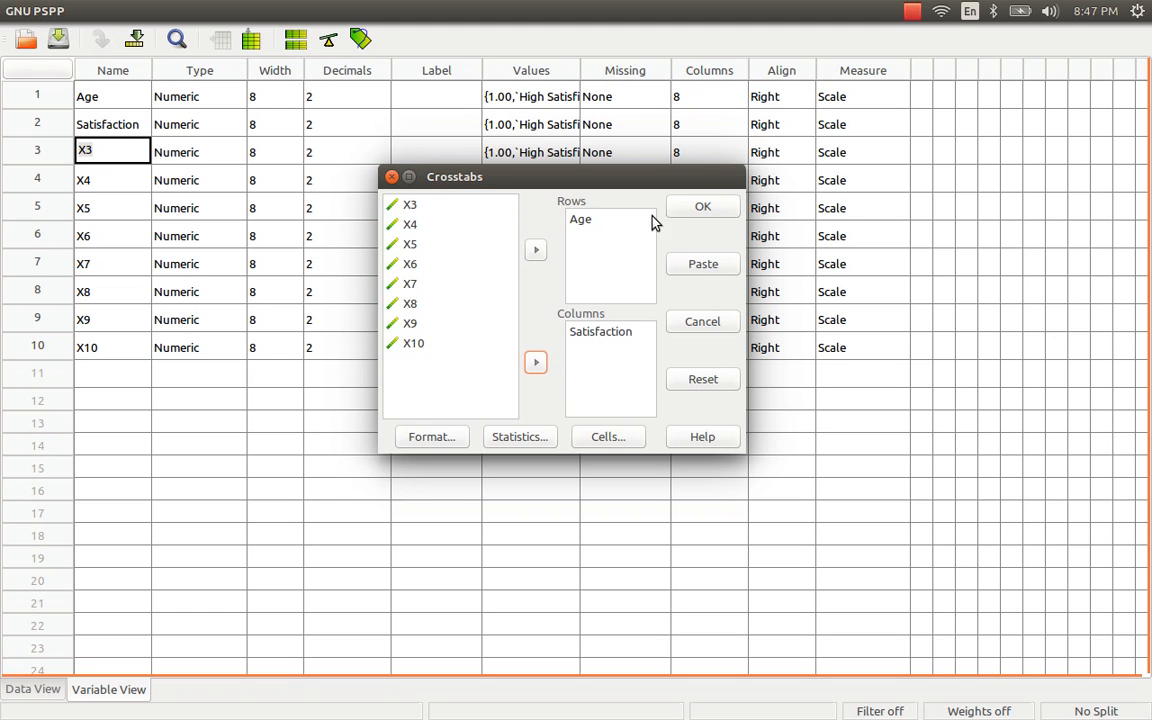
left_click(431, 436)
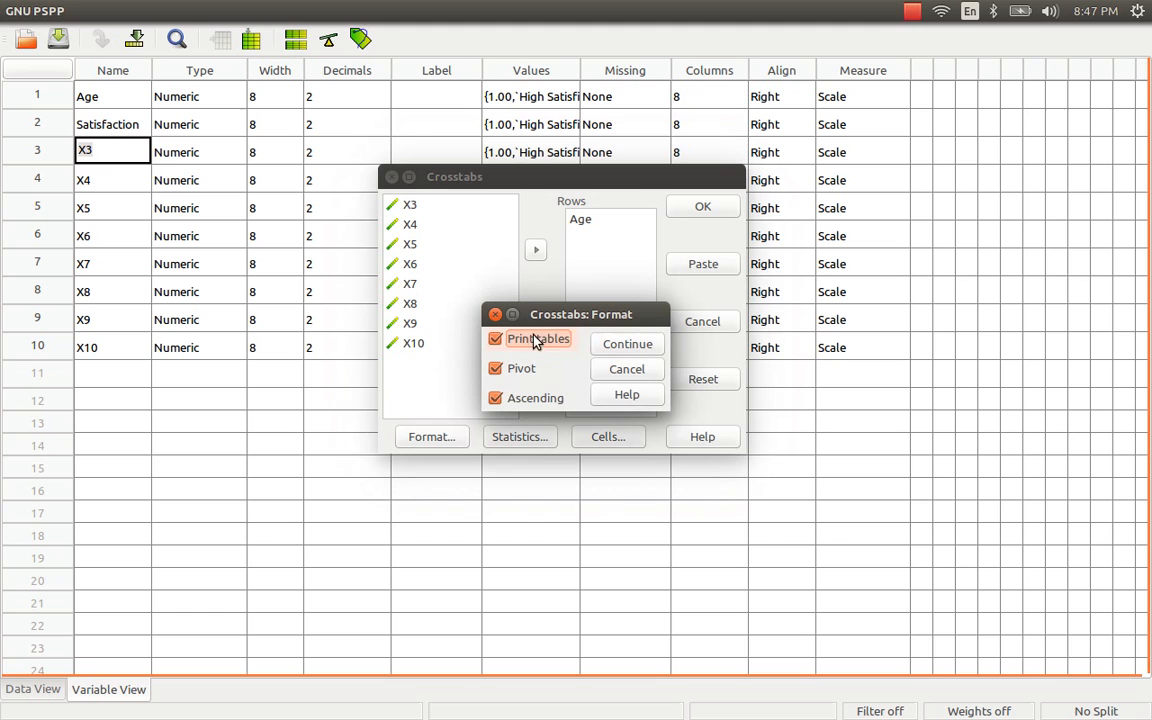
mouse_move(518, 338)
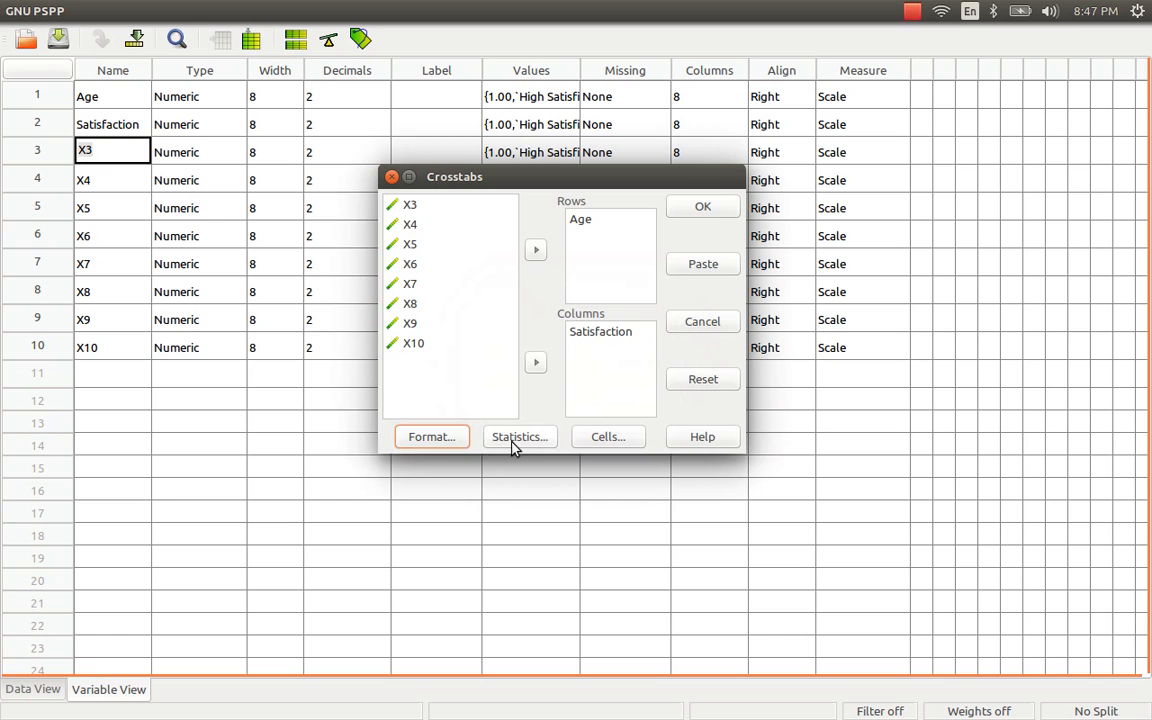
In Crosstabs Statistics, toggle the Gamma and D checkboxes, keeping chi-square selected
left_click(519, 436)
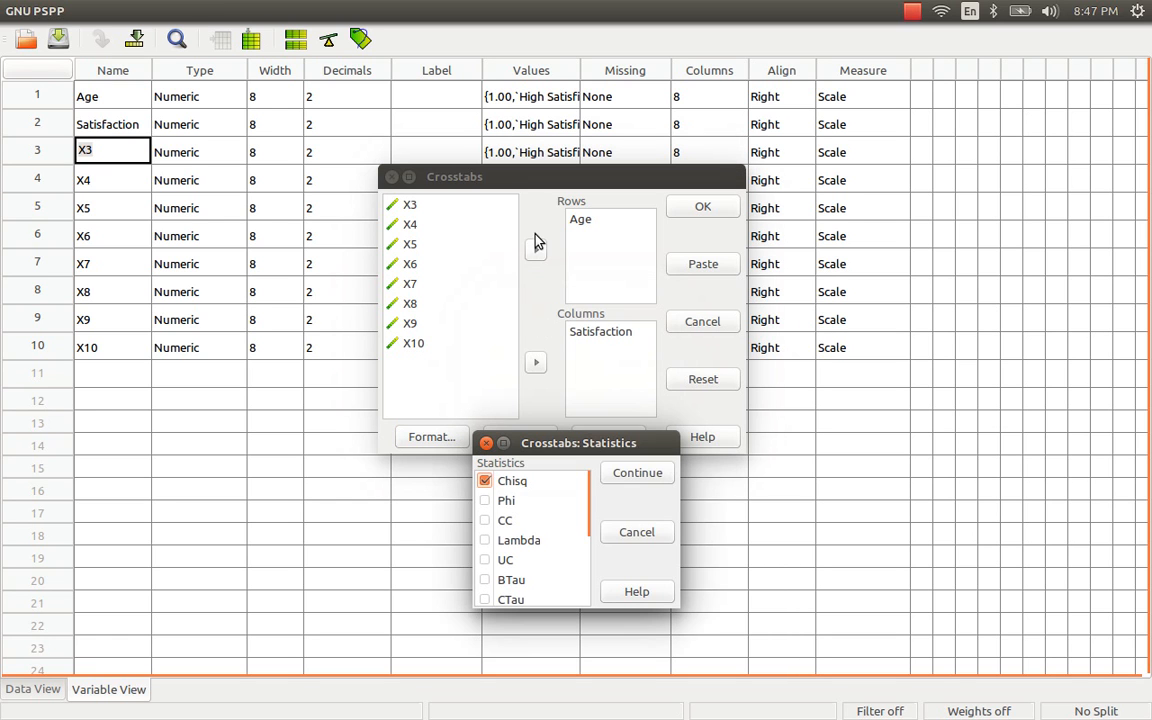
mouse_move(525, 497)
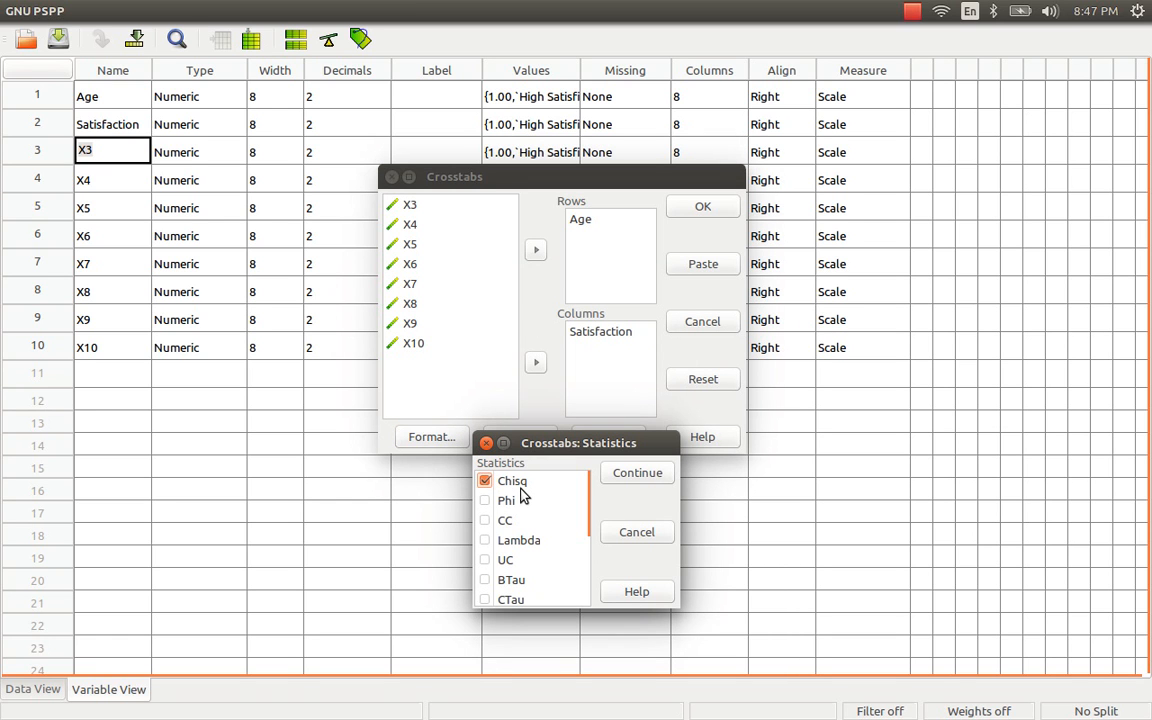
mouse_move(257, 241)
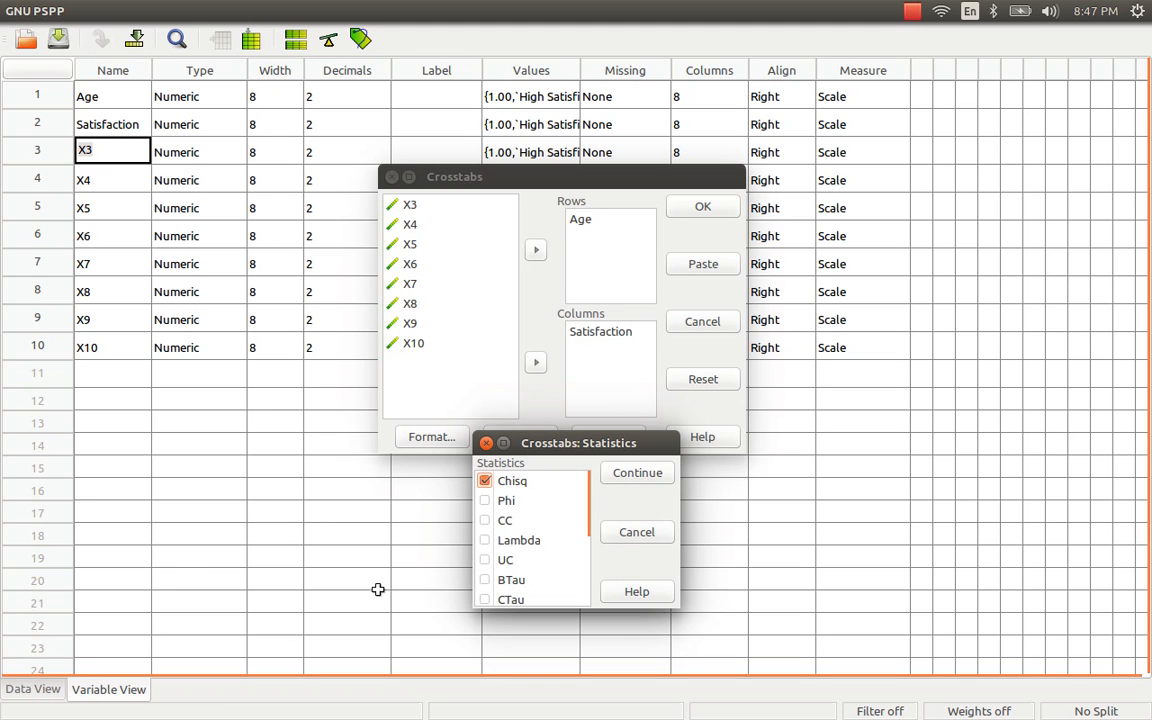
scroll("down", 3)
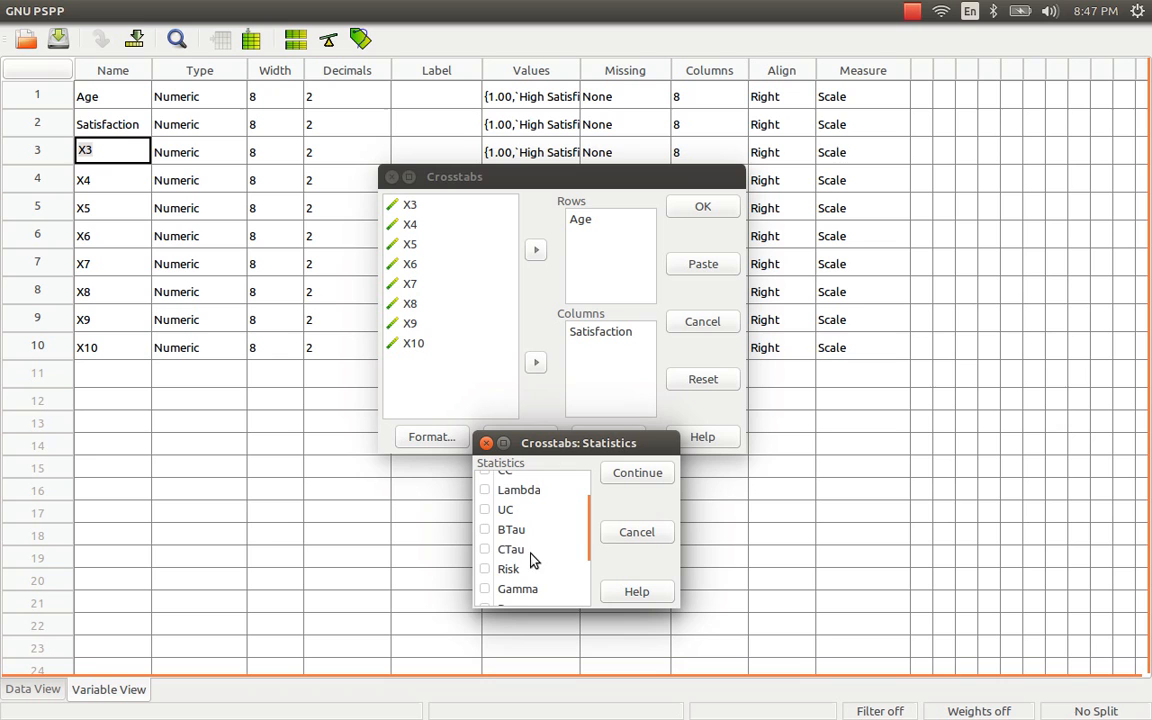
mouse_move(519, 590)
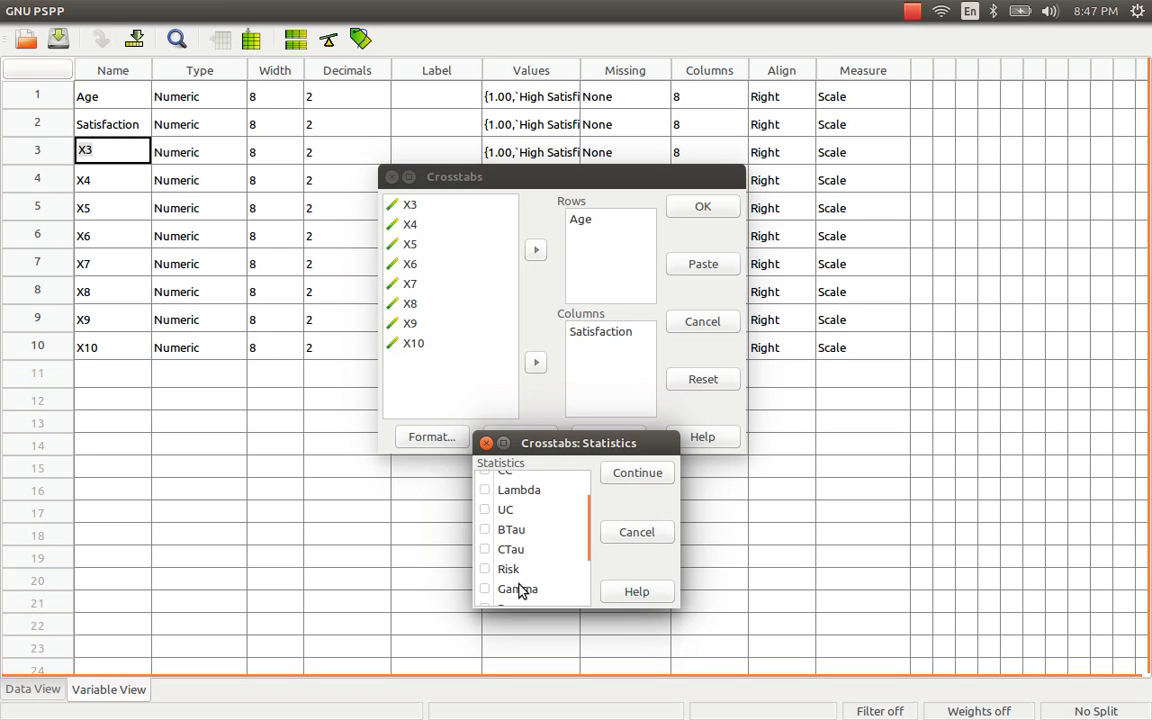
left_click(485, 489)
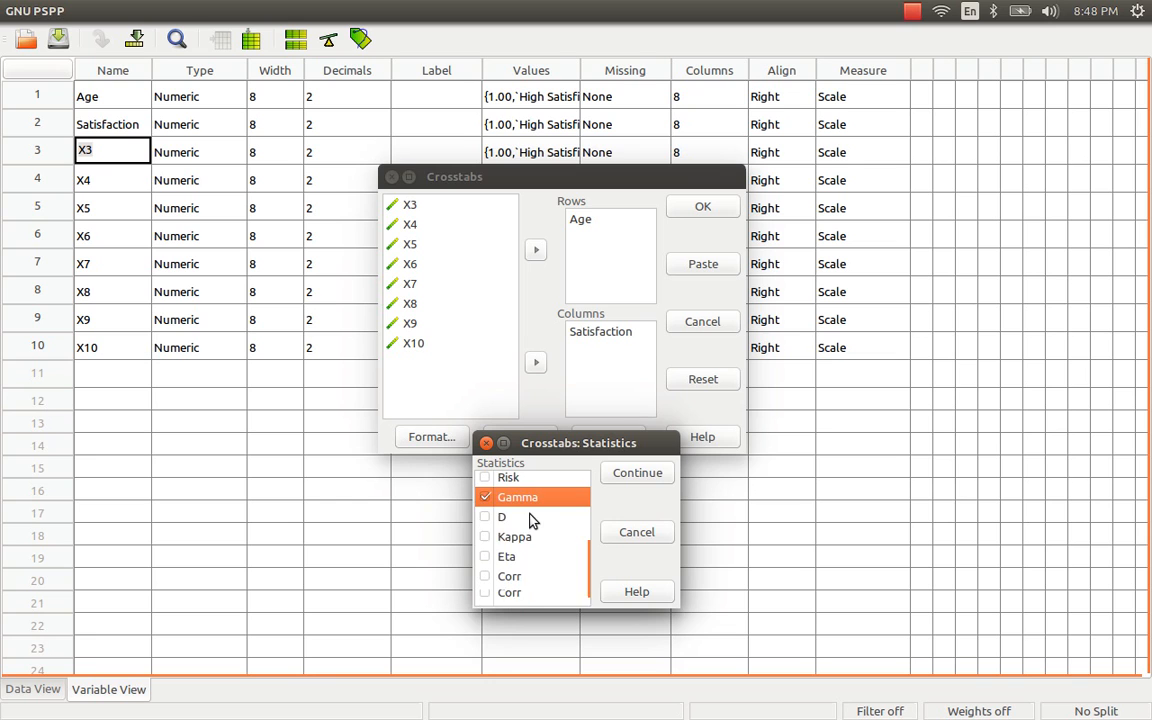
left_click(486, 516)
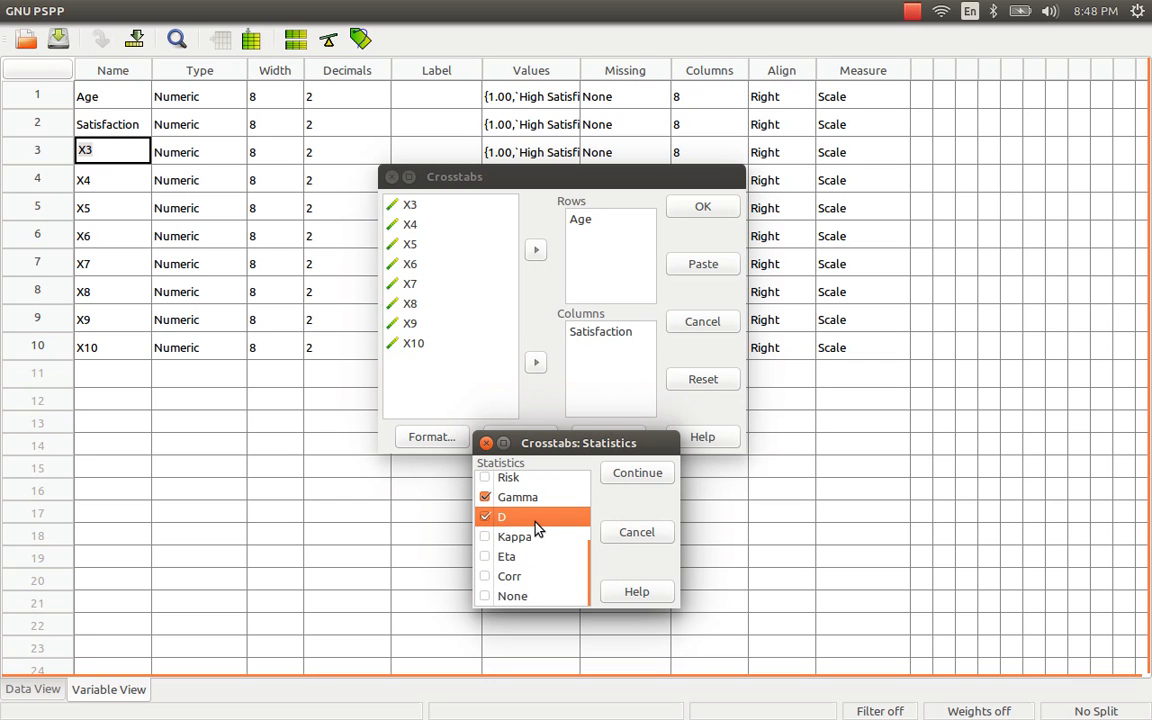
mouse_move(545, 525)
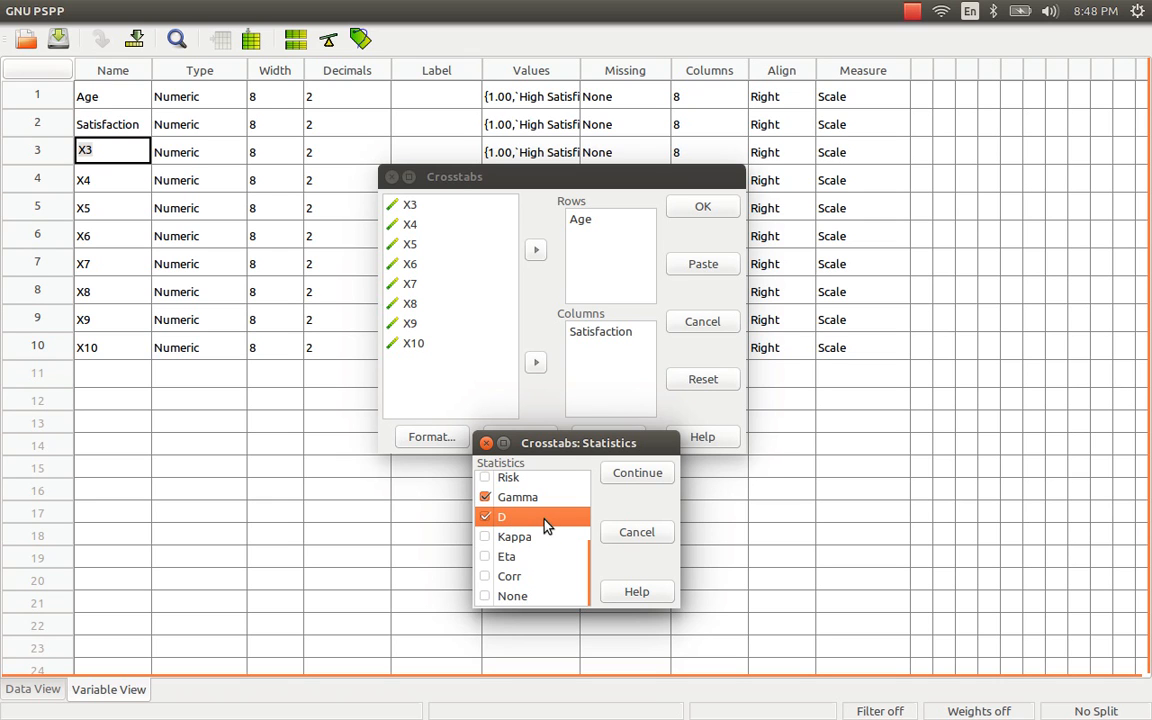
mouse_move(528, 524)
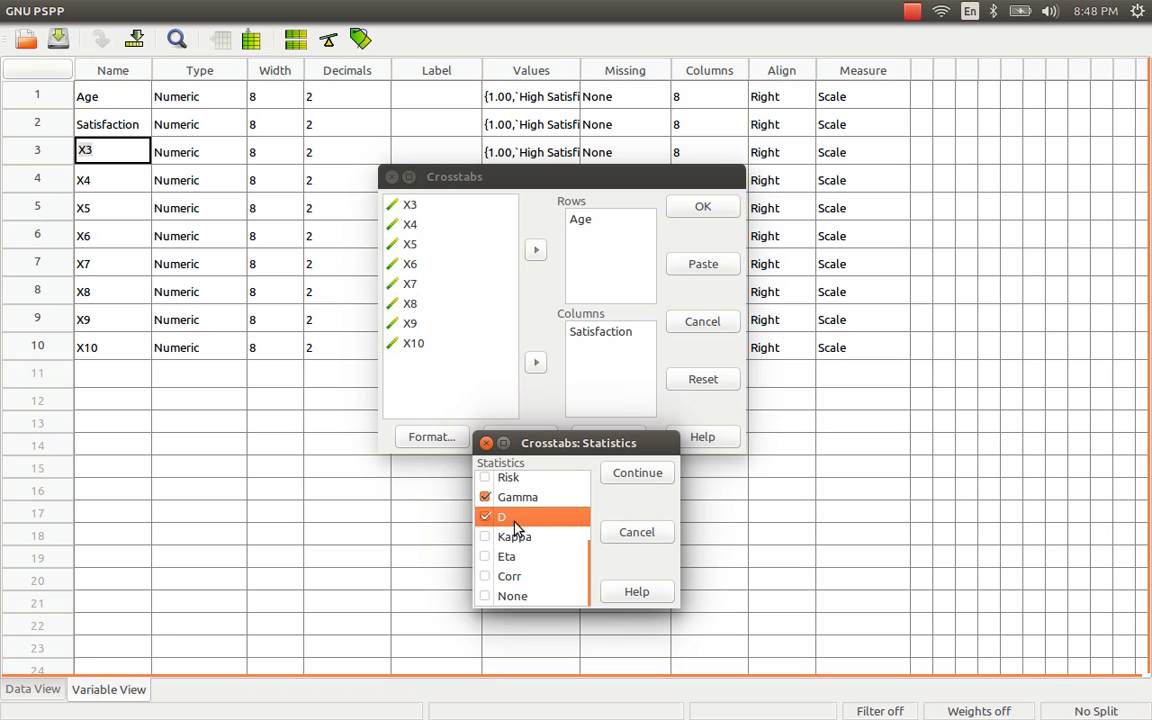
mouse_move(530, 522)
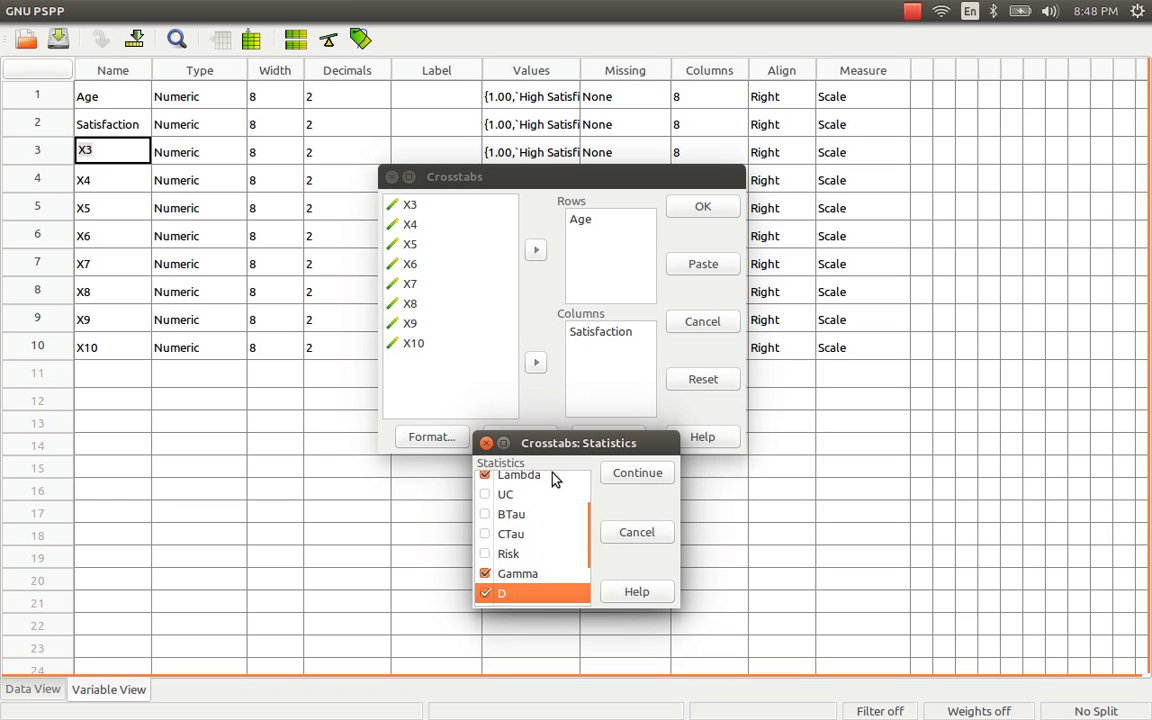
scroll("up", 3)
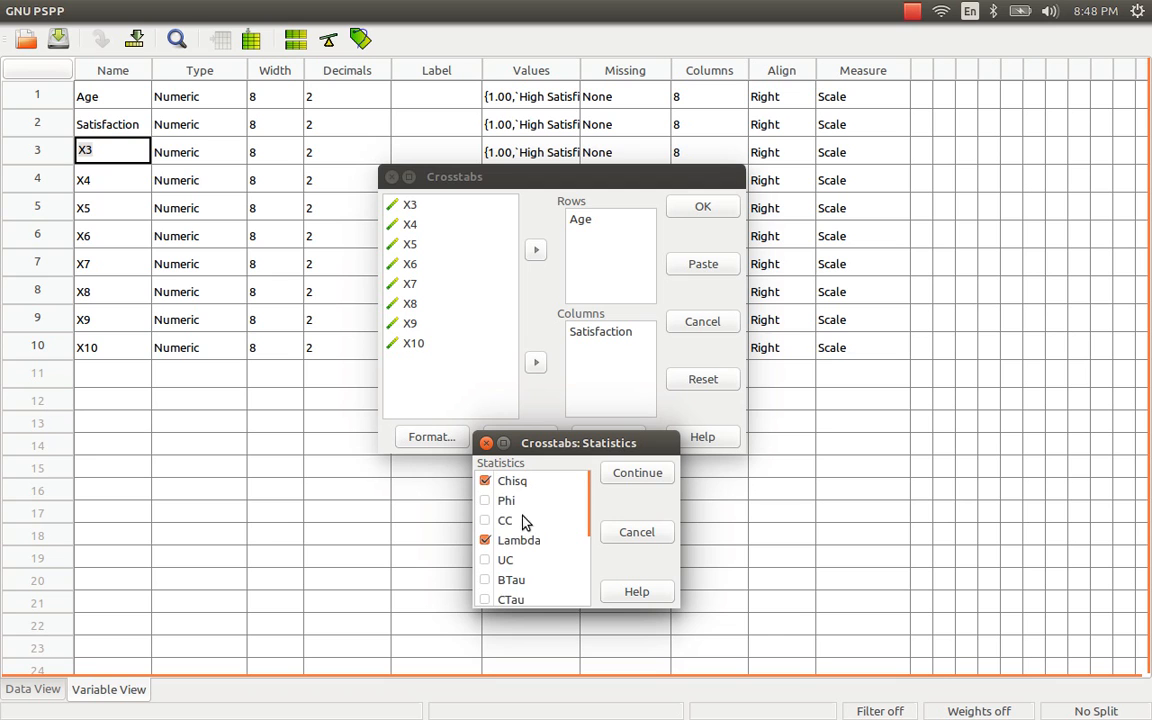
scroll("down", 3)
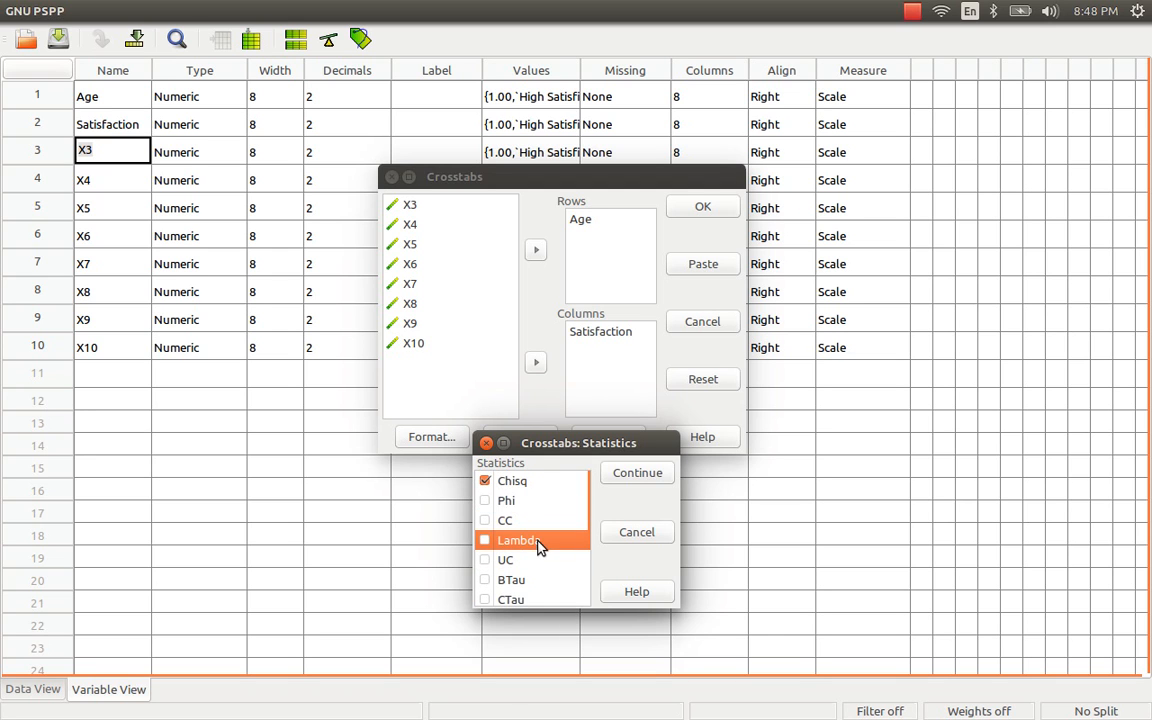
mouse_move(540, 495)
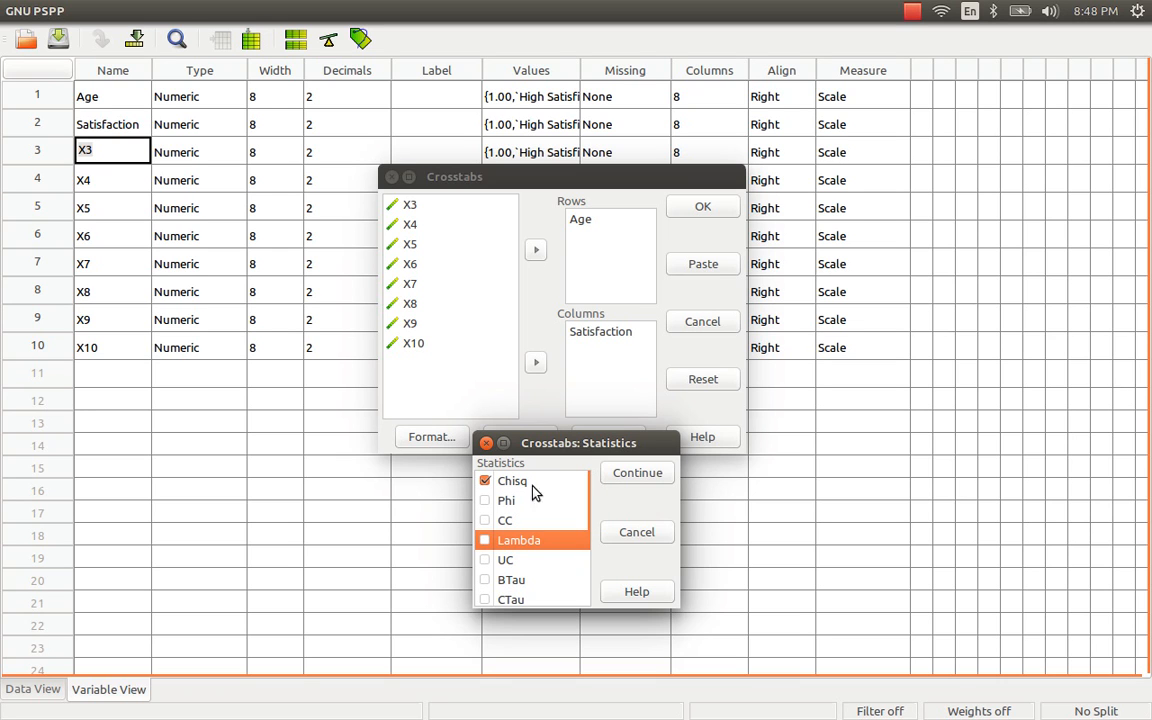
mouse_move(555, 493)
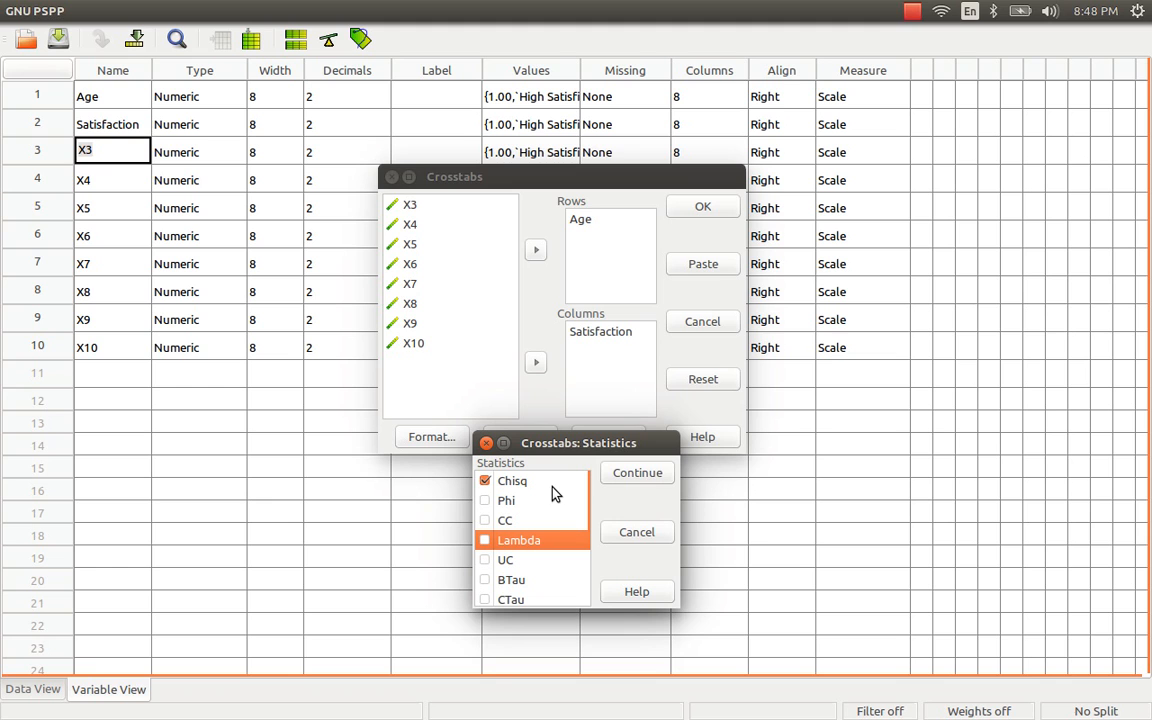
mouse_move(630, 480)
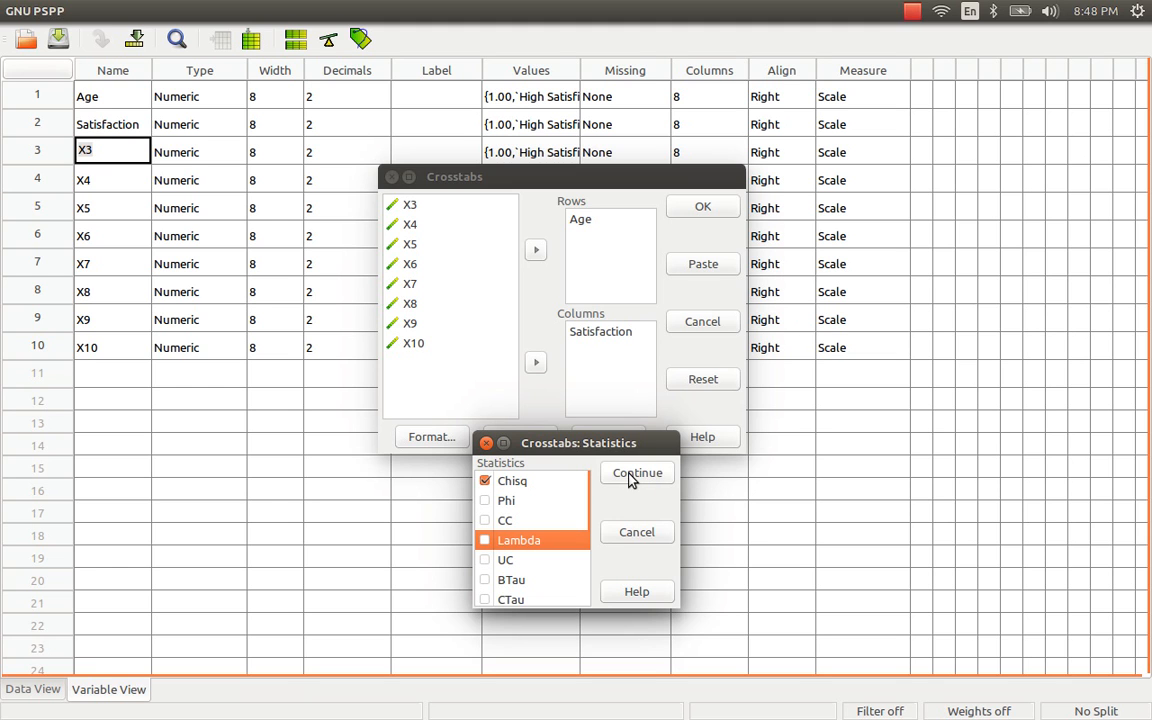
Clear row and column percentages so cells show counts and expected values, then run the crosstab
left_click(637, 472)
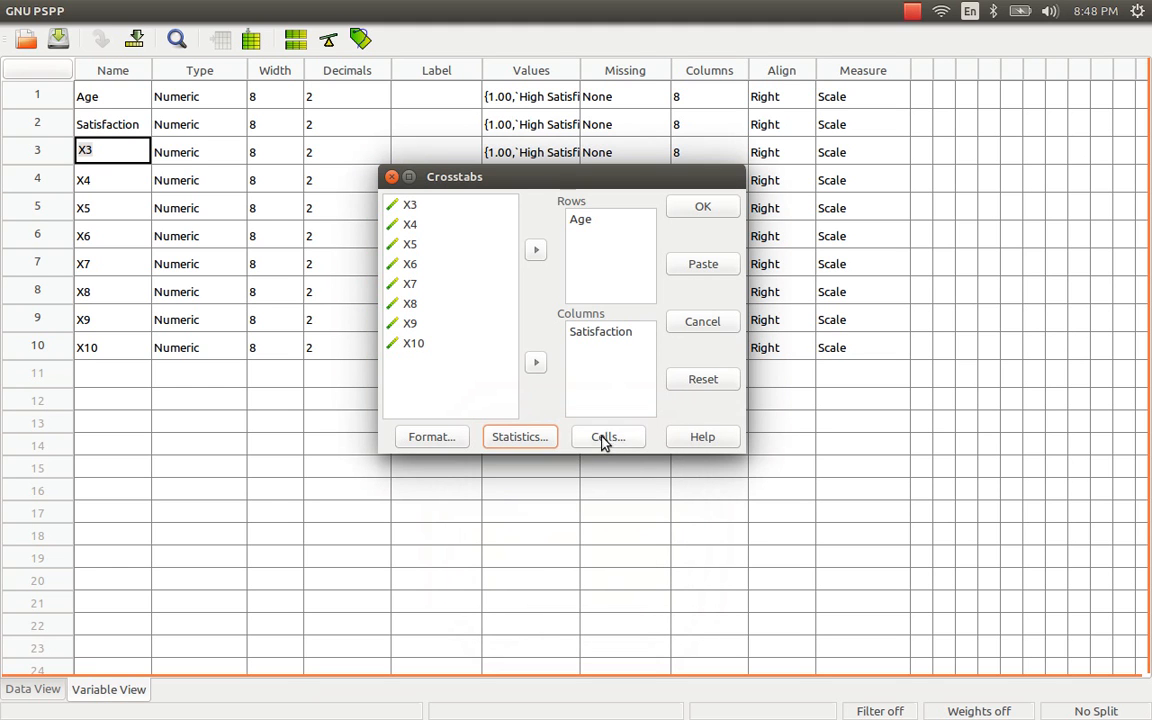
left_click(608, 436)
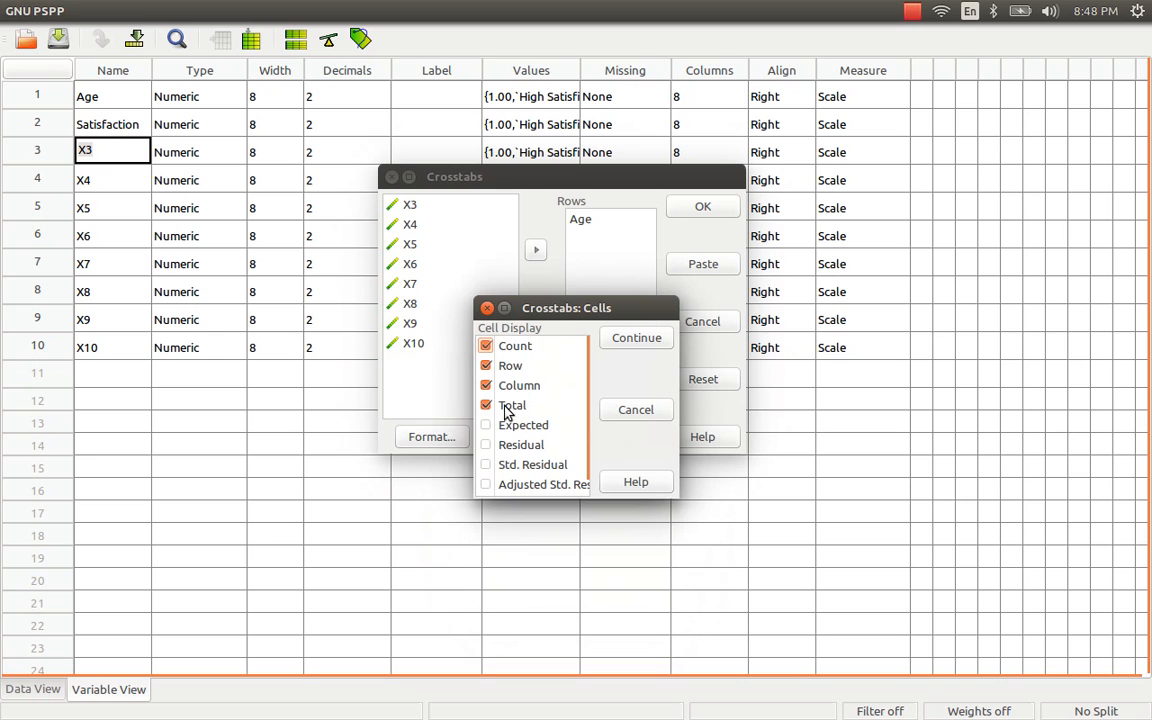
left_click(486, 405)
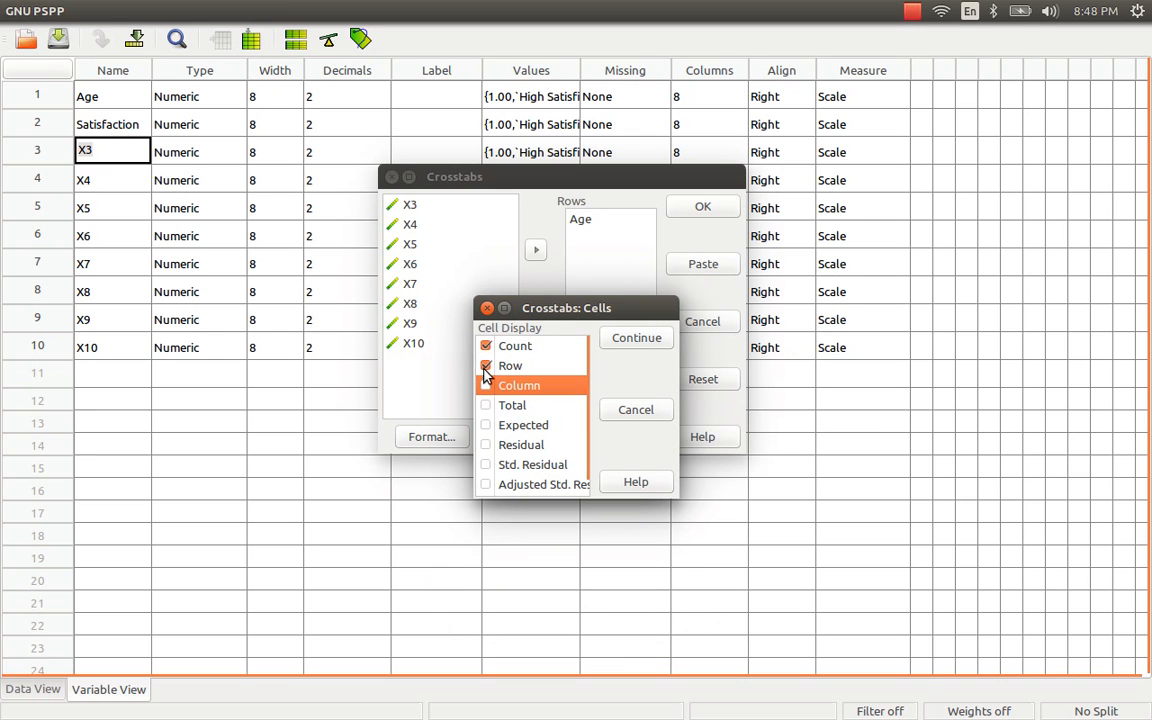
left_click(486, 385)
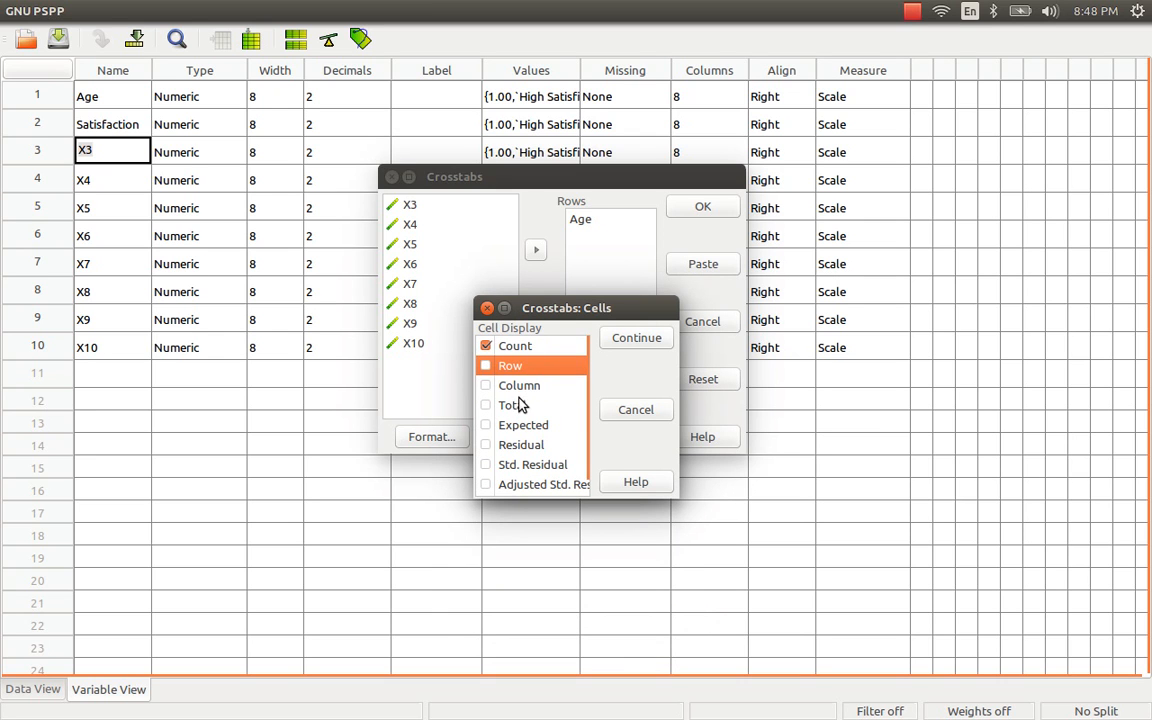
mouse_move(528, 392)
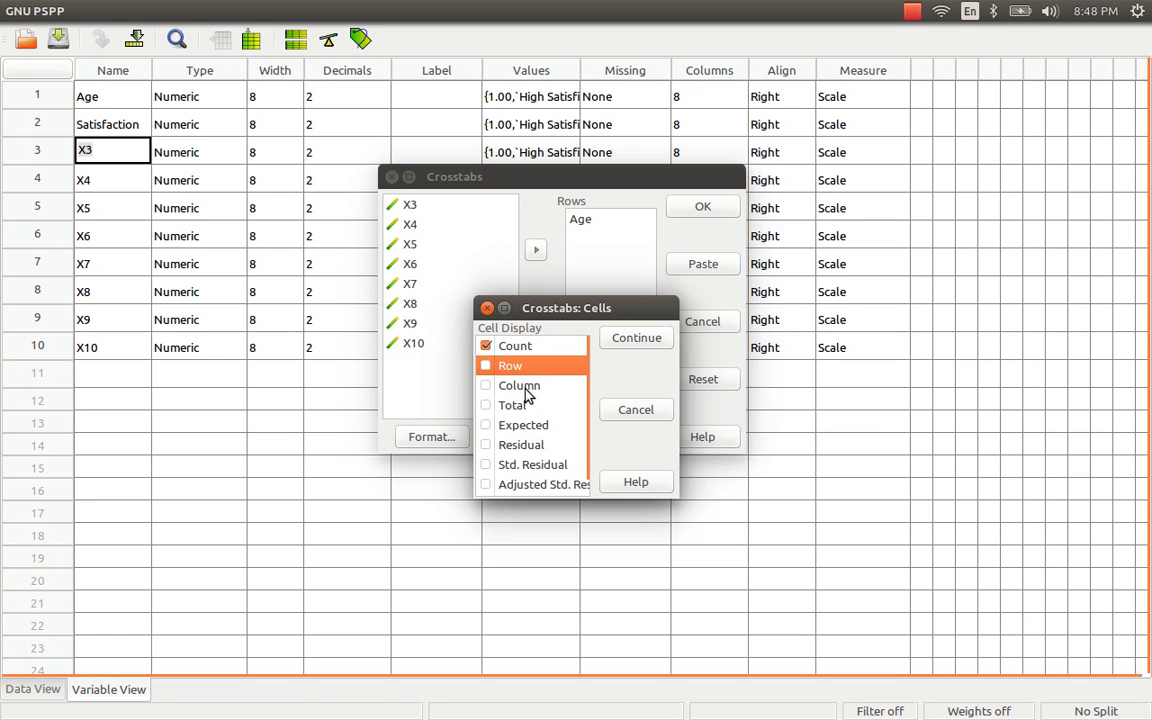
mouse_move(535, 350)
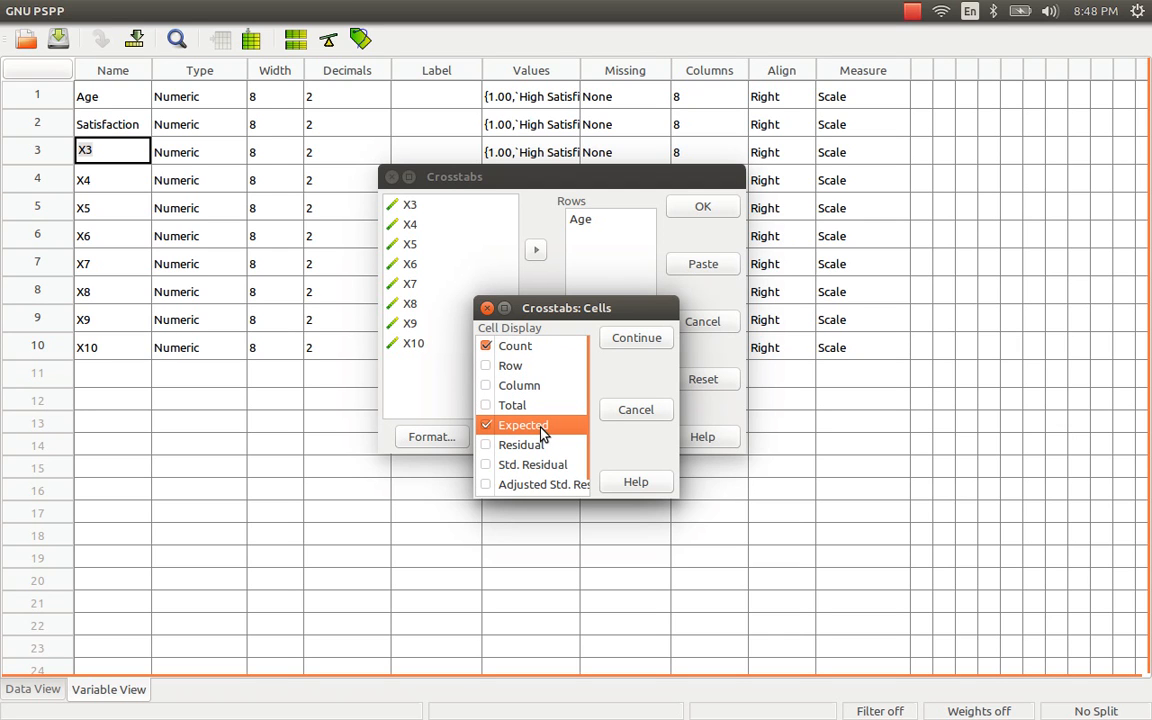
mouse_move(518, 366)
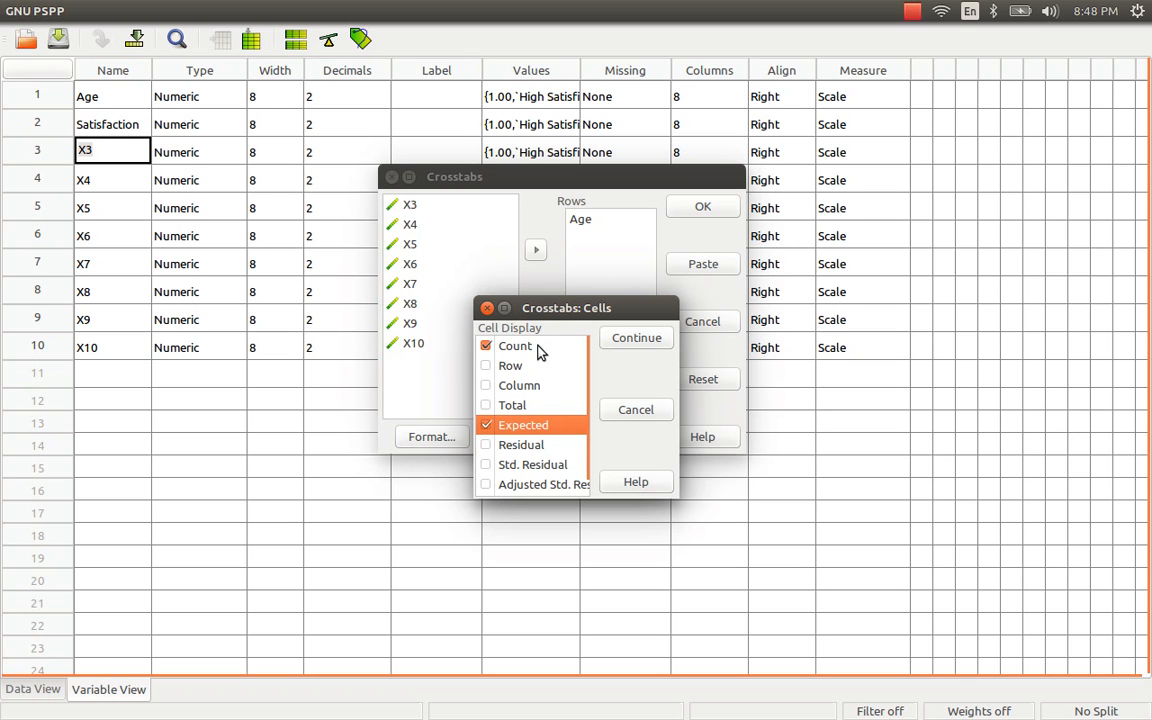
mouse_move(542, 360)
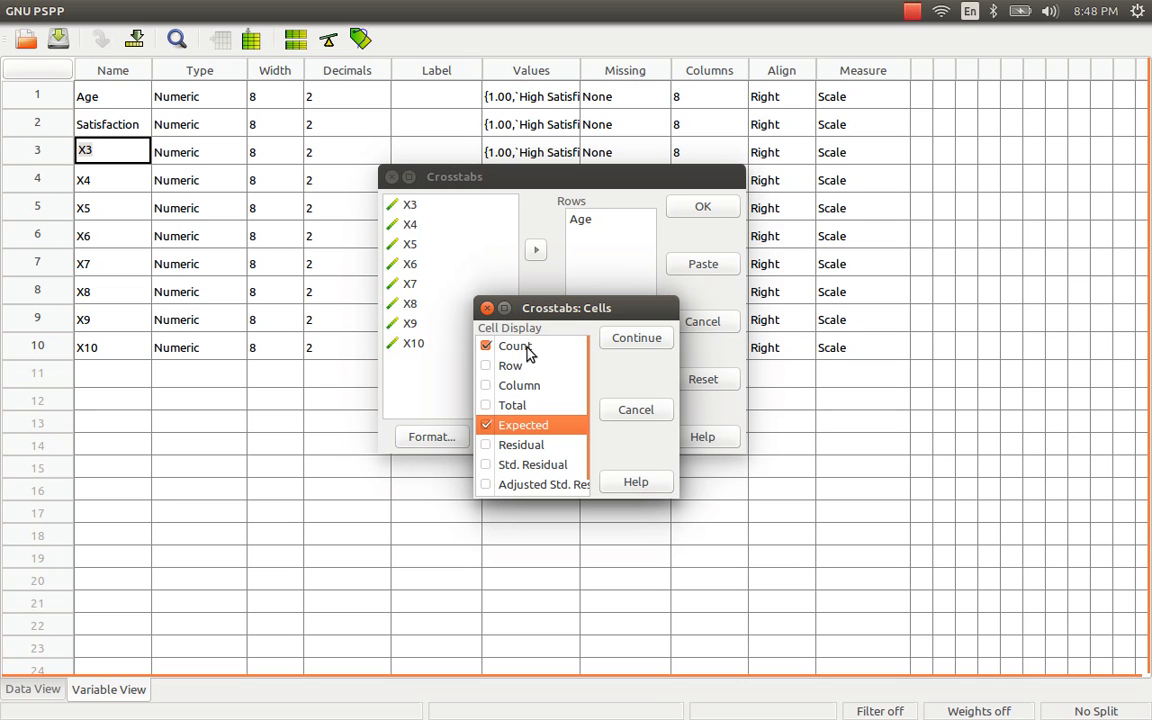
mouse_move(491, 287)
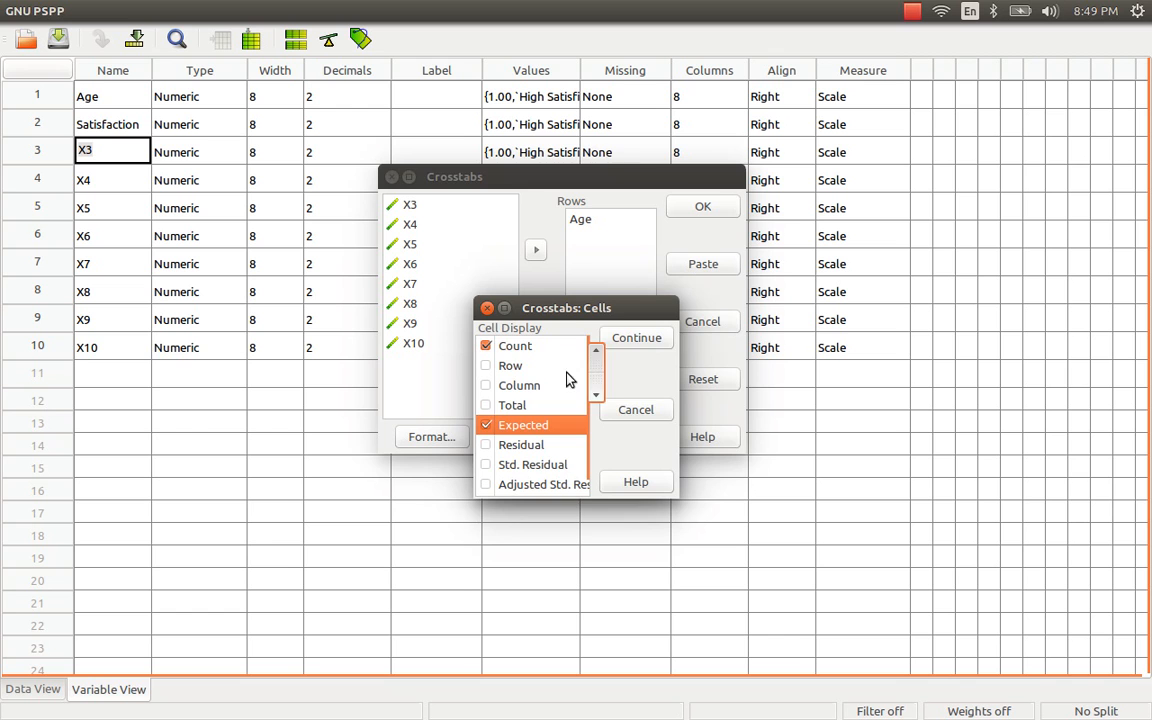
left_click(636, 337)
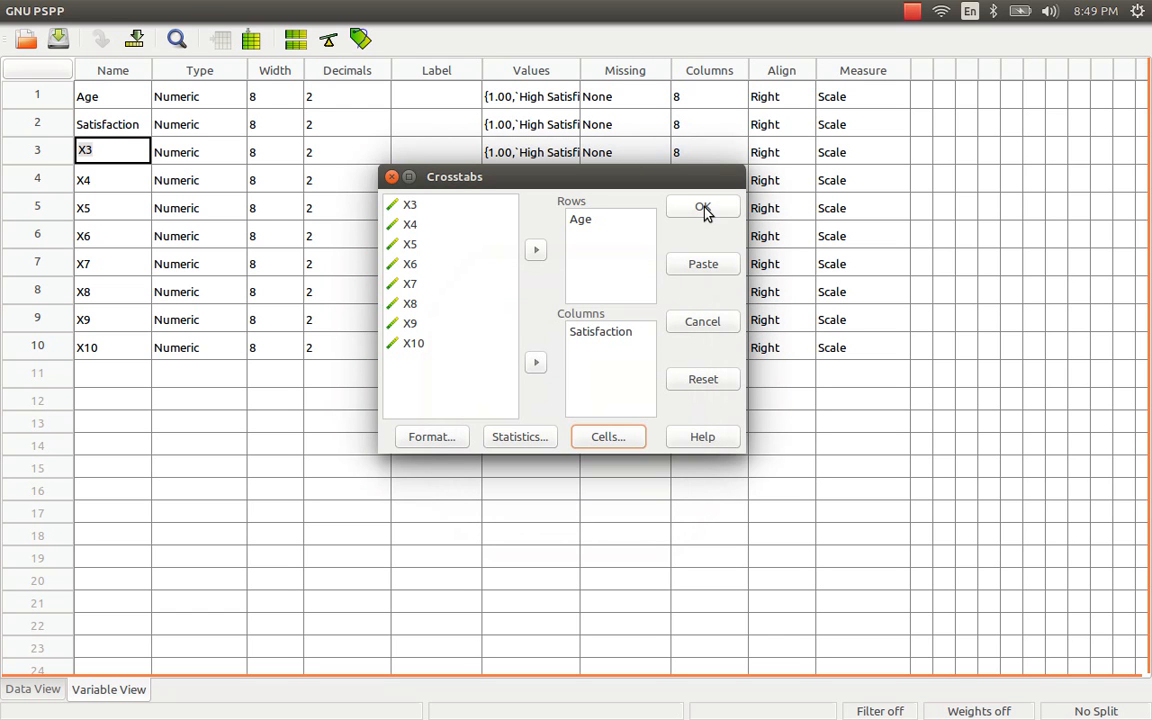
left_click(702, 207)
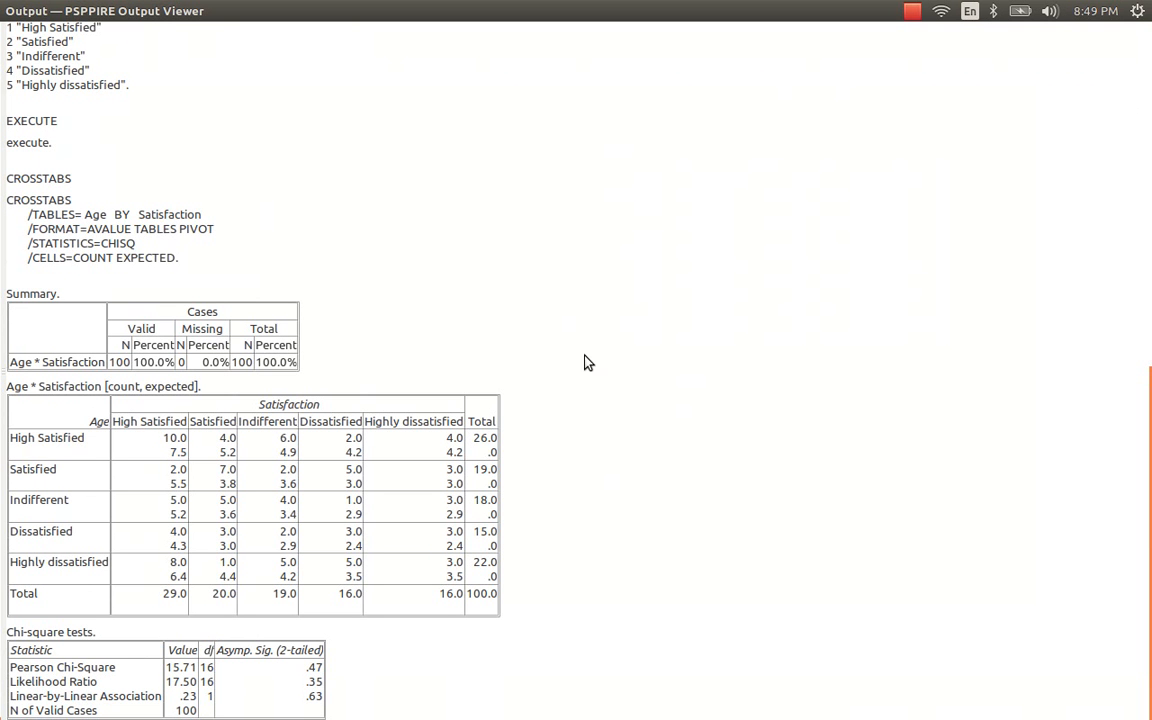
mouse_move(546, 462)
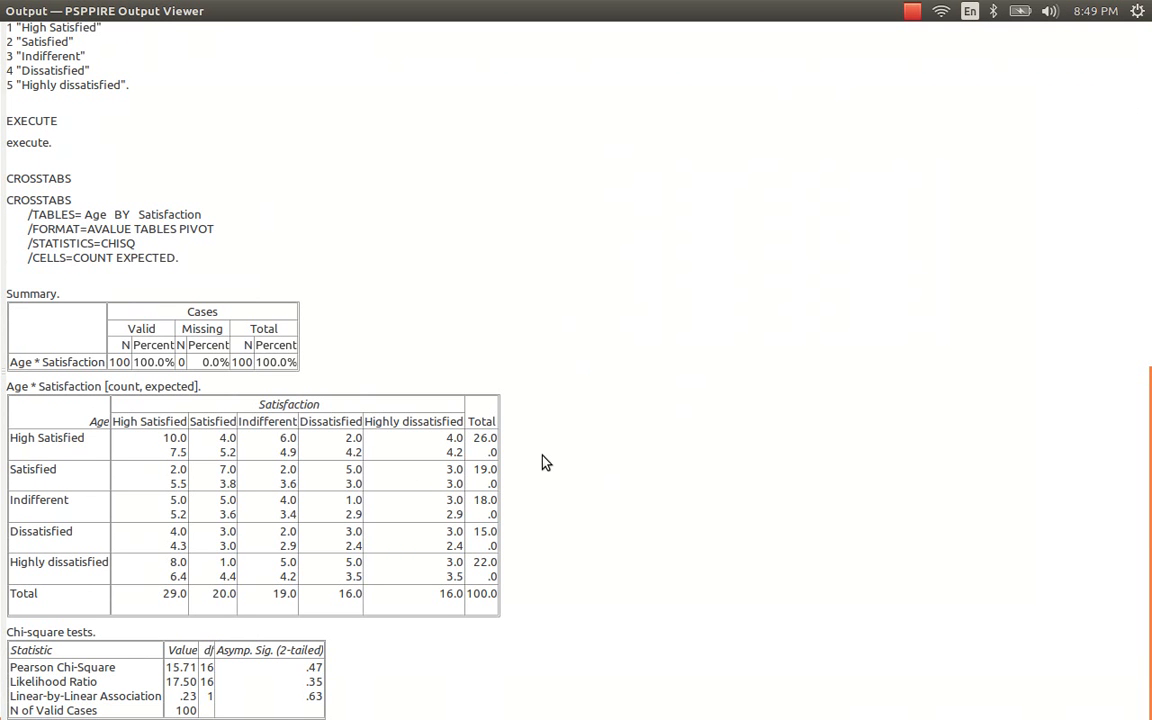
mouse_move(330, 428)
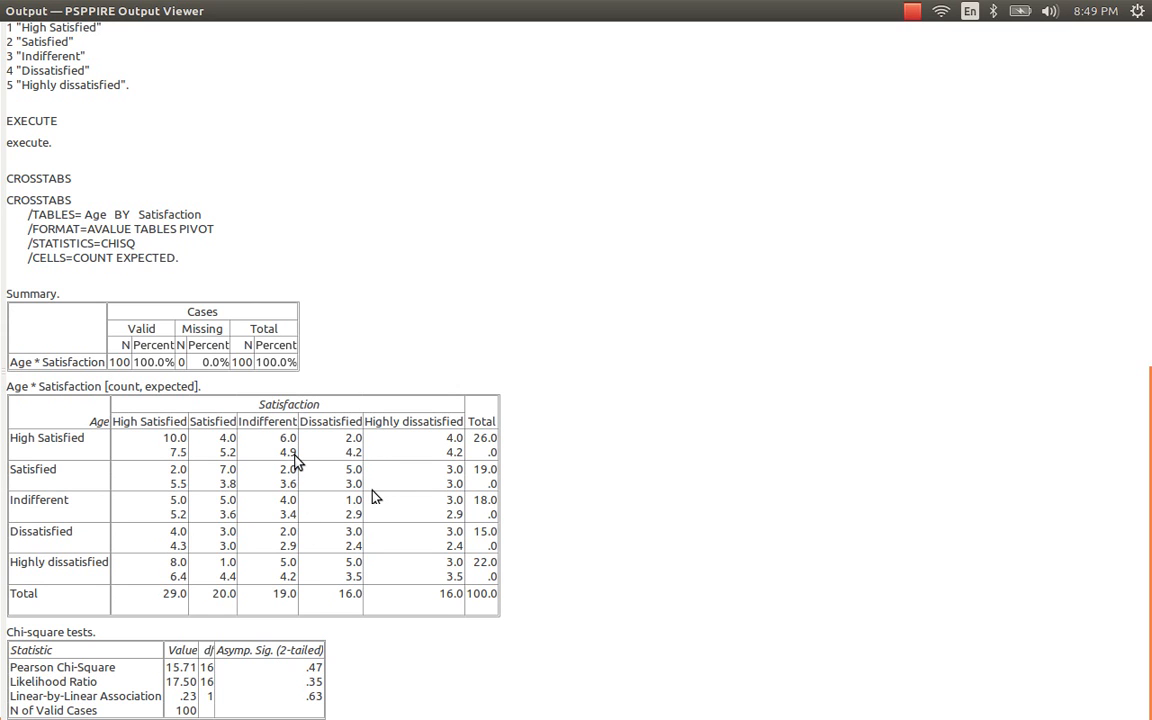
mouse_move(320, 467)
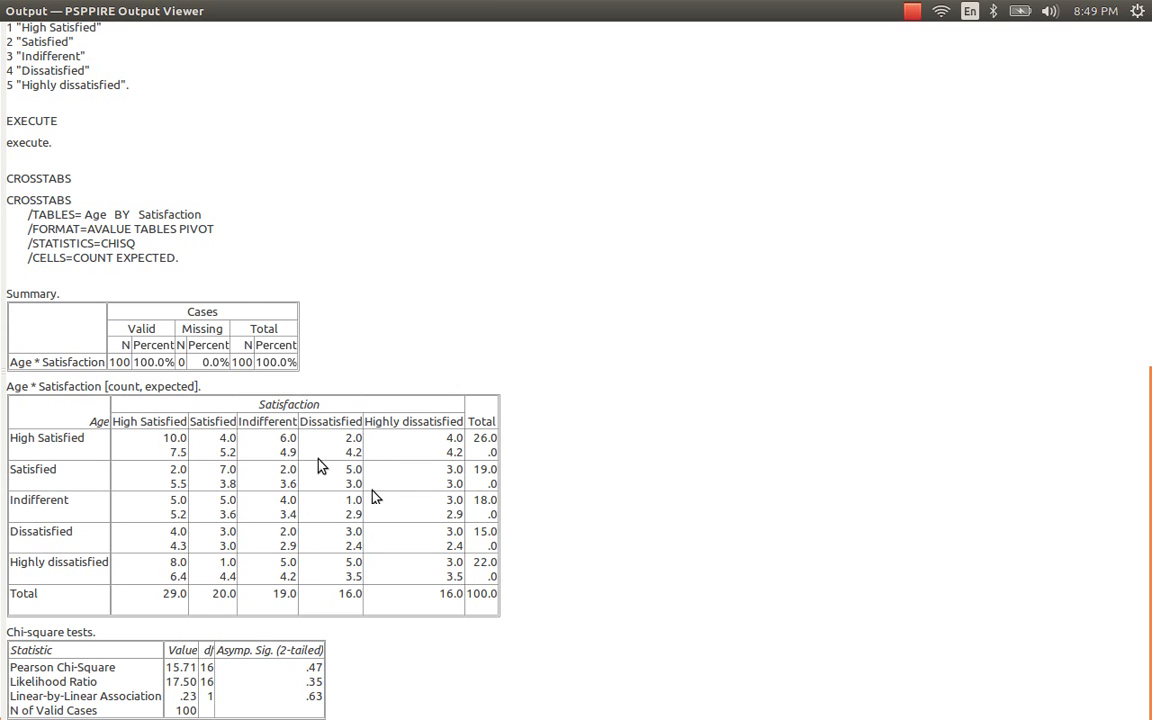
Review the crosstab and chi-square tables, then open the output viewer's File menu
left_click(73, 11)
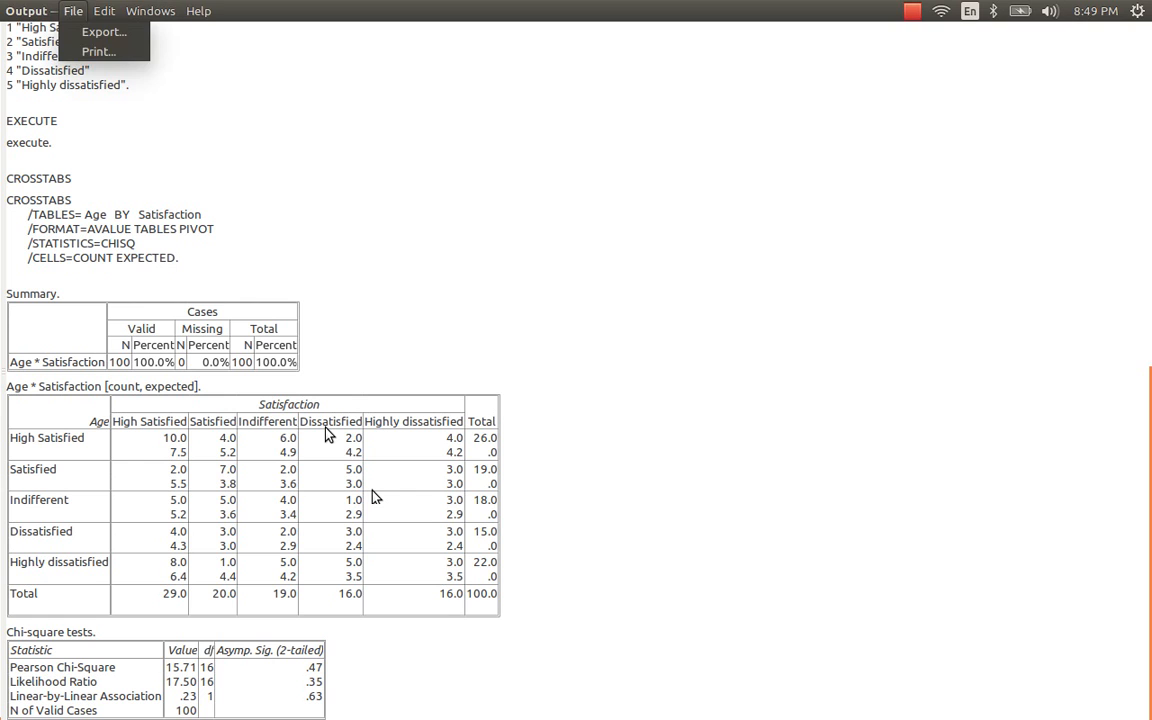
Export the output to the Desktop as contingency_output (.odt) and open it in Writer
left_click(103, 31)
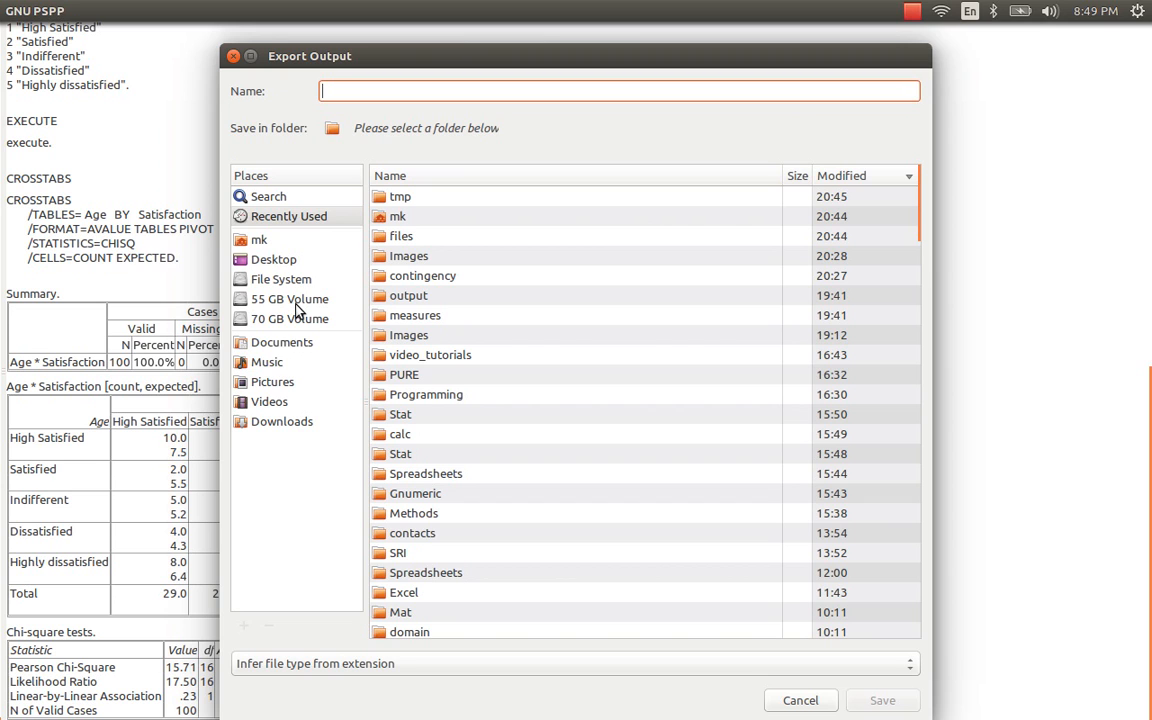
mouse_move(296, 318)
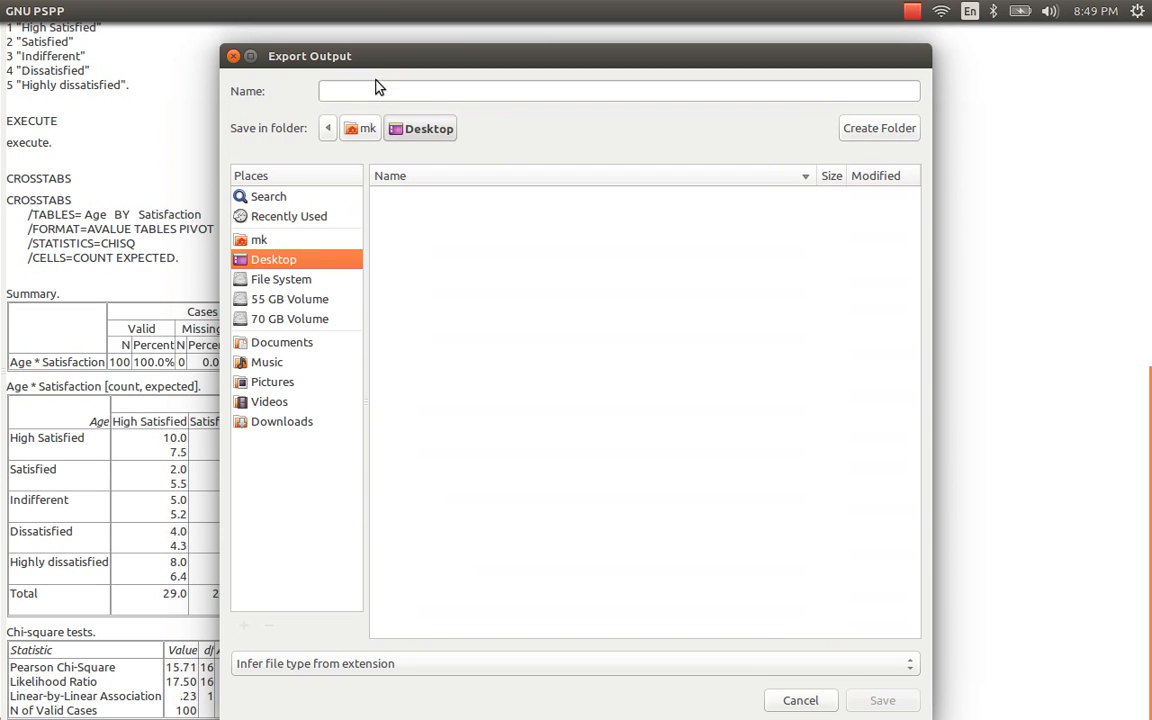
type("co")
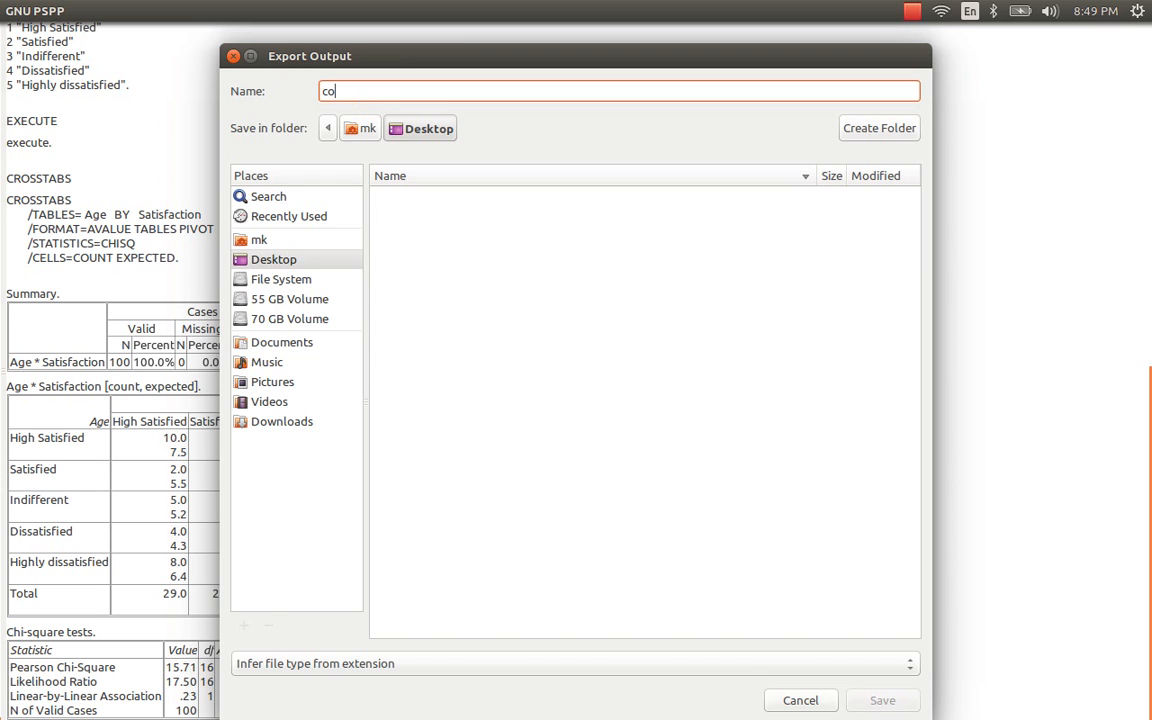
type("ntingency")
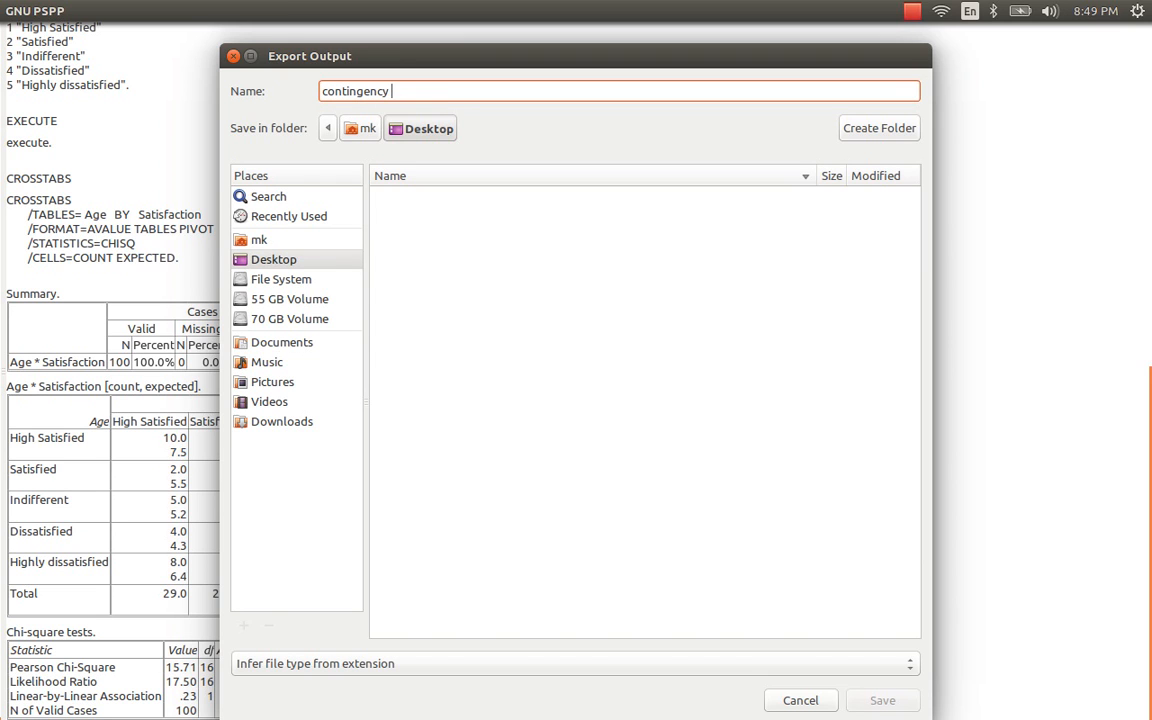
type("_output")
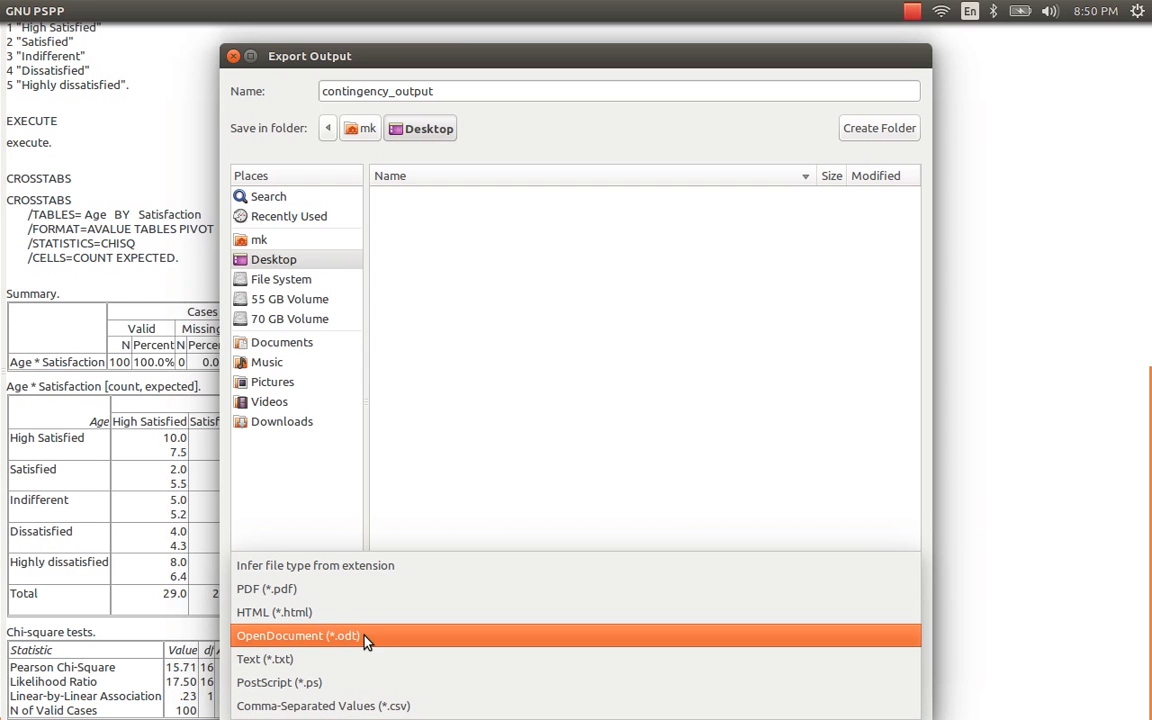
mouse_move(380, 643)
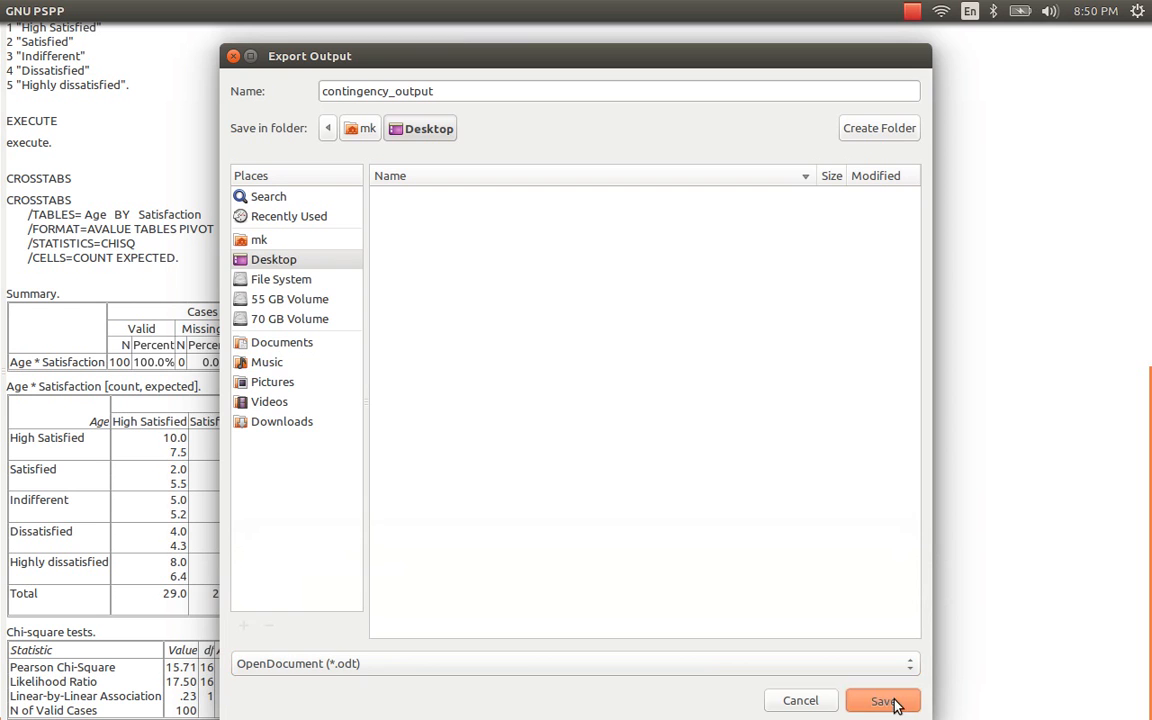
left_click(882, 700)
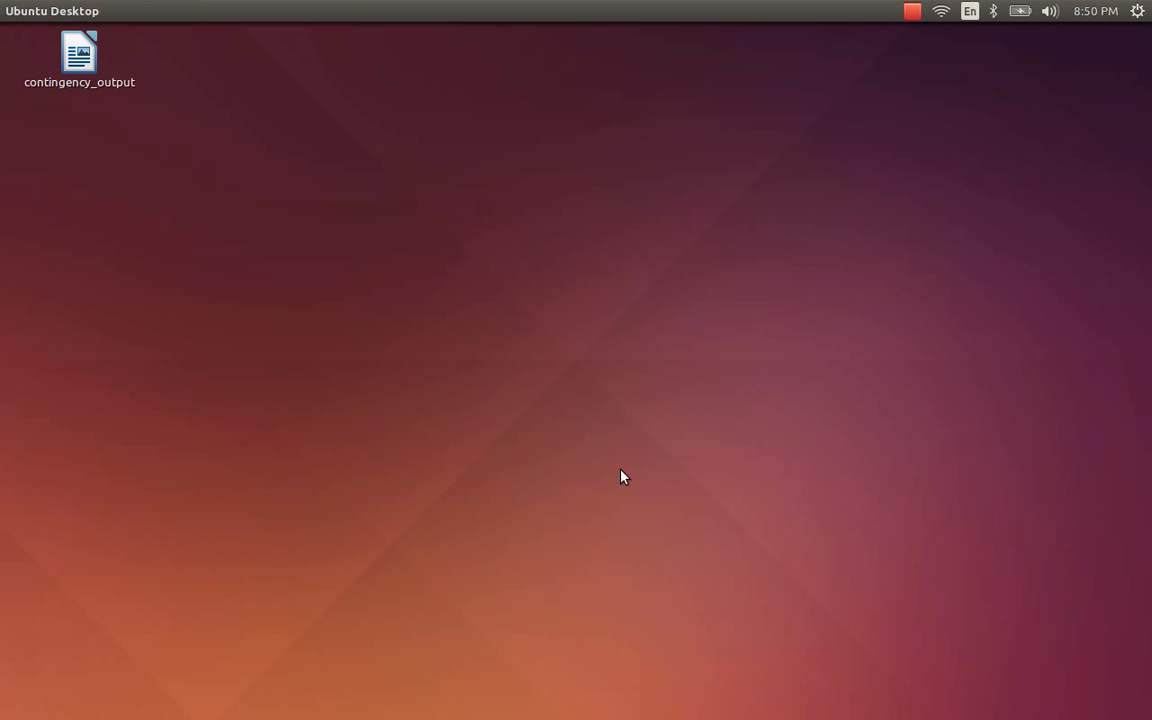
double_click(79, 52)
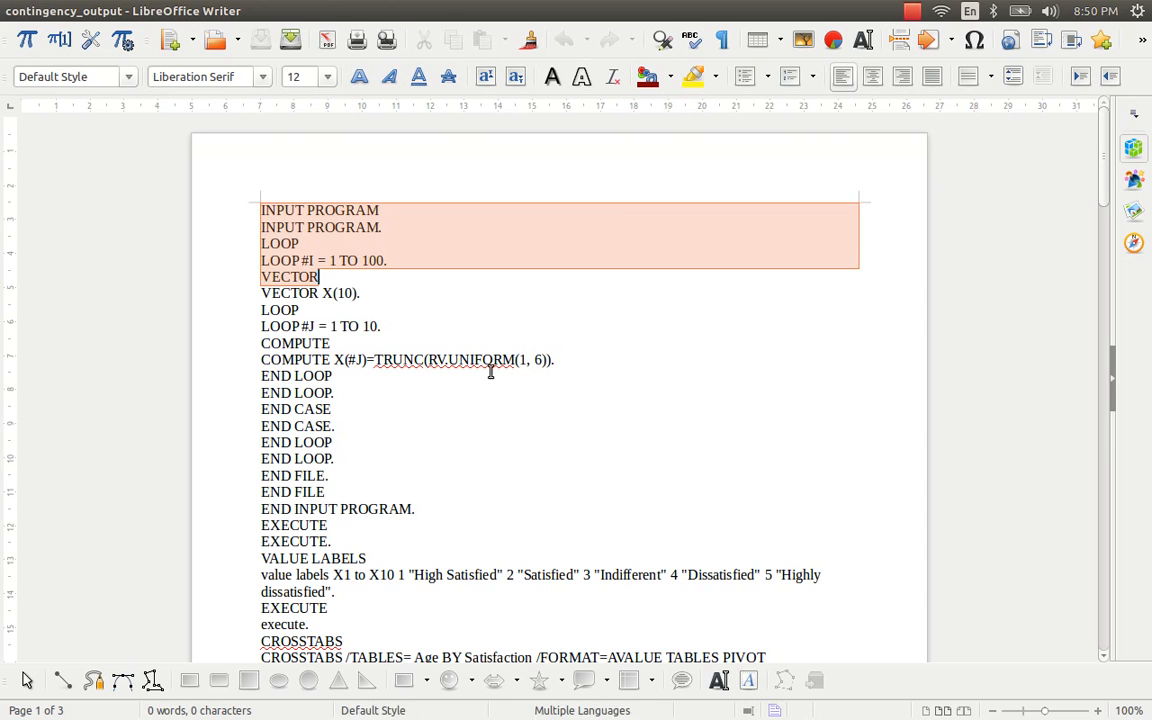
Select all syntax and summary content above the Age * Satisfaction heading for deletion
scroll("down", 3)
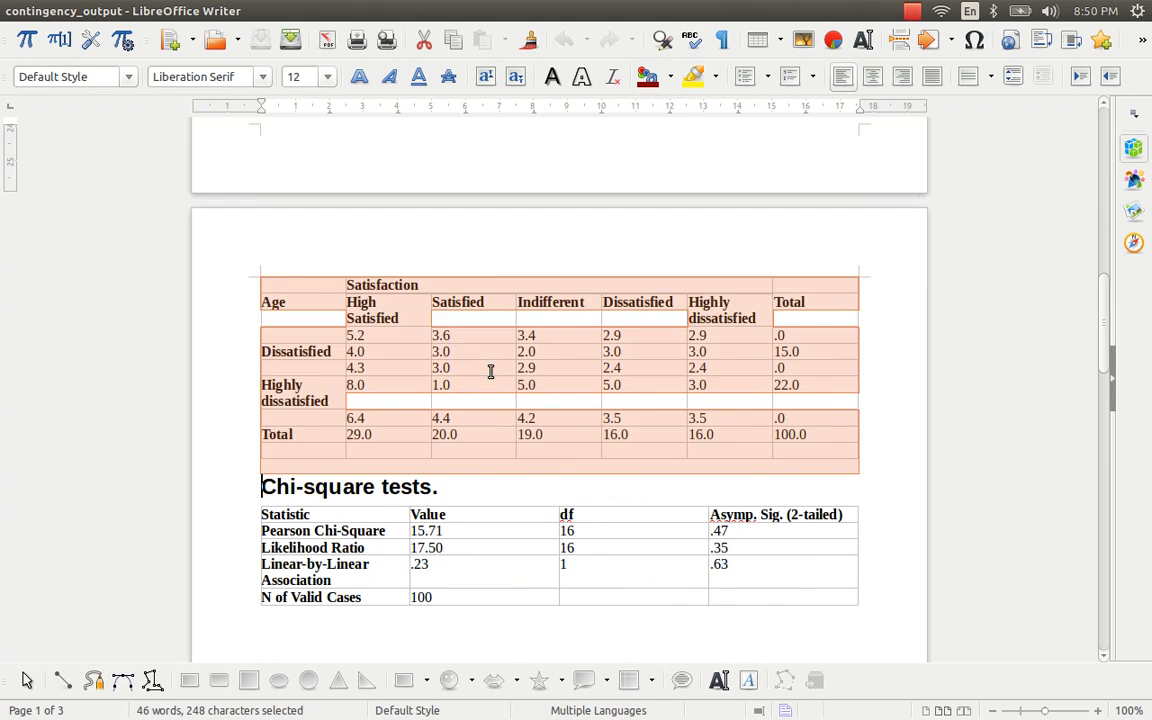
scroll("up", 3)
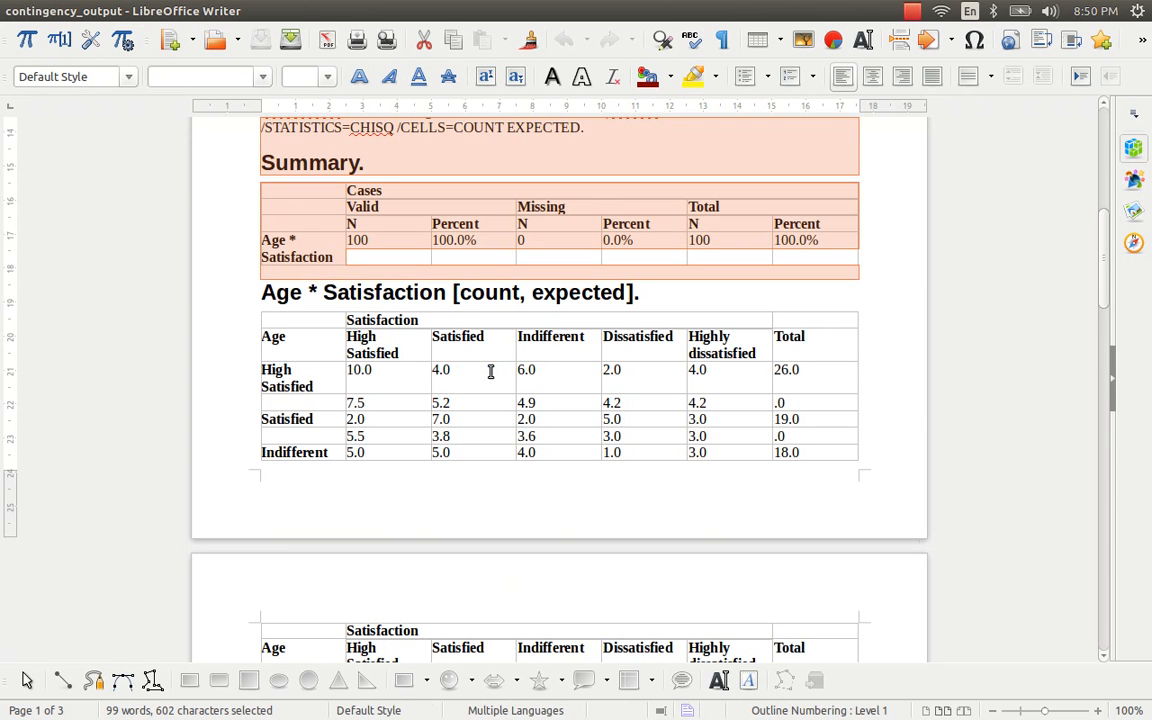
left_click(262, 292)
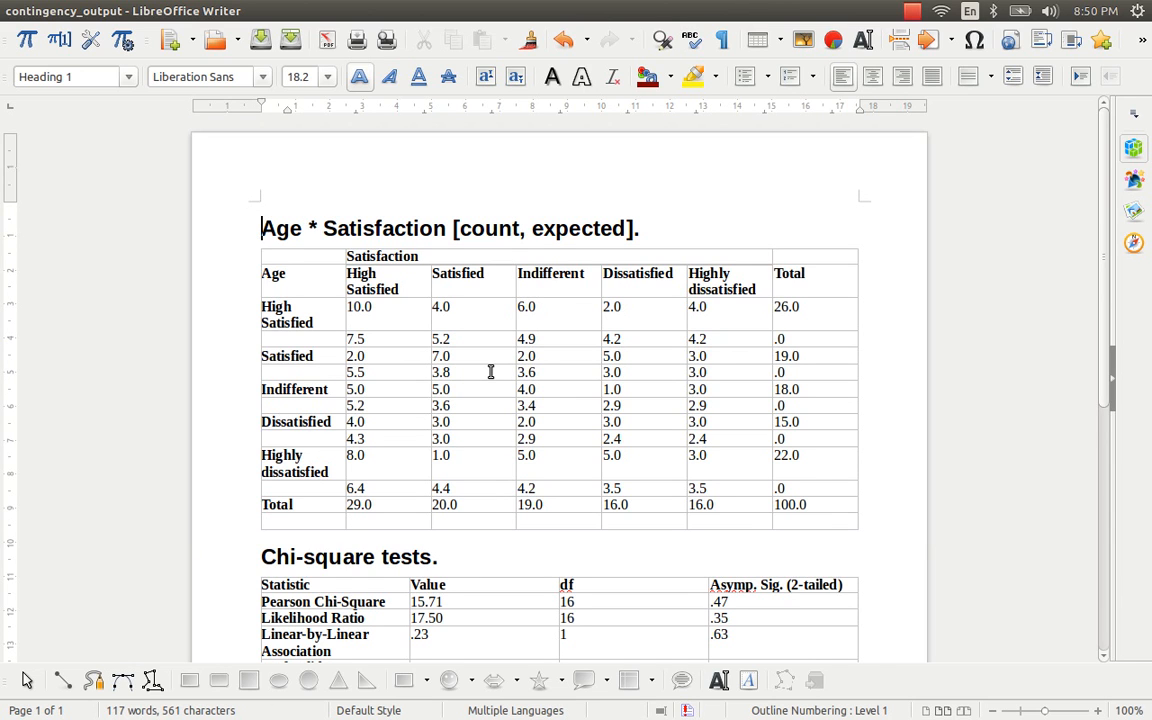
Select the crosstab's count cells and category headings and center-align them
left_click(382, 256)
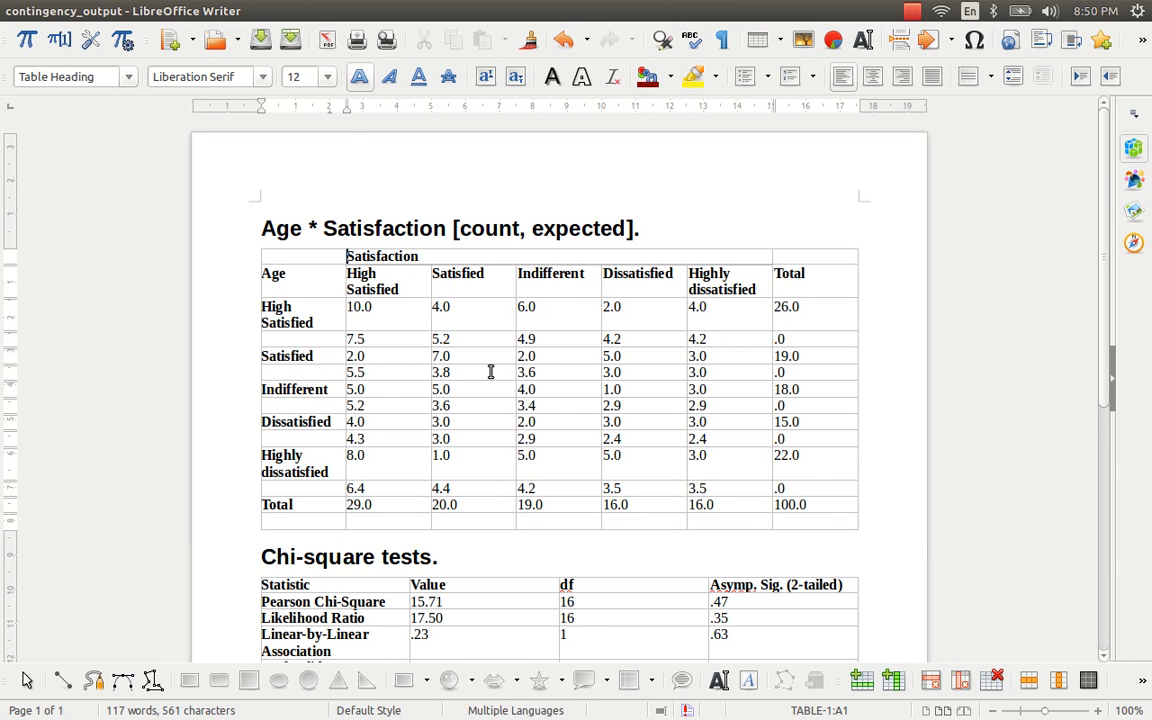
left_click(458, 273)
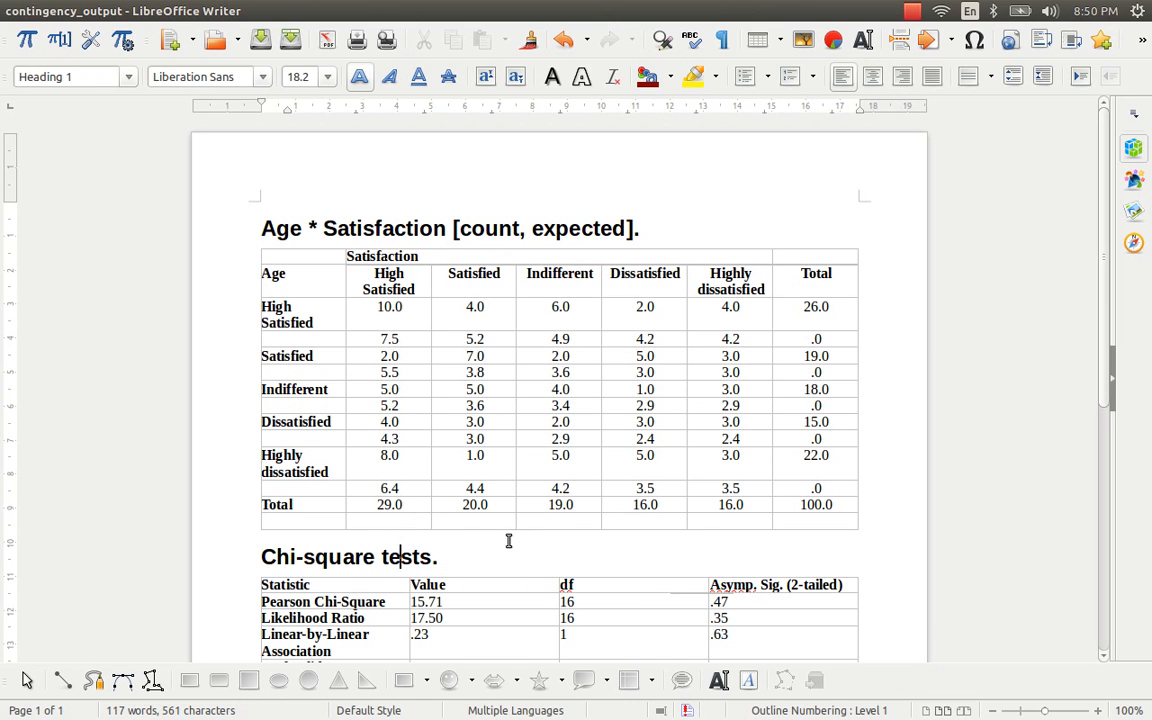
mouse_move(587, 362)
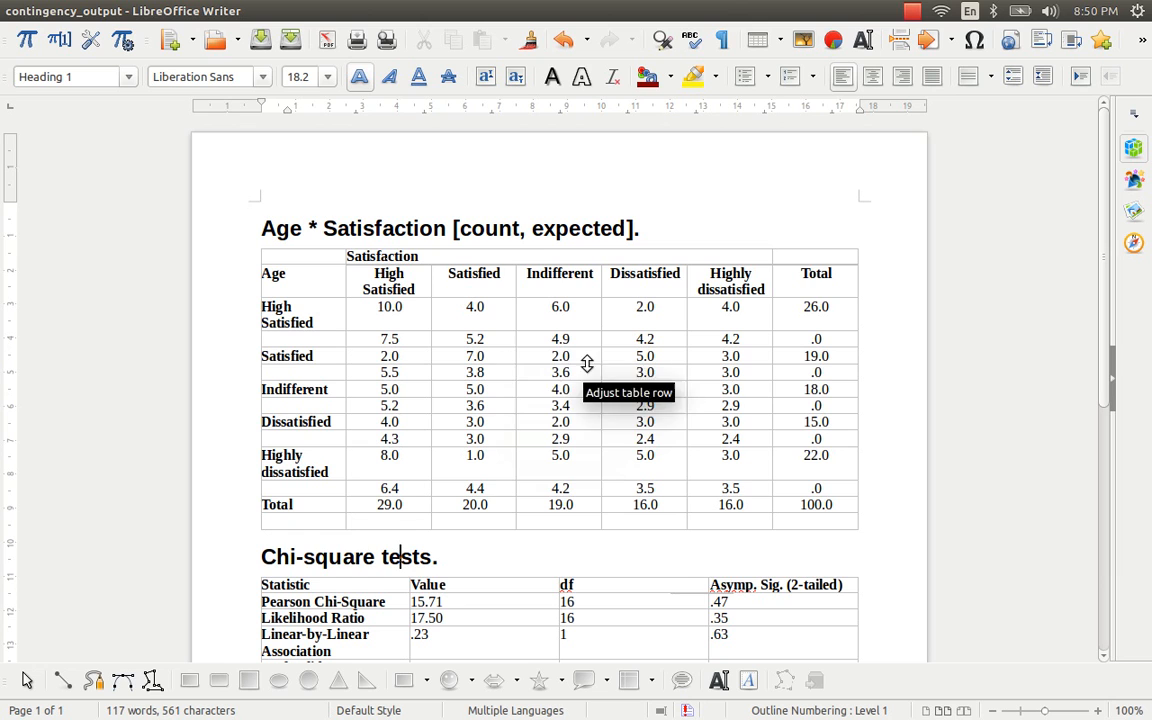
mouse_move(517, 334)
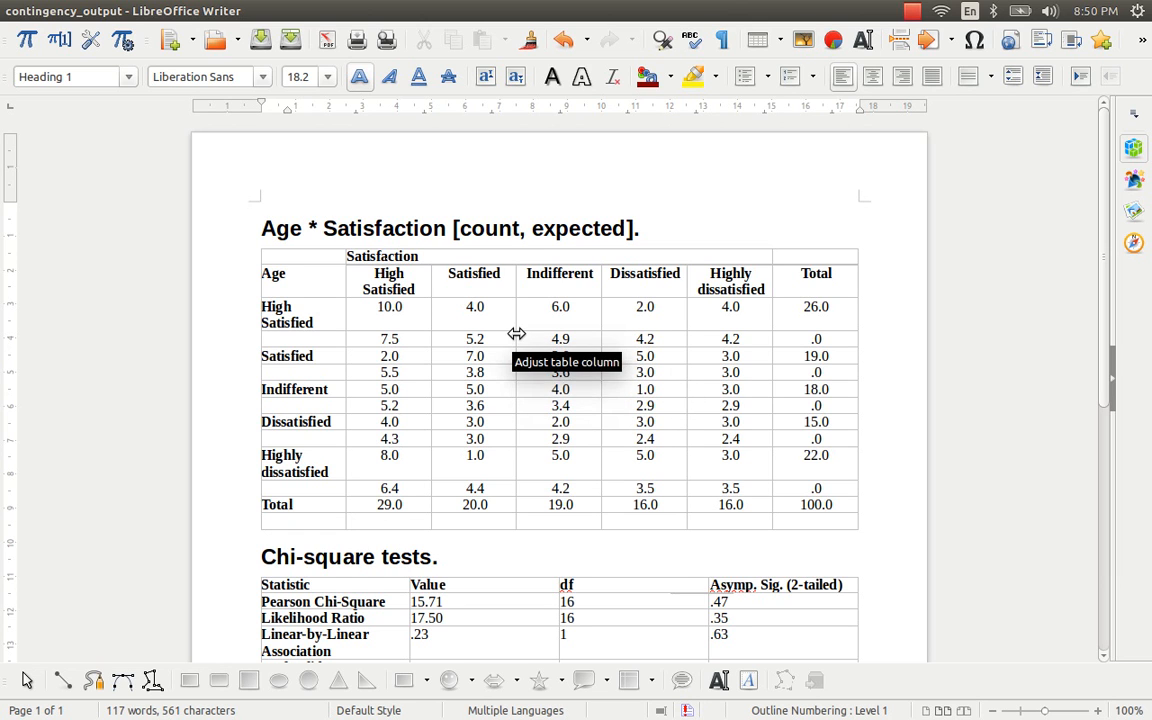
mouse_move(528, 390)
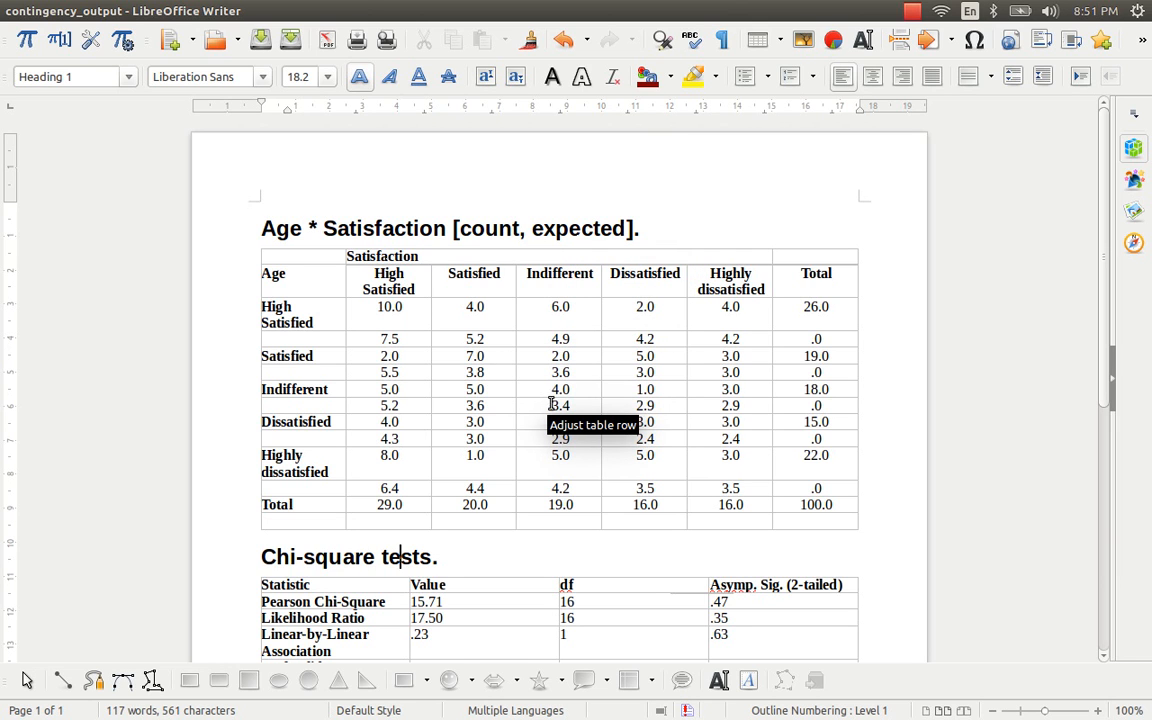
mouse_move(523, 426)
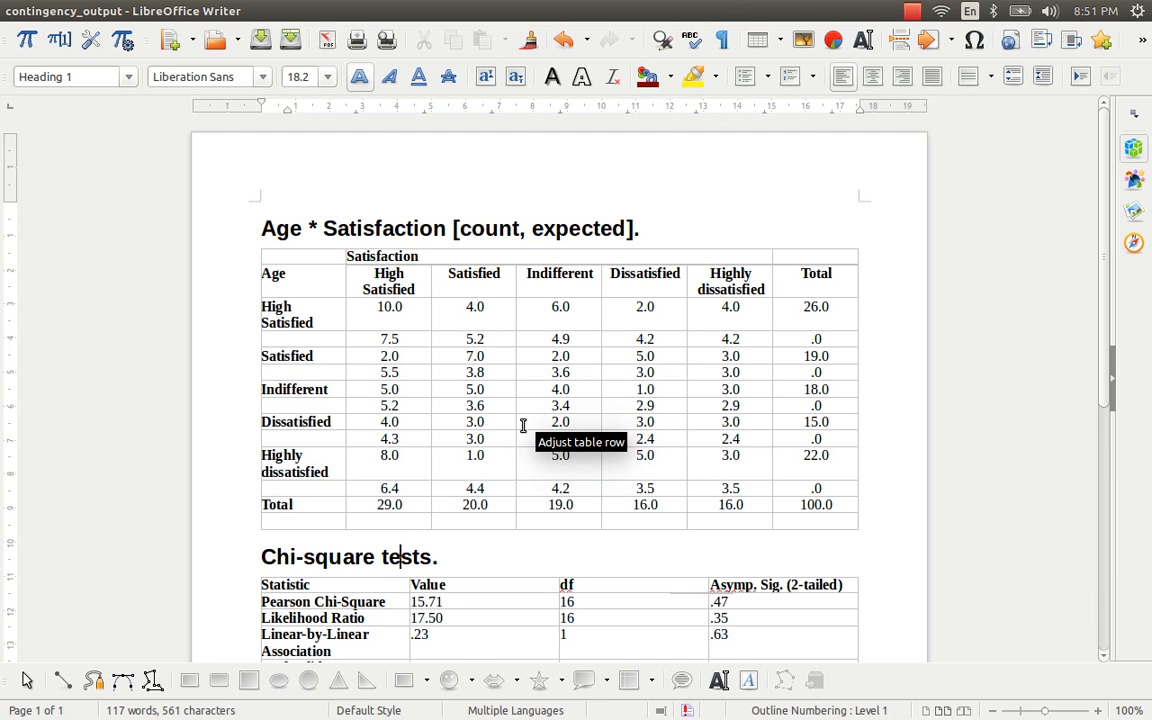
mouse_move(493, 338)
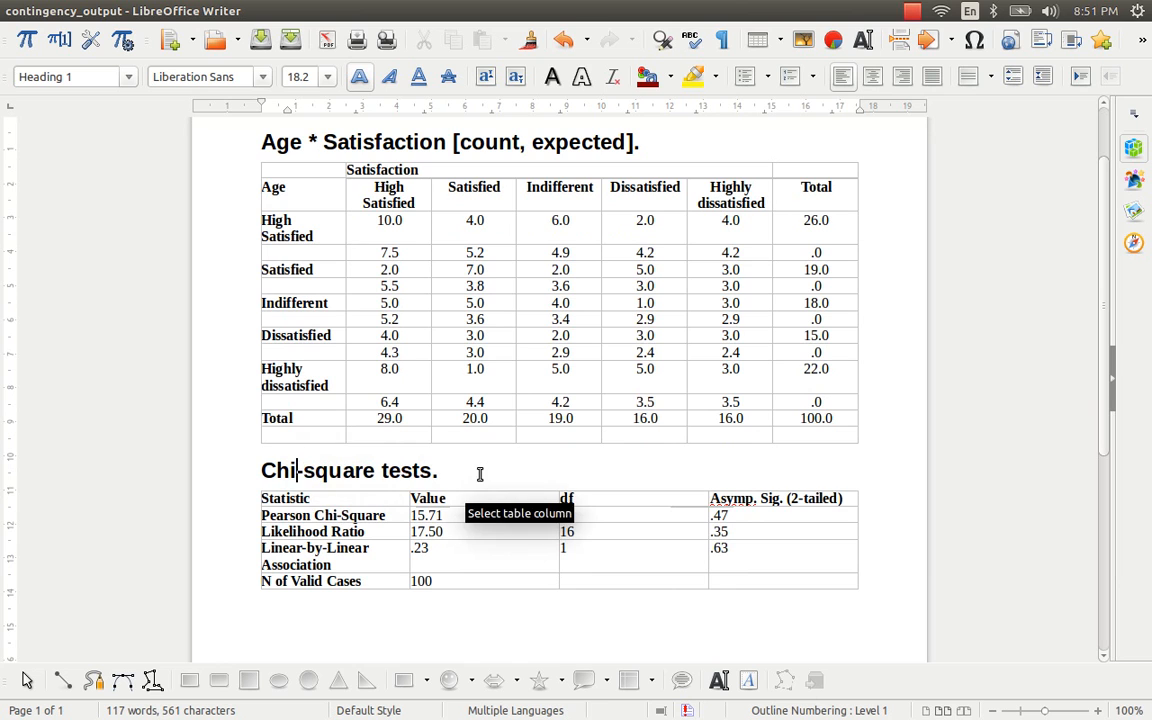
Insert a blank paragraph between the crosstab table and the Chi-square tests heading
key("Return")
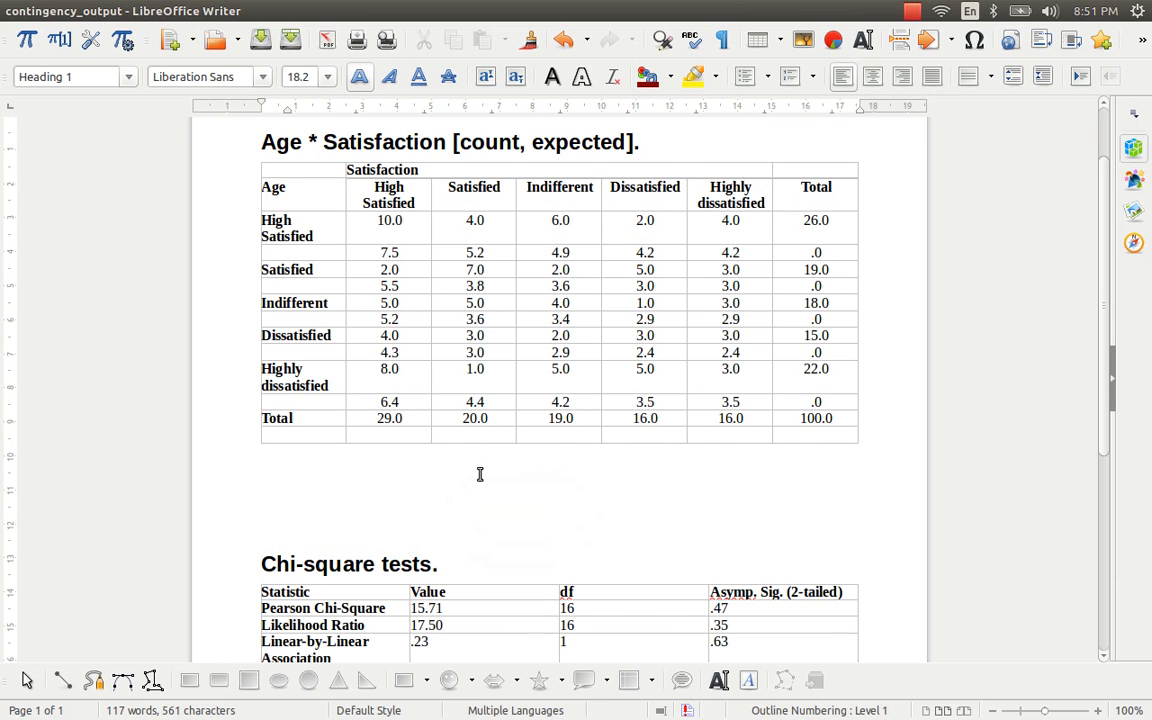
scroll("down", 3)
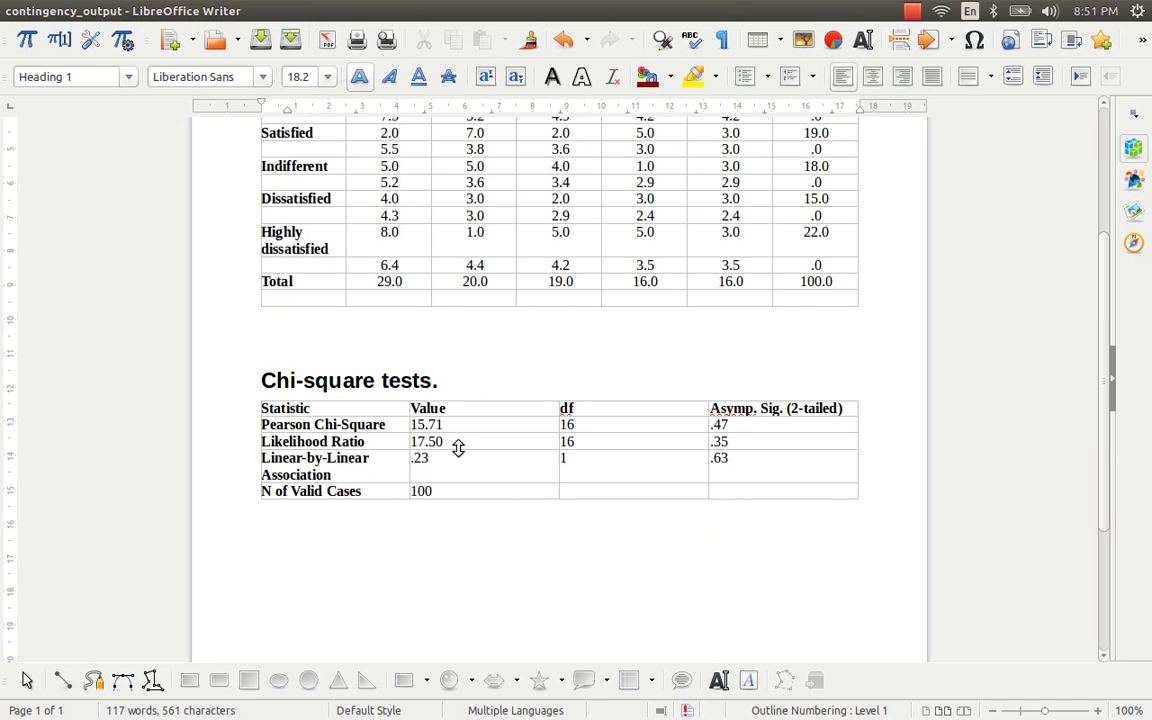
mouse_move(457, 449)
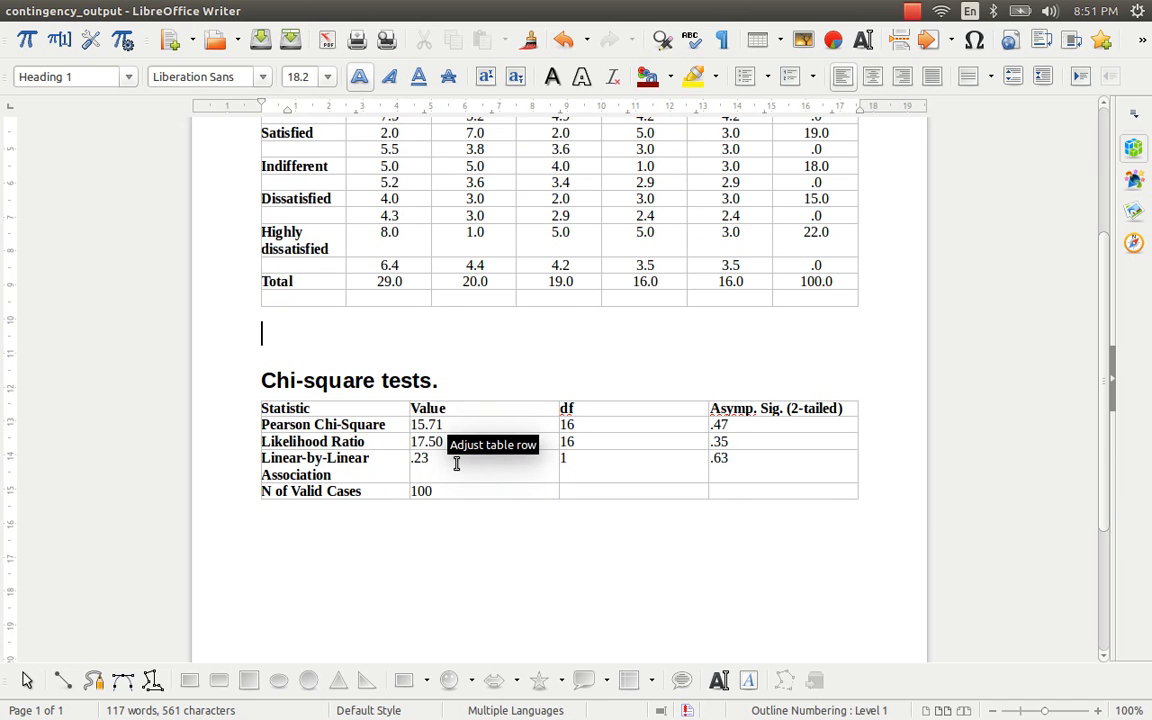
scroll("up", 3)
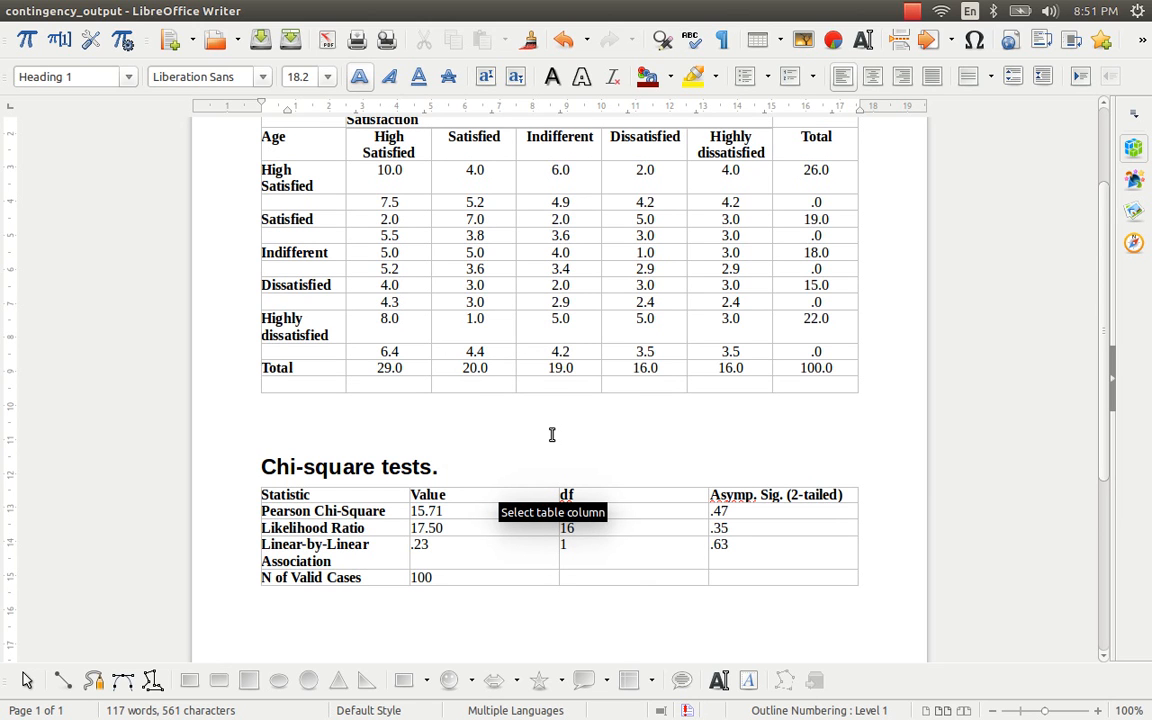
left_click(262, 419)
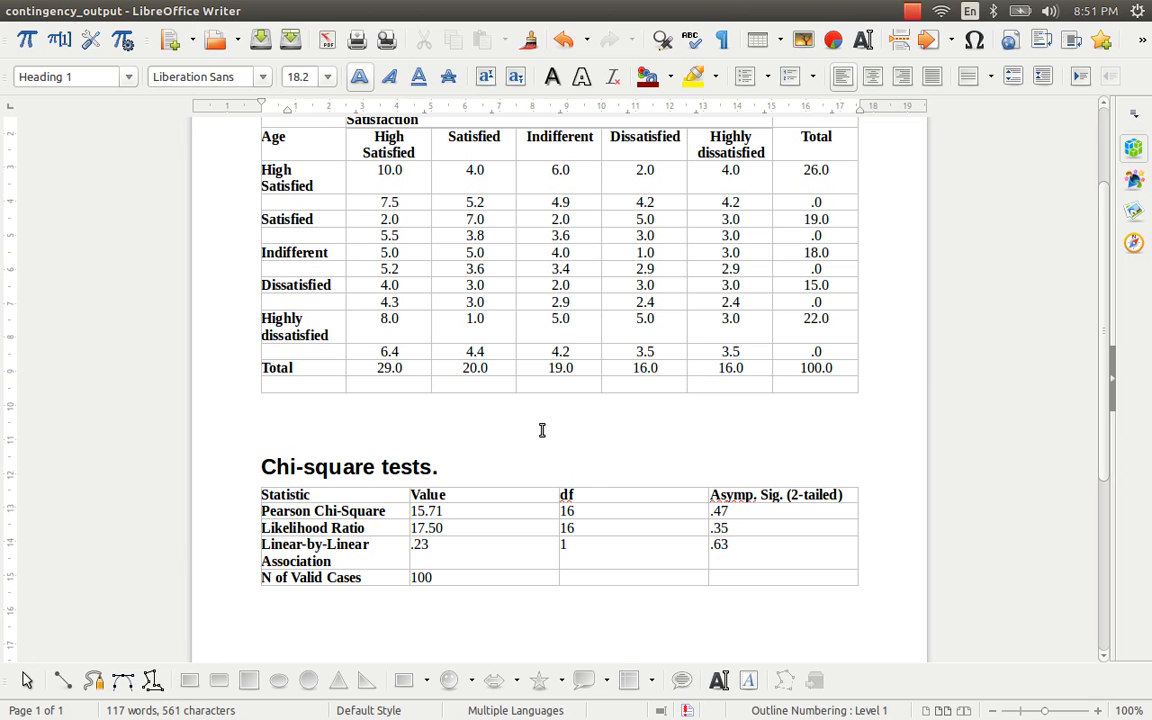
left_click(262, 420)
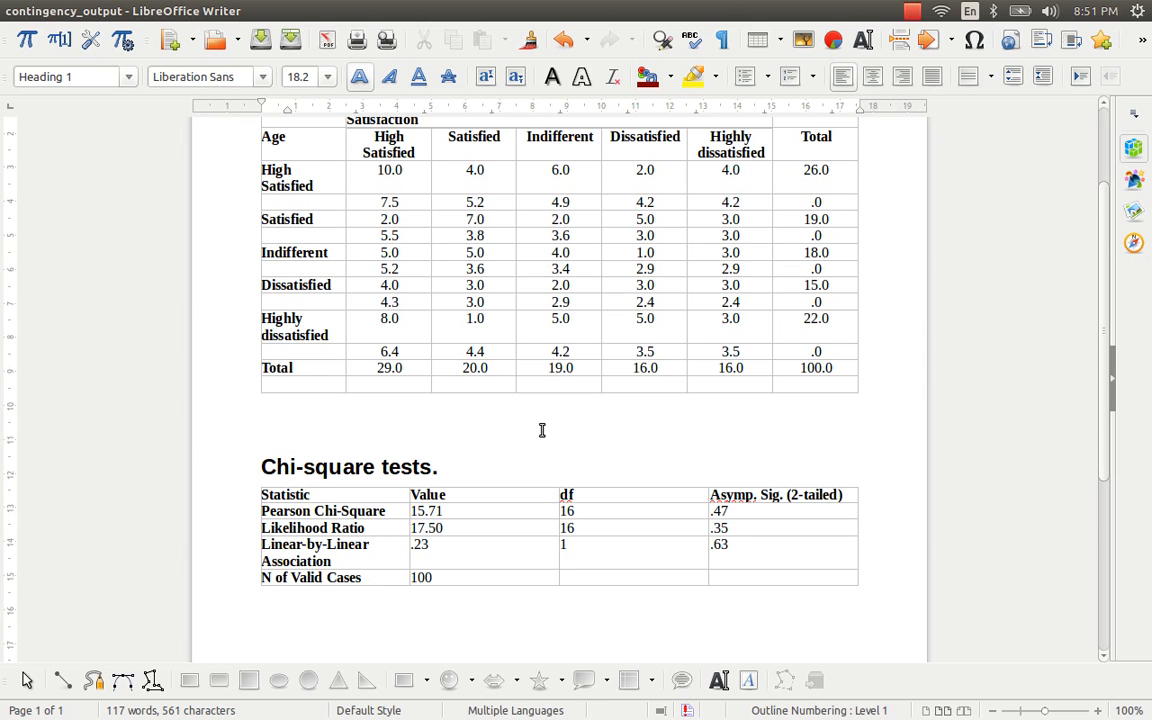
Center the Value, df and Asymp. Sig. columns, then highlight a statistic value
left_click(262, 420)
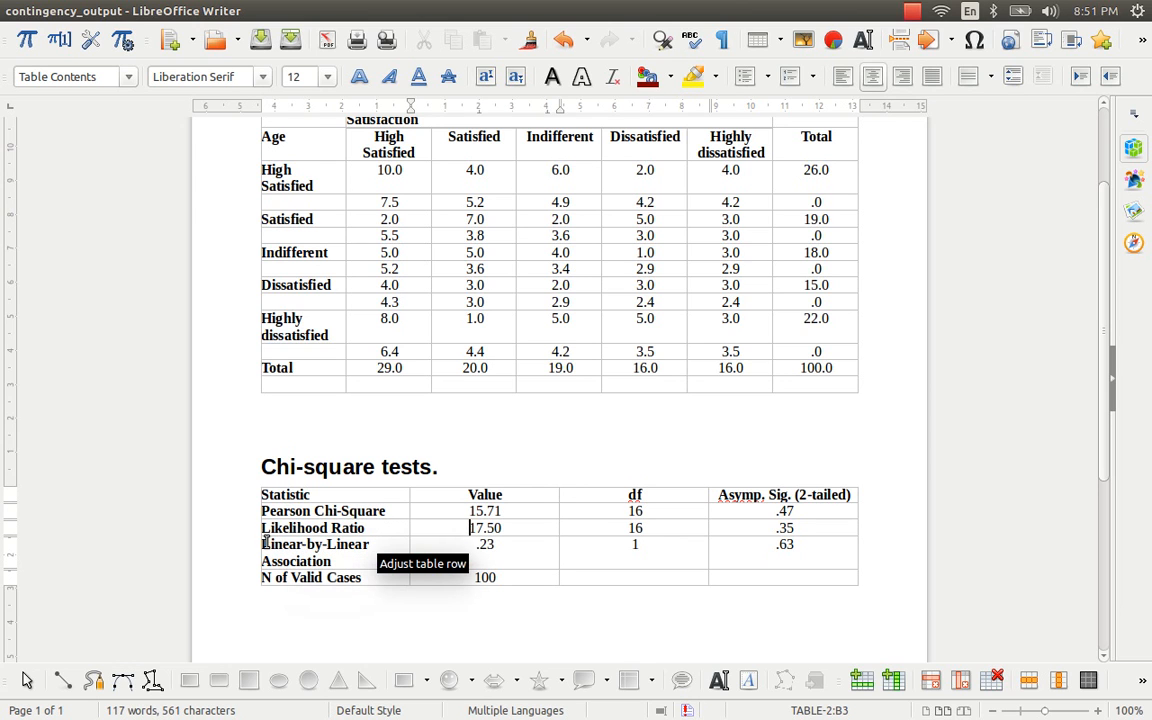
mouse_move(343, 558)
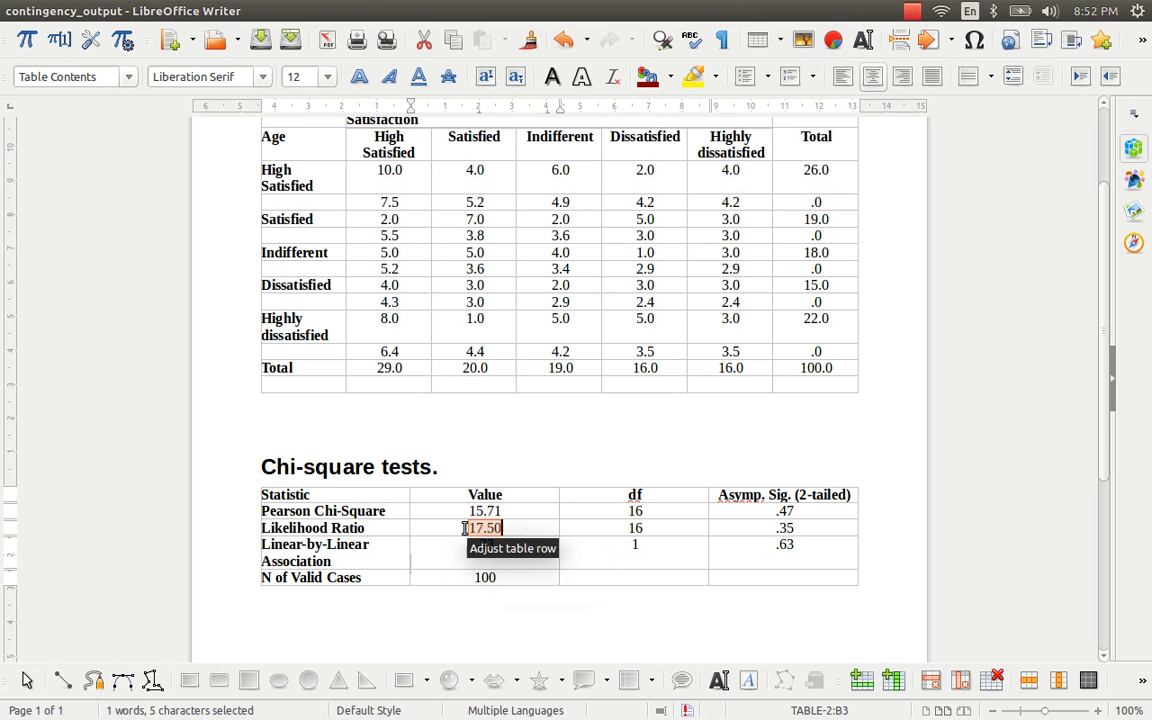
left_click(485, 511)
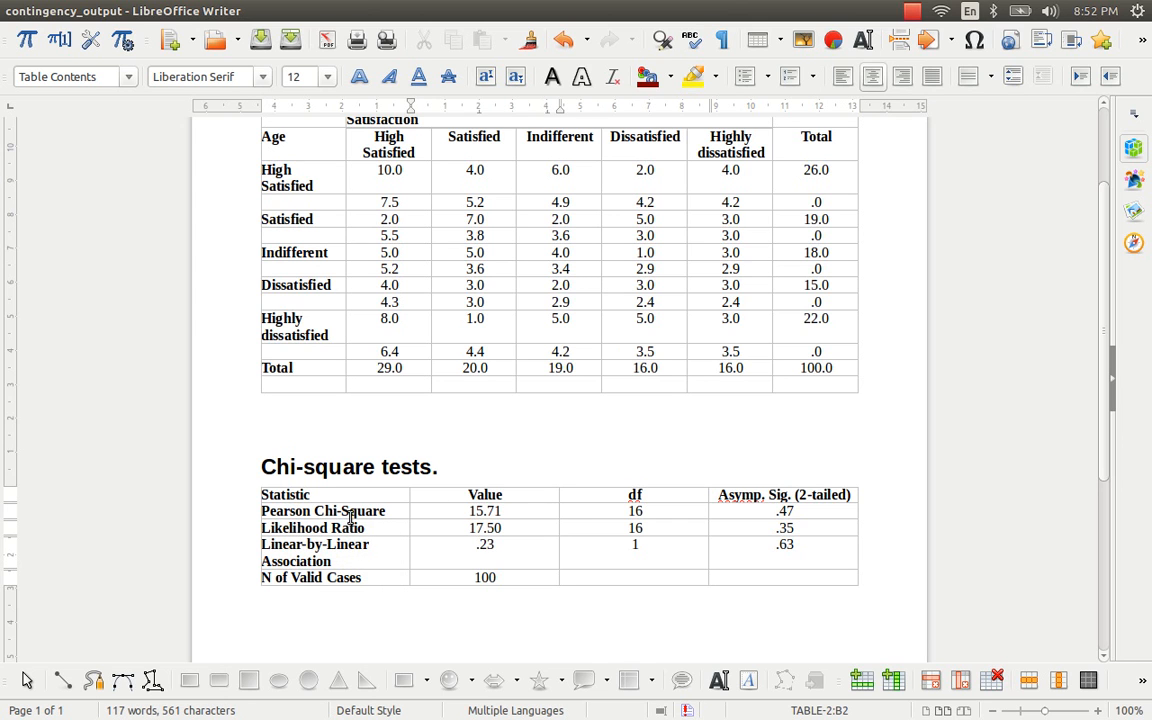
double_click(485, 528)
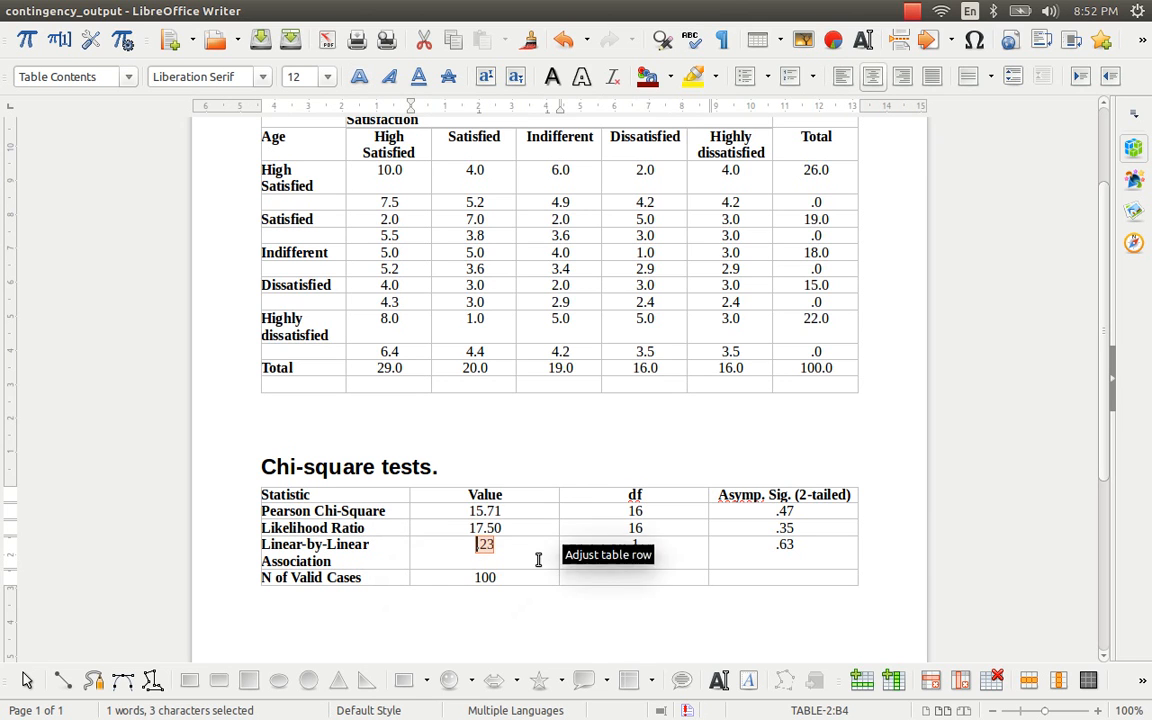
mouse_move(381, 546)
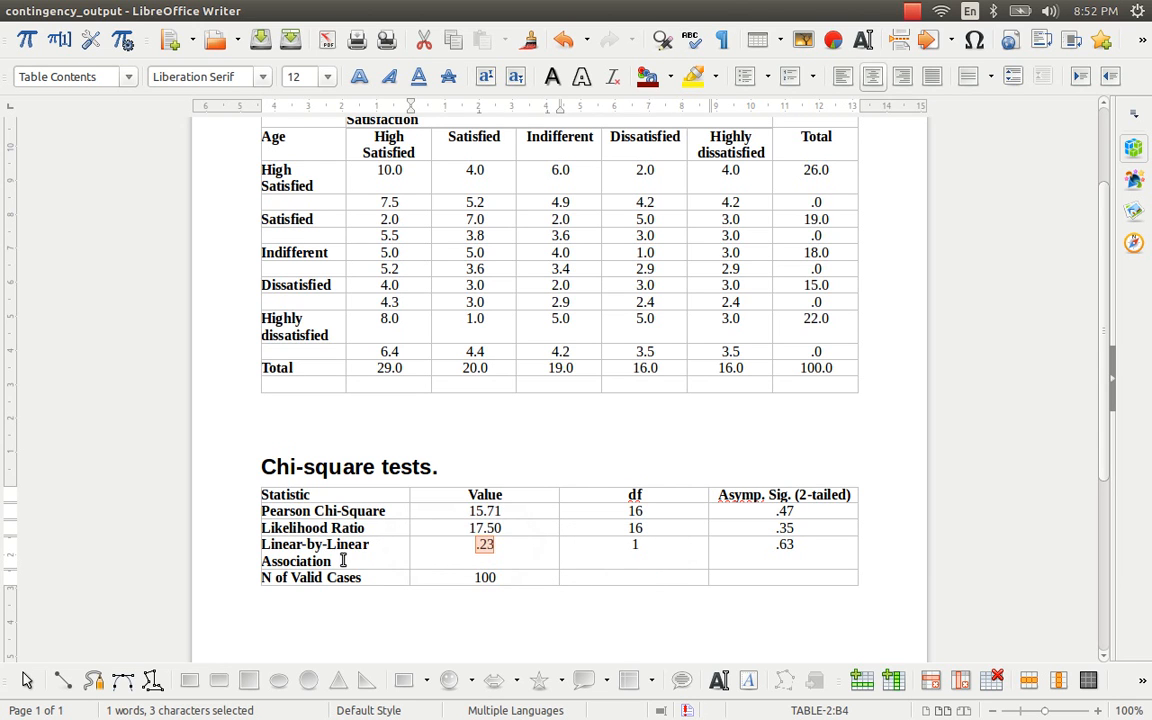
mouse_move(257, 531)
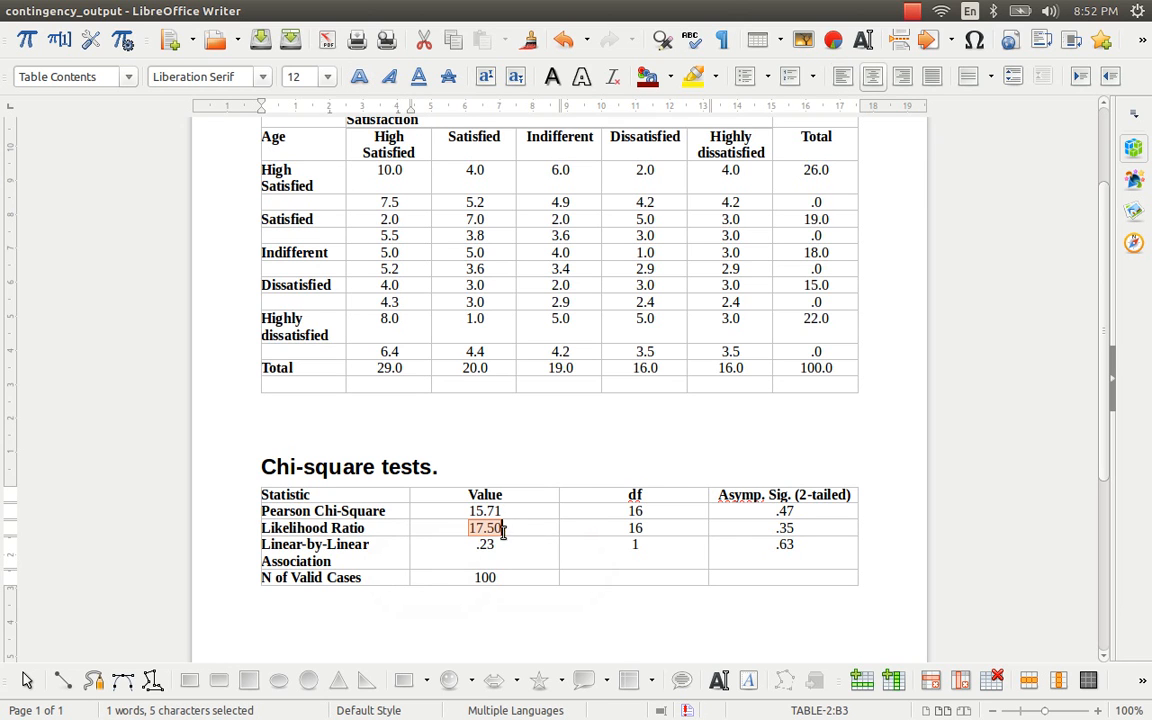
mouse_move(518, 548)
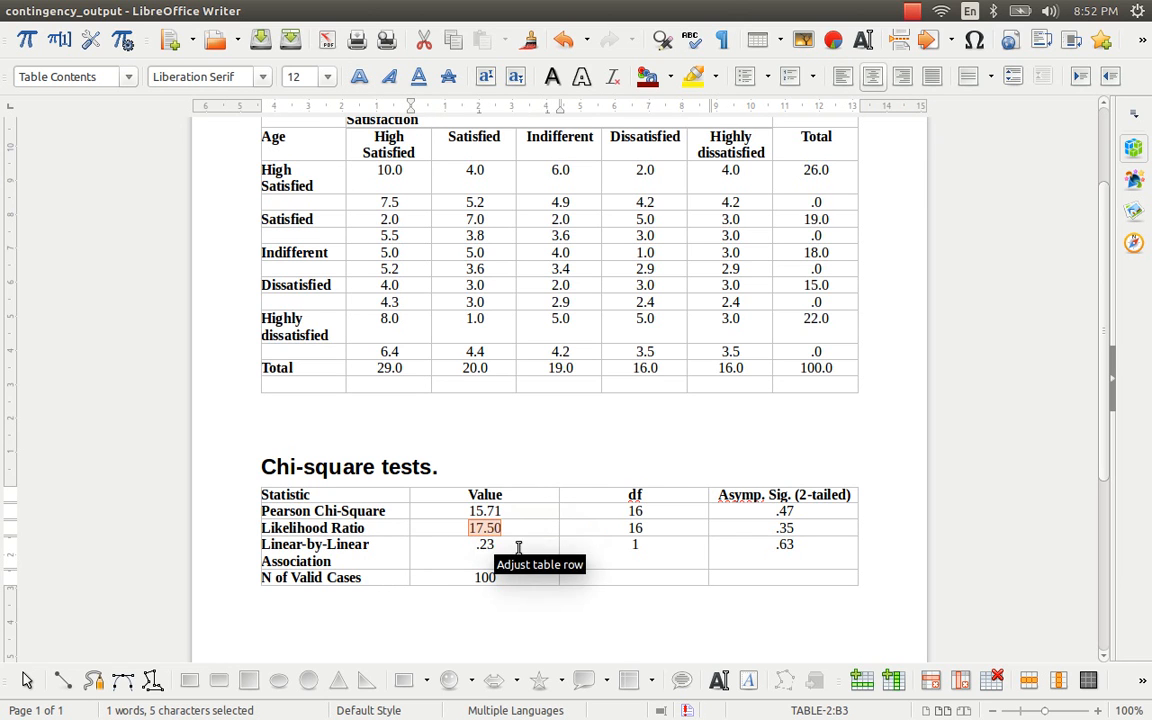
mouse_move(749, 551)
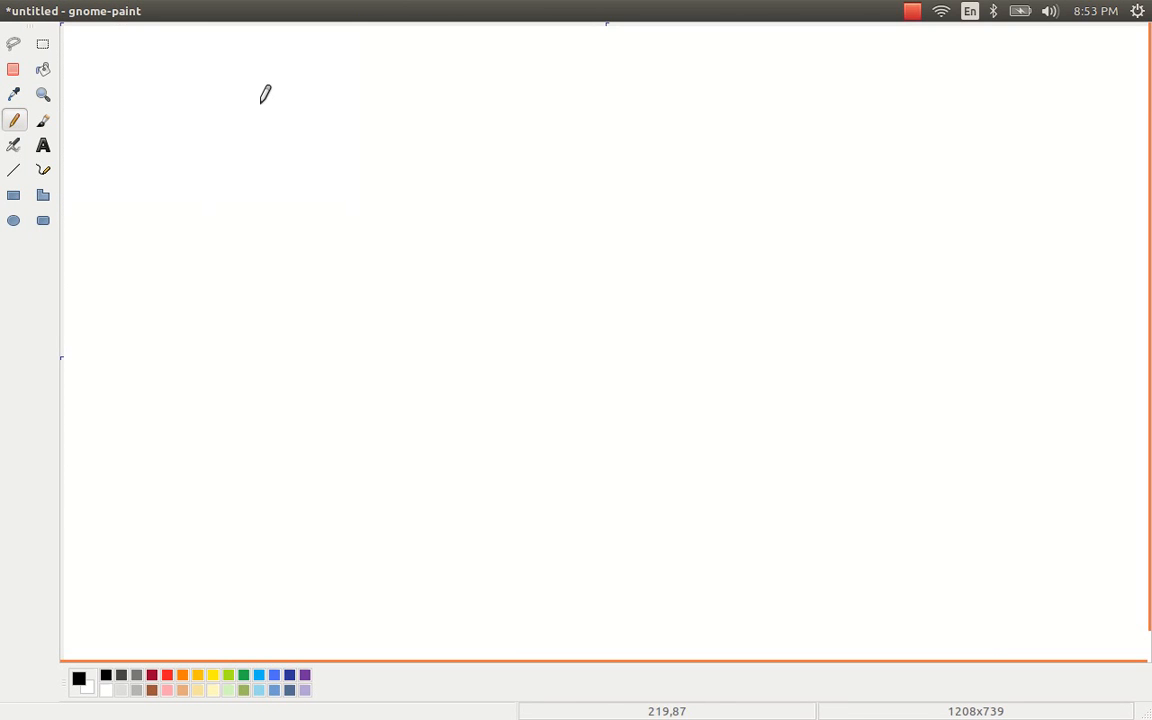
Handwrite a G with a small square superscript near the canvas's top left
left_click_drag(248, 100, 262, 145)
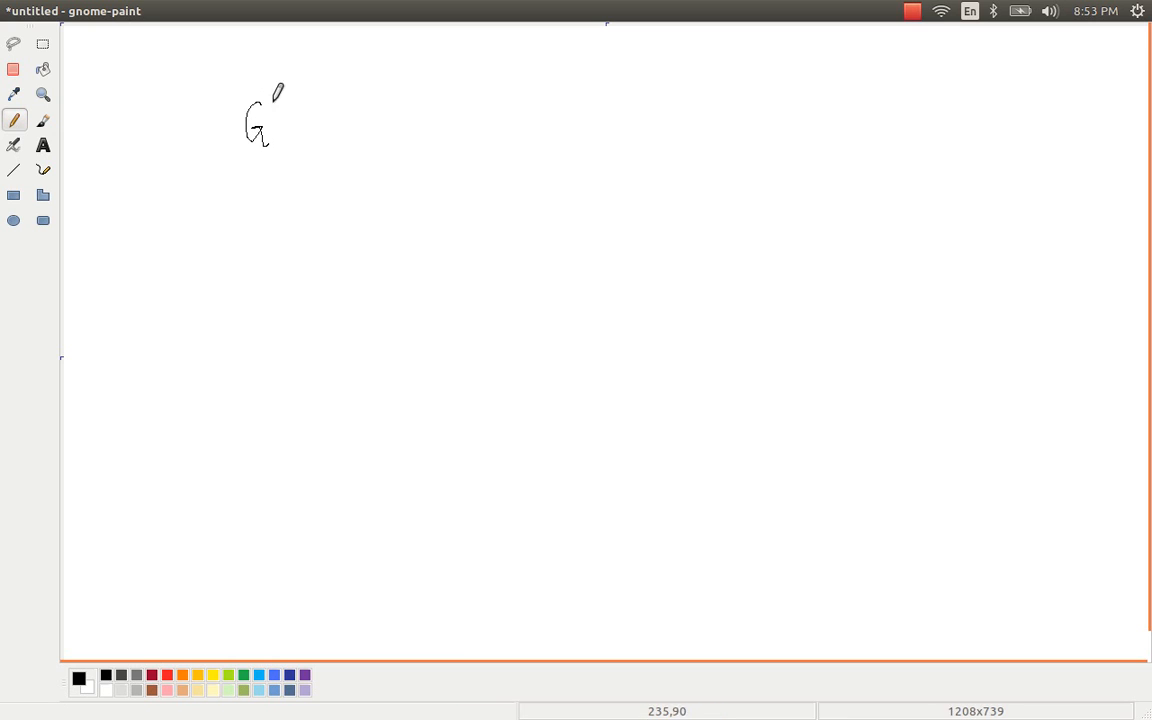
left_click_drag(280, 88, 290, 100)
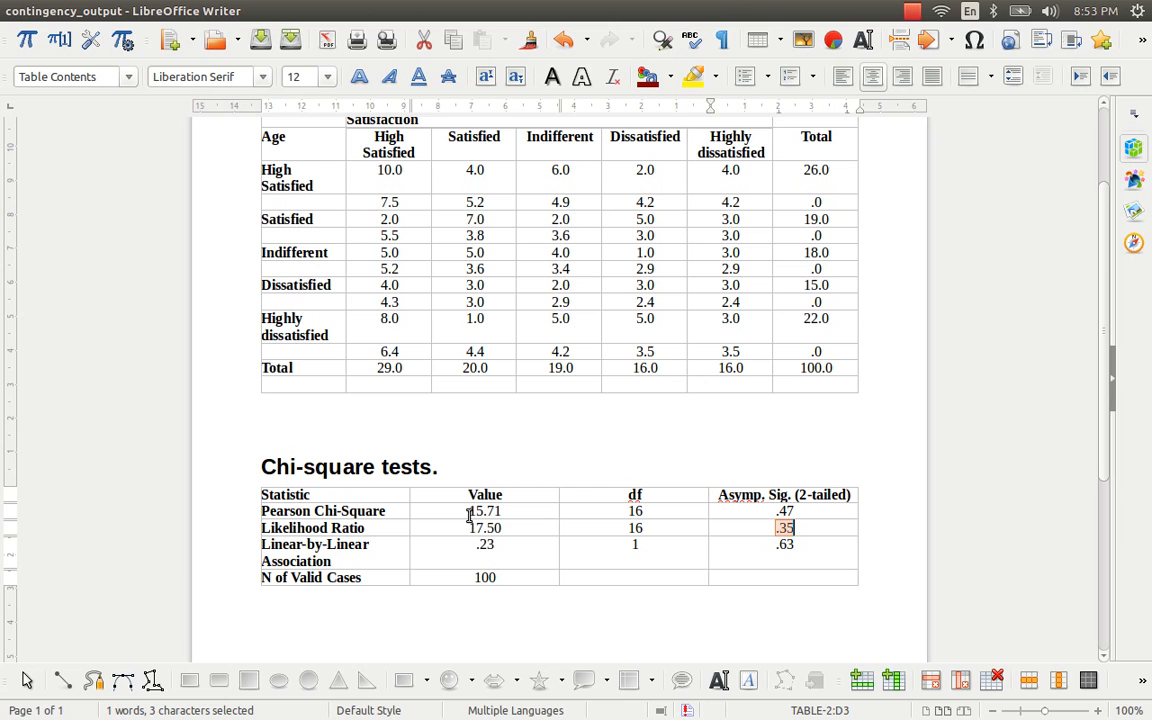
double_click(486, 528)
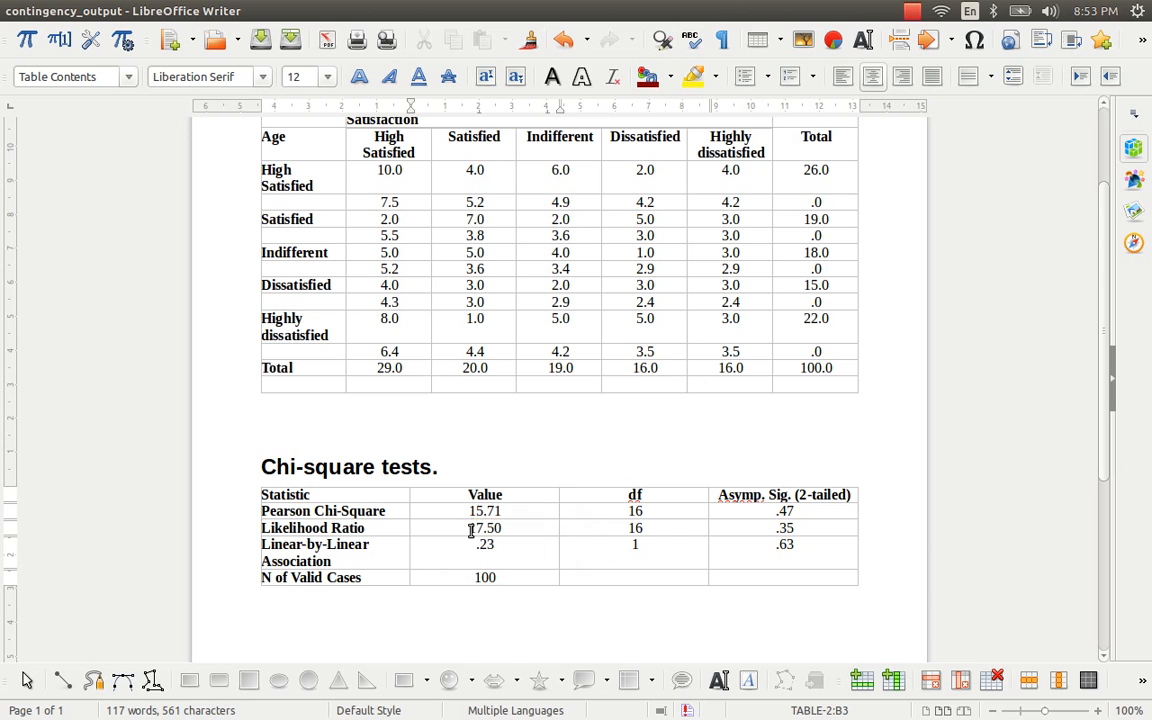
mouse_move(777, 394)
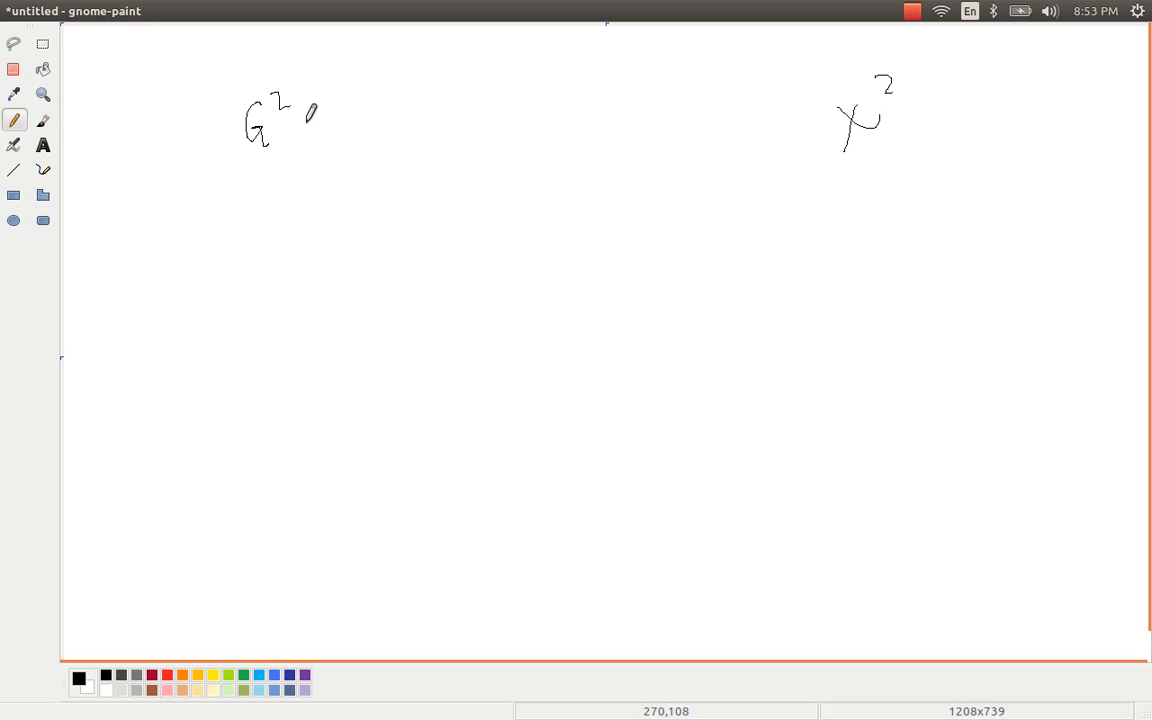
Handwrite '= 2 Σ O_i Log' after the G² on the canvas
left_click_drag(290, 128, 309, 127)
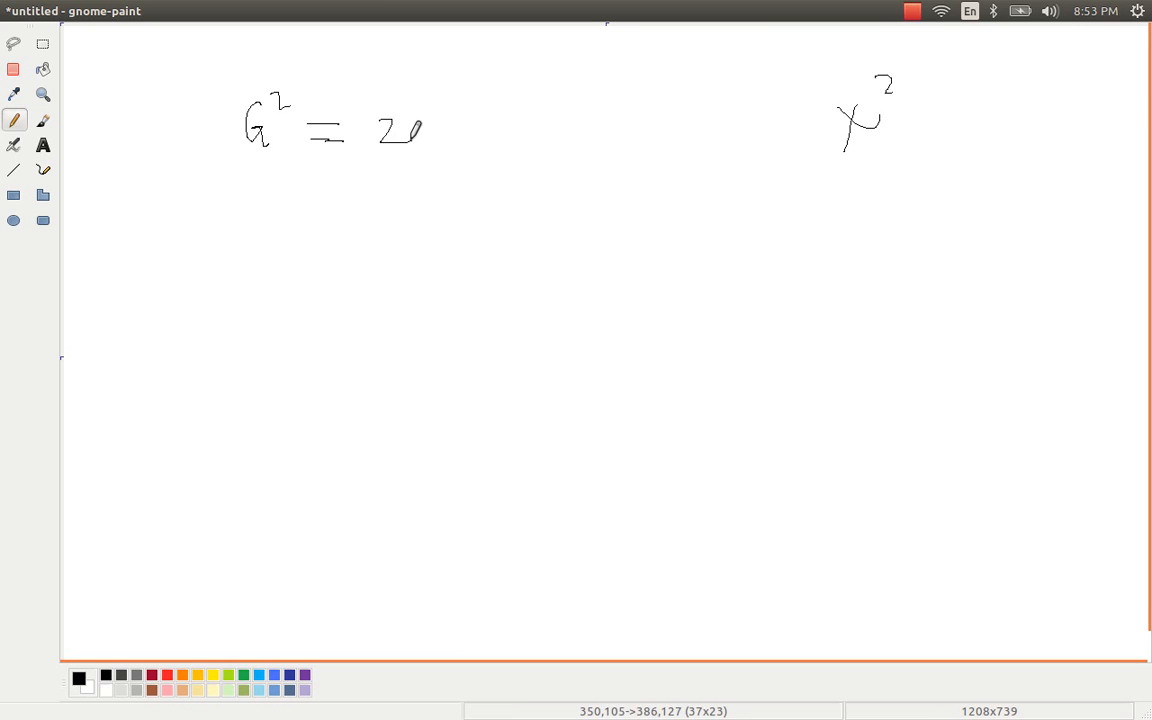
left_click_drag(425, 120, 440, 160)
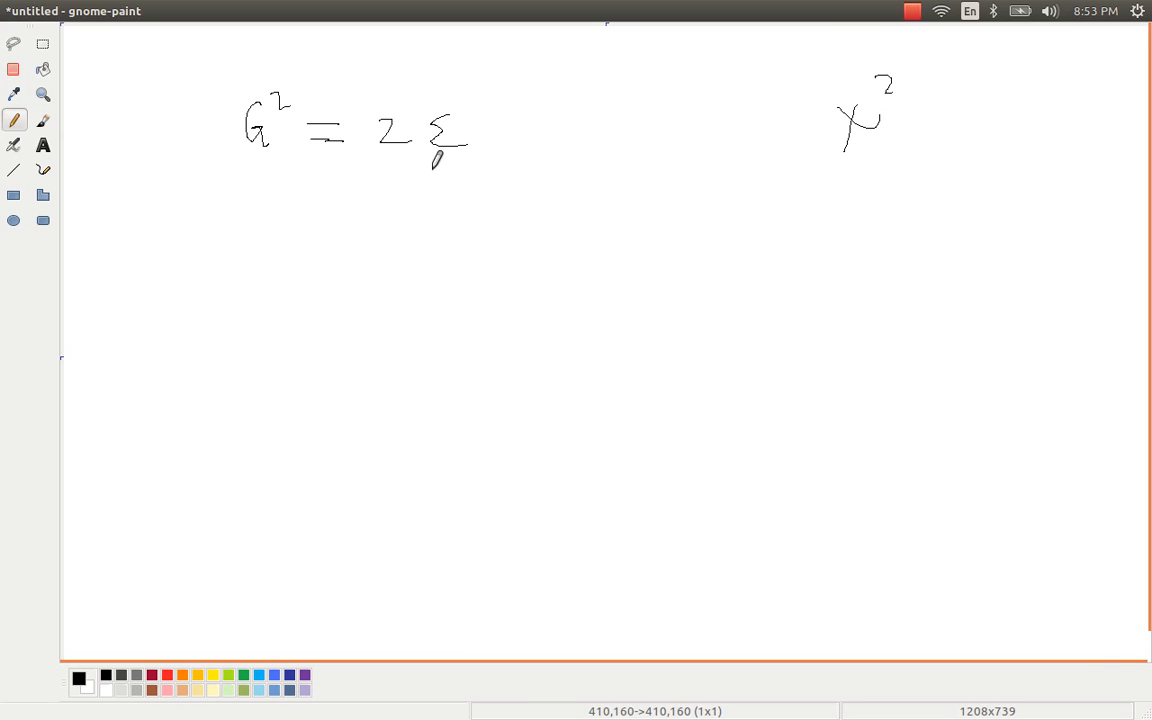
left_click_drag(430, 175, 470, 180)
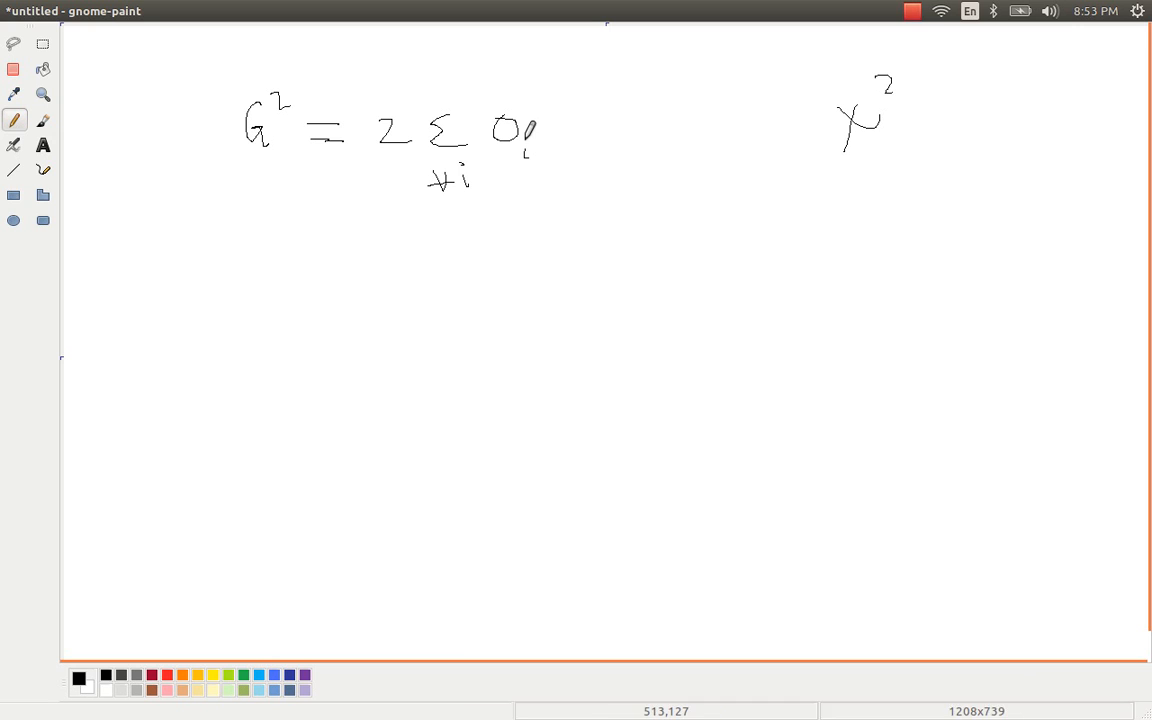
left_click_drag(528, 140, 553, 92)
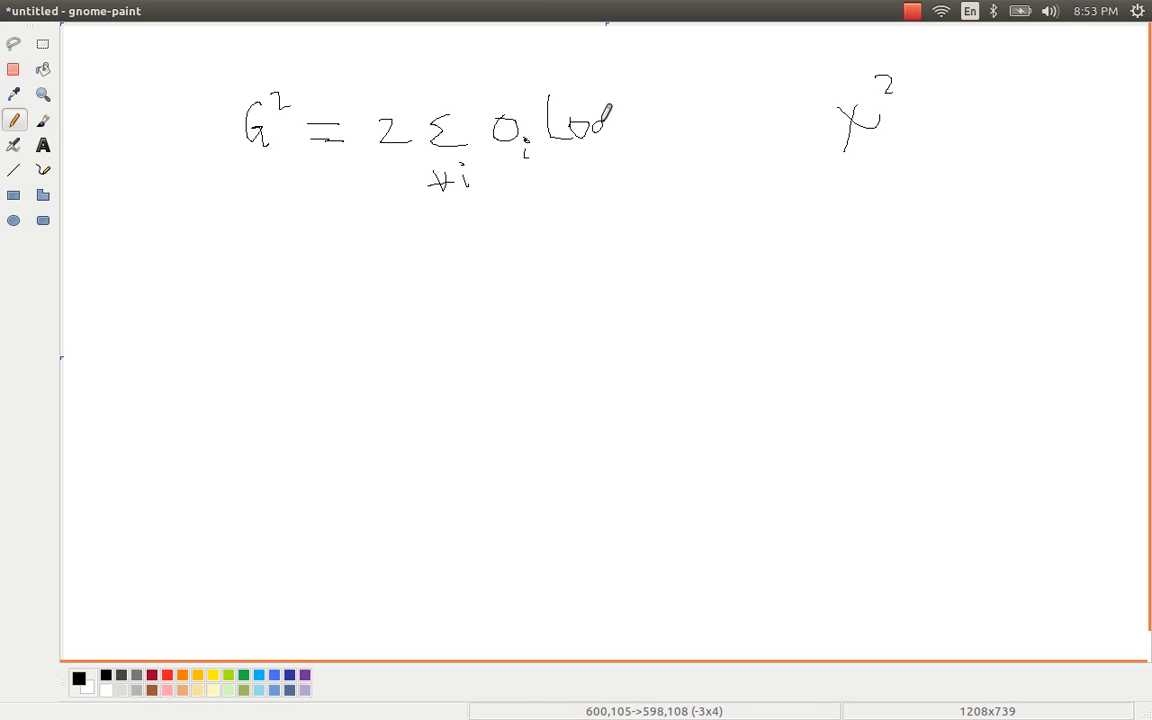
left_click_drag(600, 110, 660, 100)
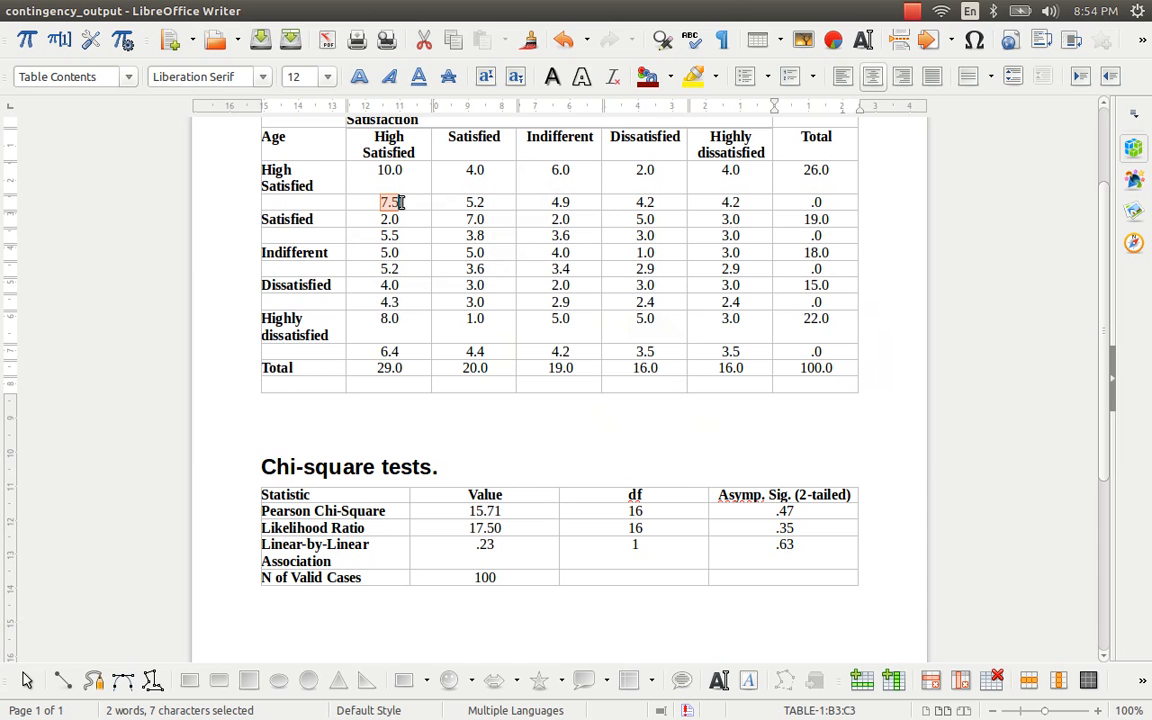
left_click(389, 170)
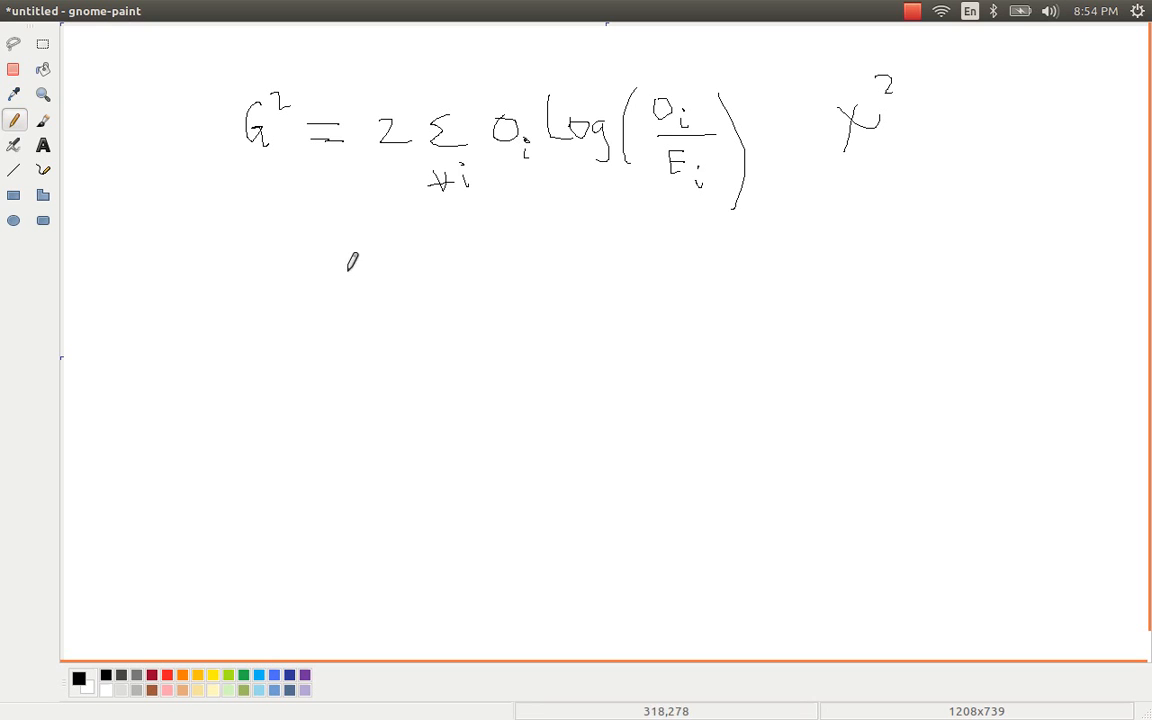
Handwrite a second line '= 2(10)[Log(10/…' beneath the G² formula
left_click_drag(320, 250, 340, 250)
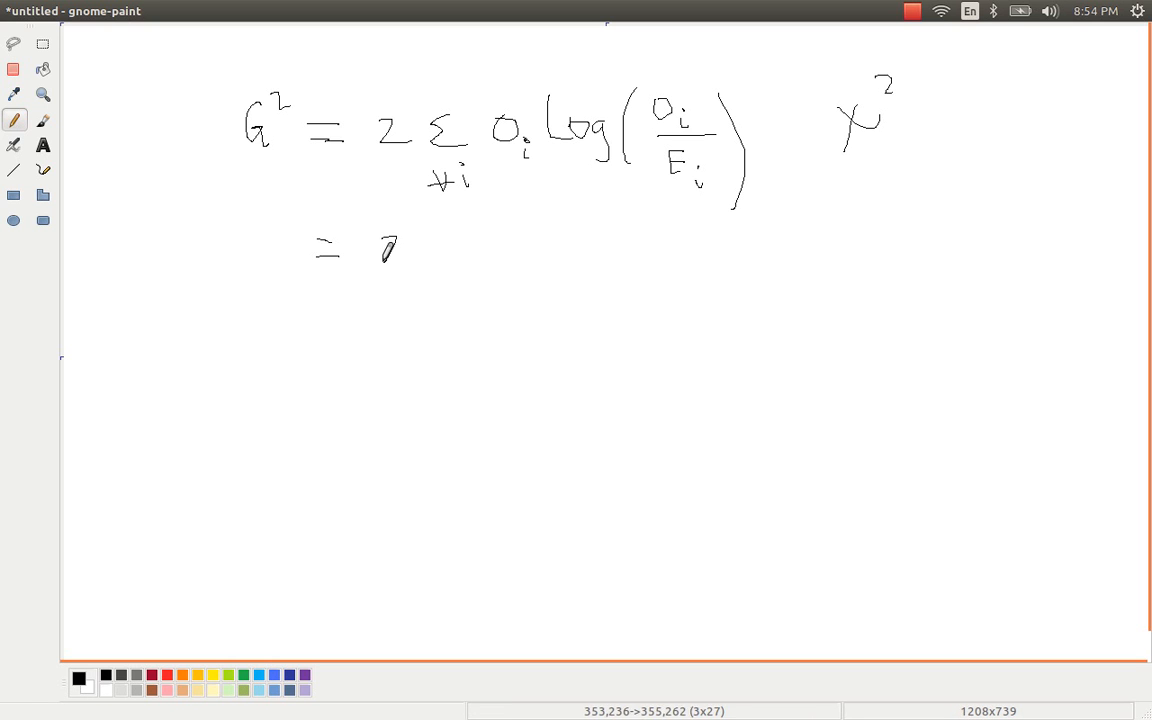
left_click_drag(380, 250, 465, 270)
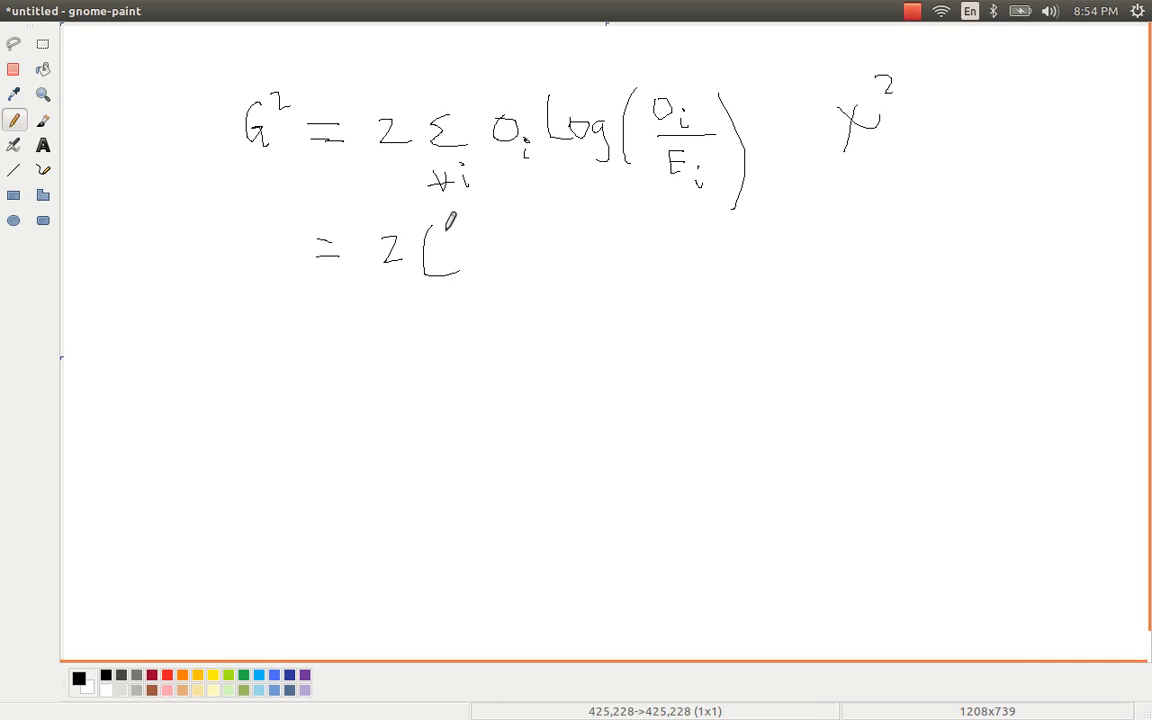
left_click_drag(440, 240, 505, 255)
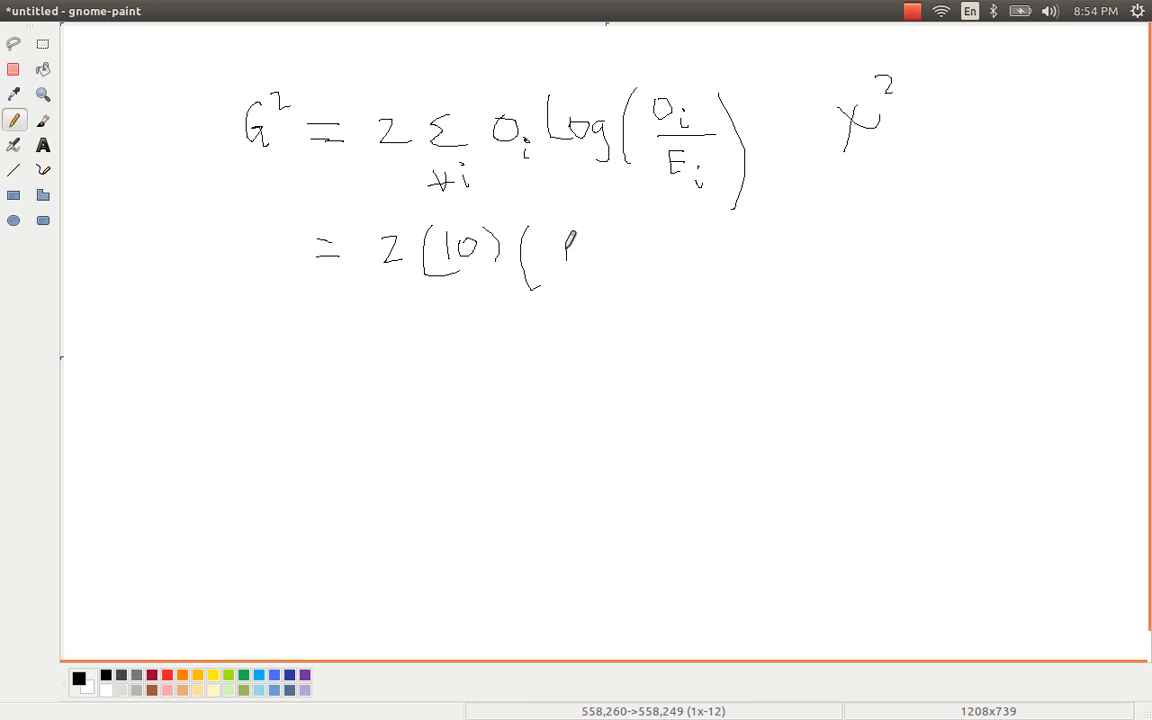
left_click_drag(560, 250, 635, 245)
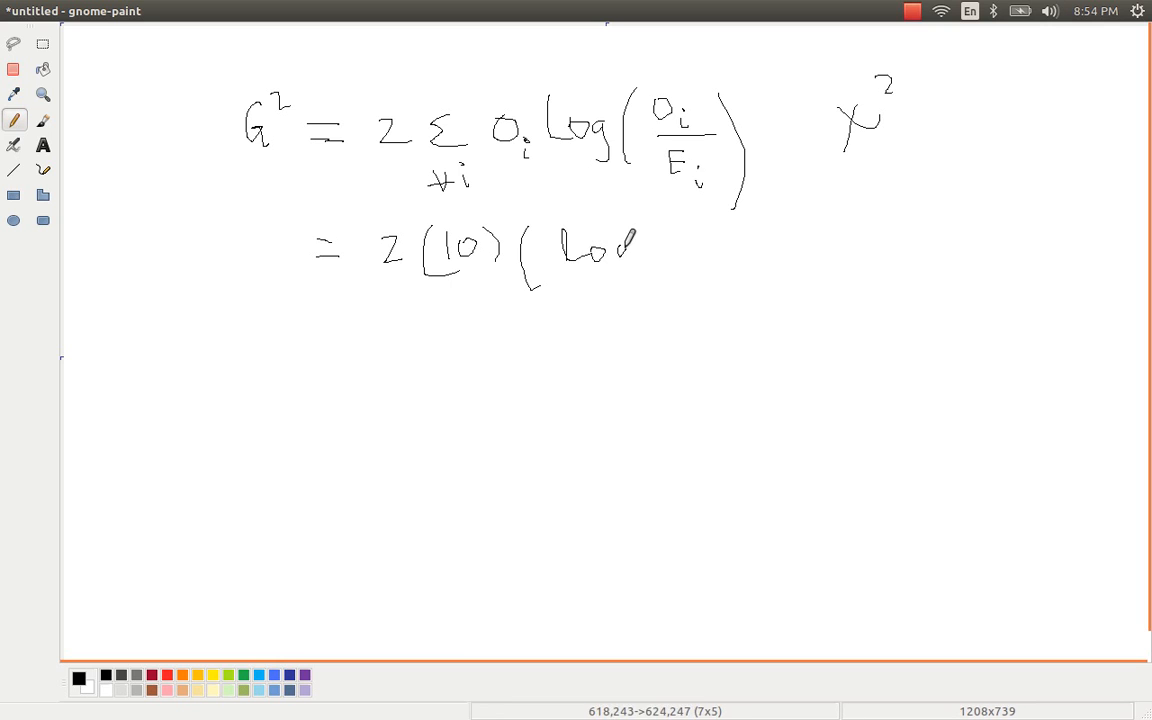
left_click_drag(625, 235, 630, 290)
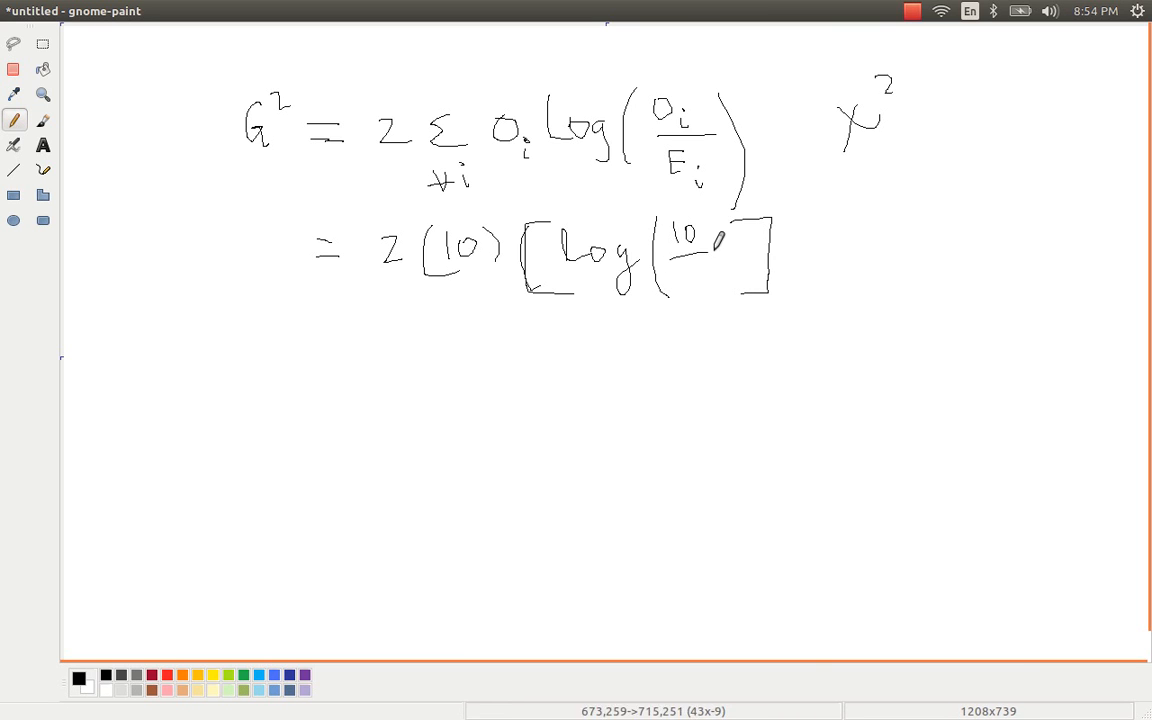
left_click_drag(695, 258, 700, 268)
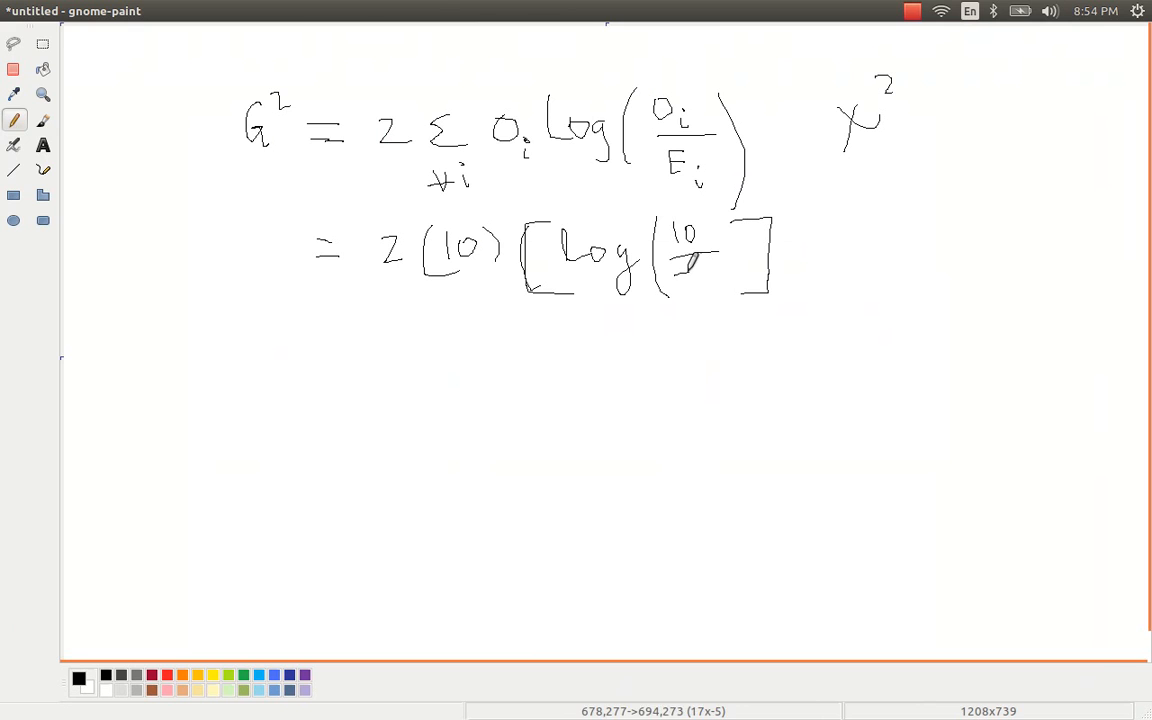
left_click_drag(690, 285, 720, 275)
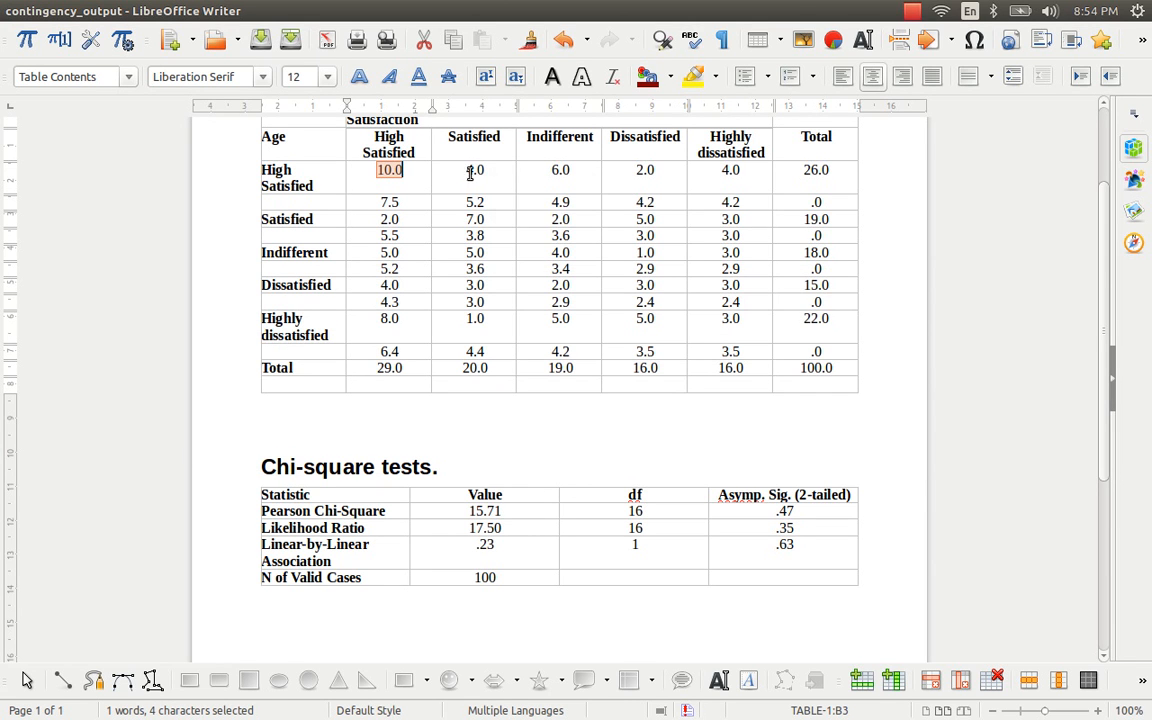
mouse_move(722, 351)
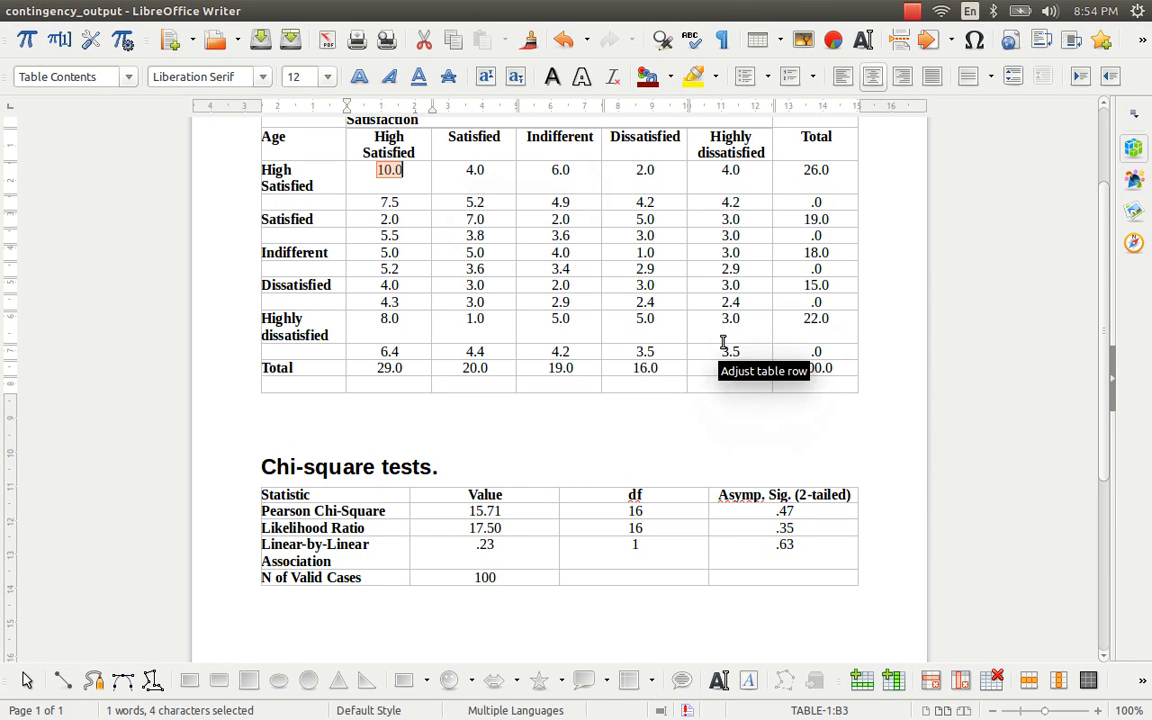
mouse_move(720, 340)
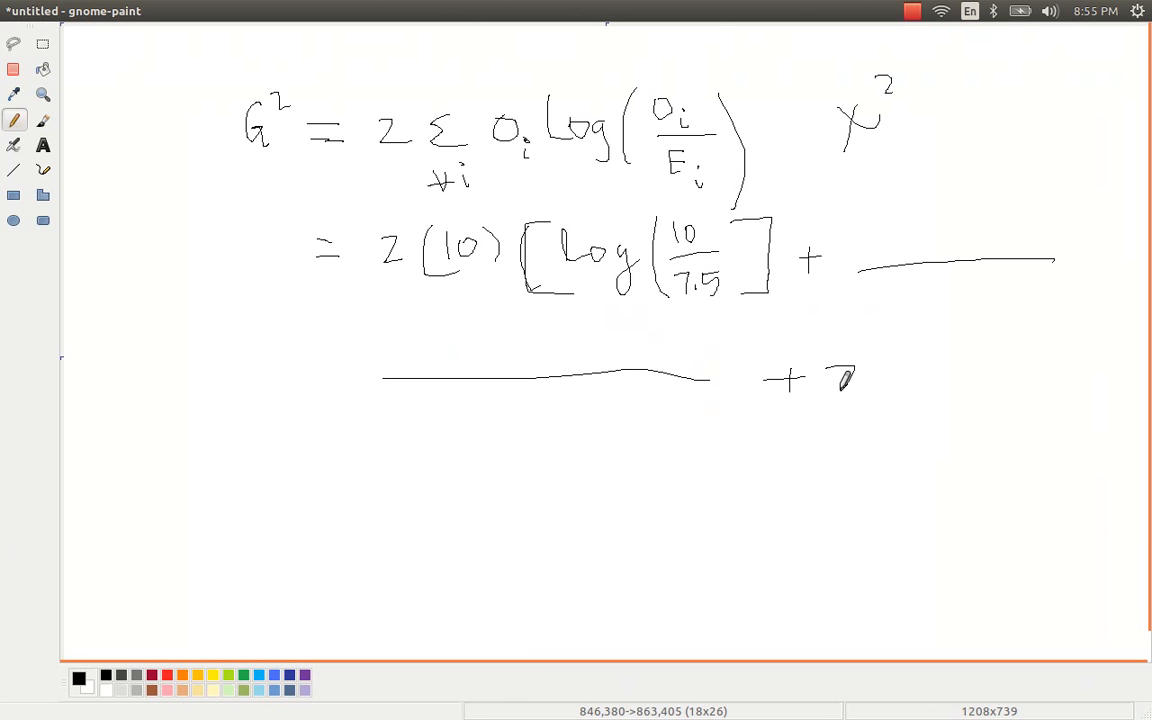
Write the last expansion term's factor 2 and observed count 3 in parentheses
left_click_drag(825, 385, 855, 370)
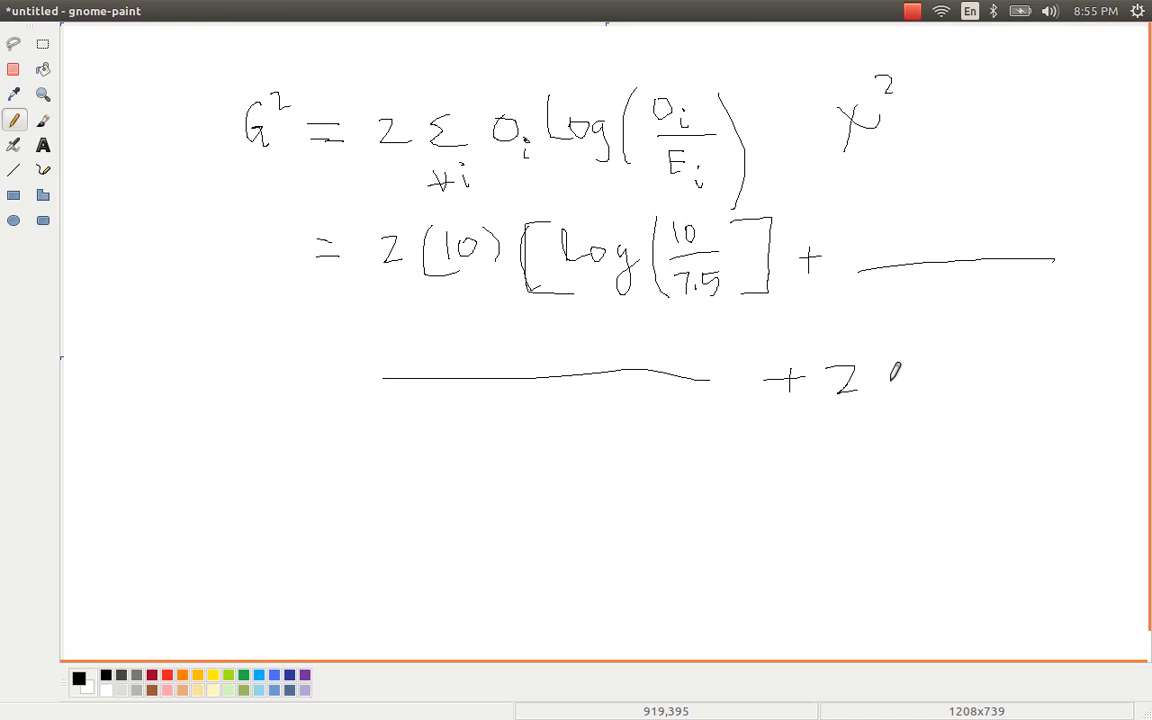
left_click_drag(885, 360, 885, 425)
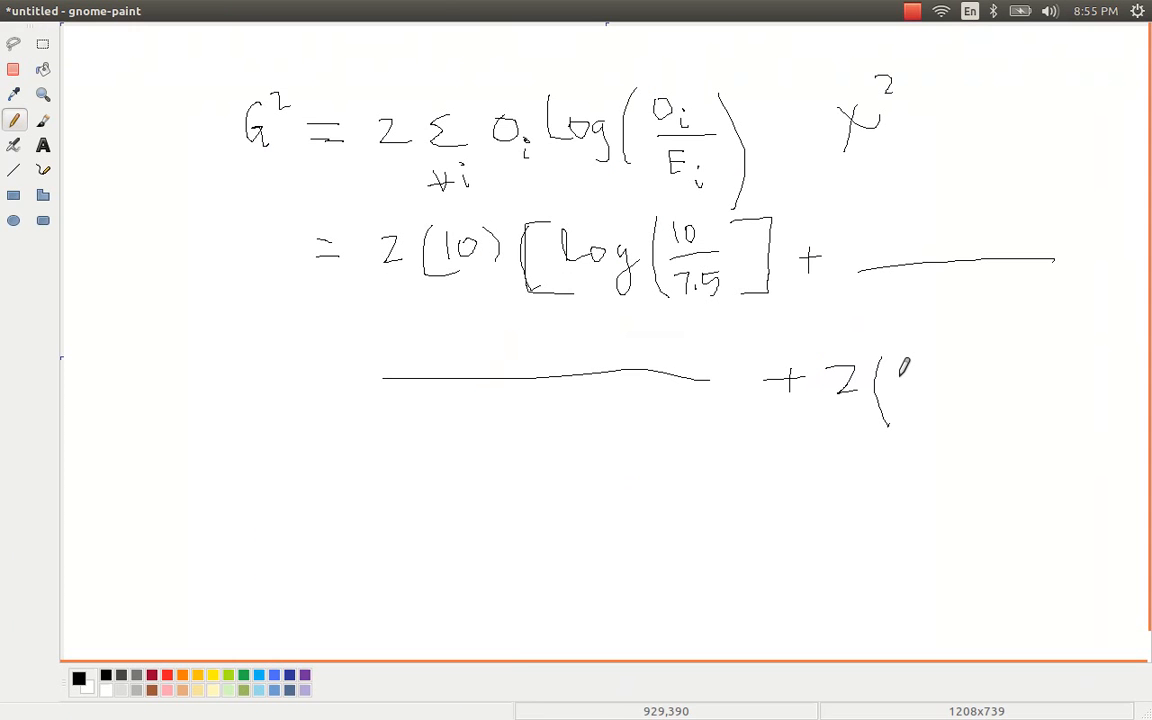
left_click_drag(900, 370, 930, 400)
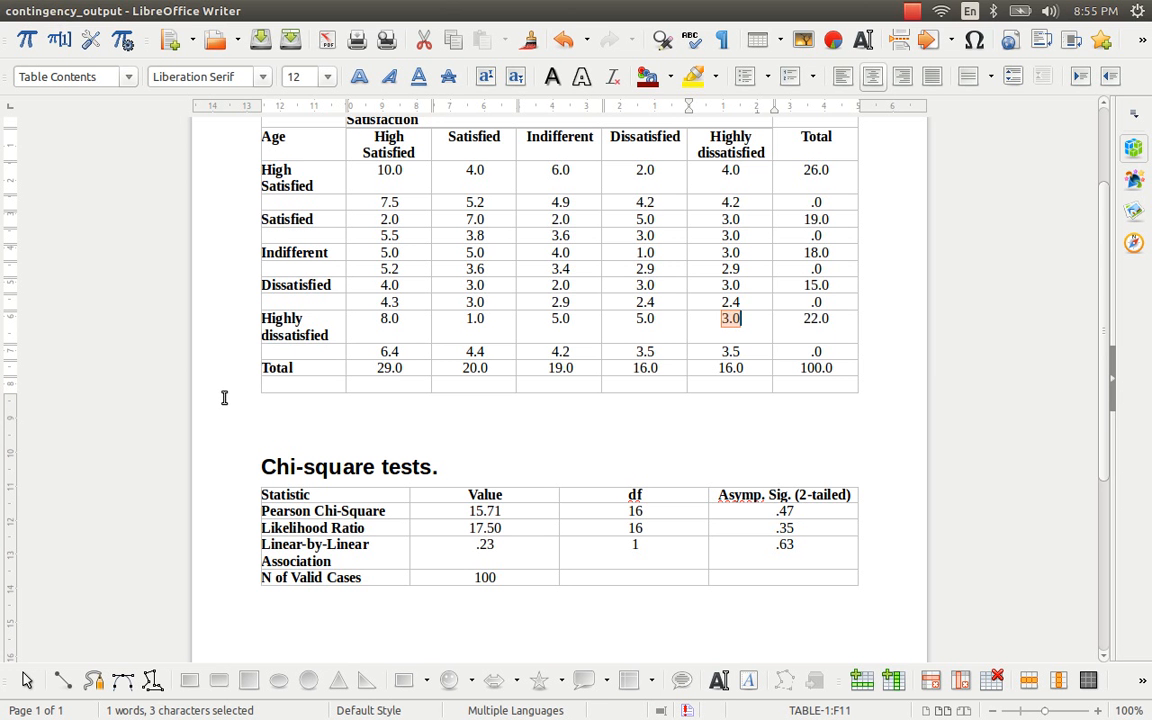
mouse_move(393, 540)
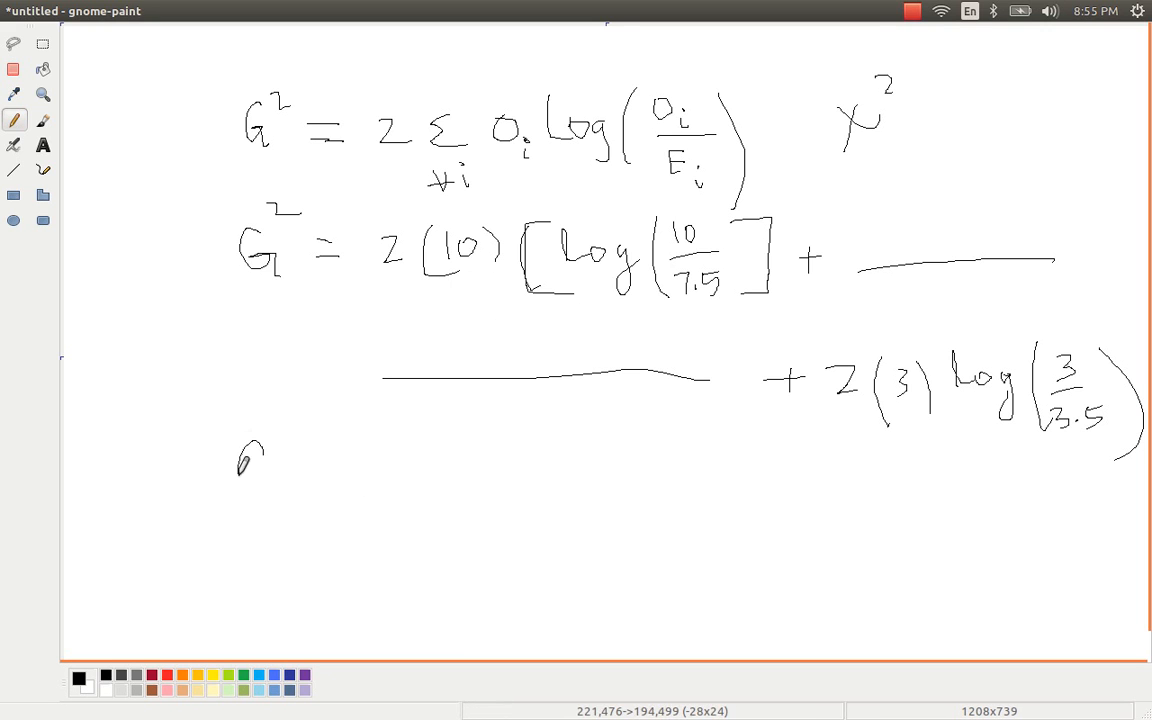
Handwrite G² ≅ χ² with subscript (DF, α) on a new line below
left_click_drag(240, 475, 300, 425)
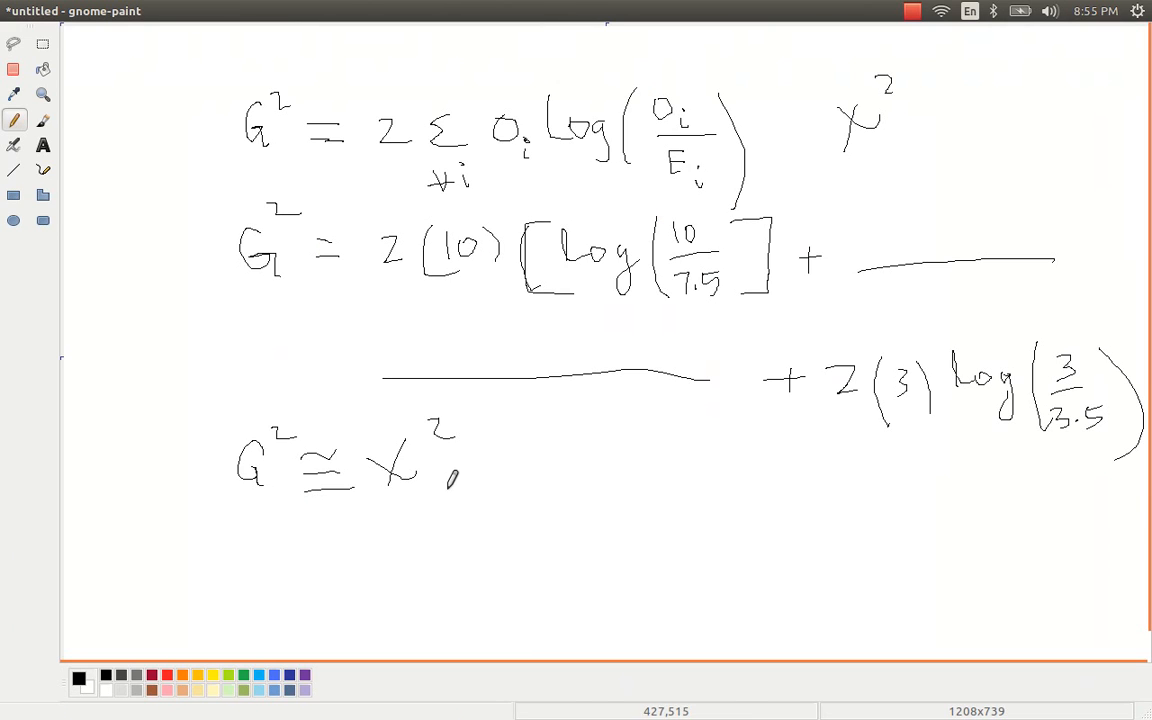
left_click_drag(438, 480, 440, 510)
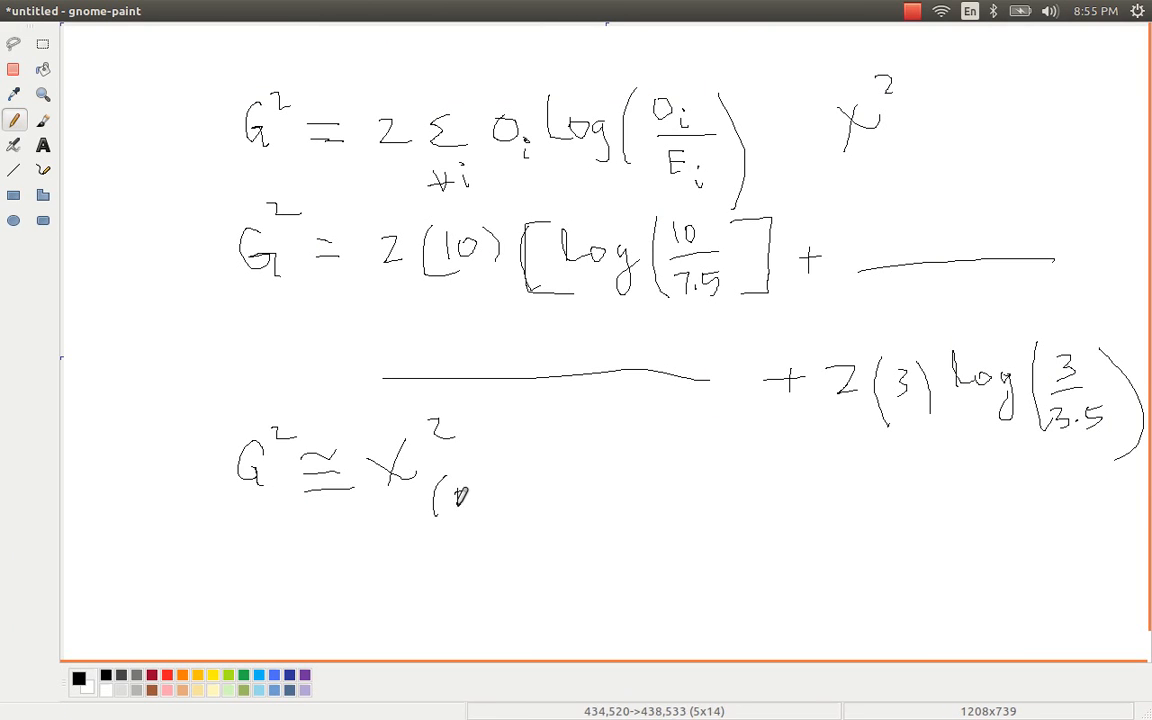
left_click_drag(450, 500, 500, 500)
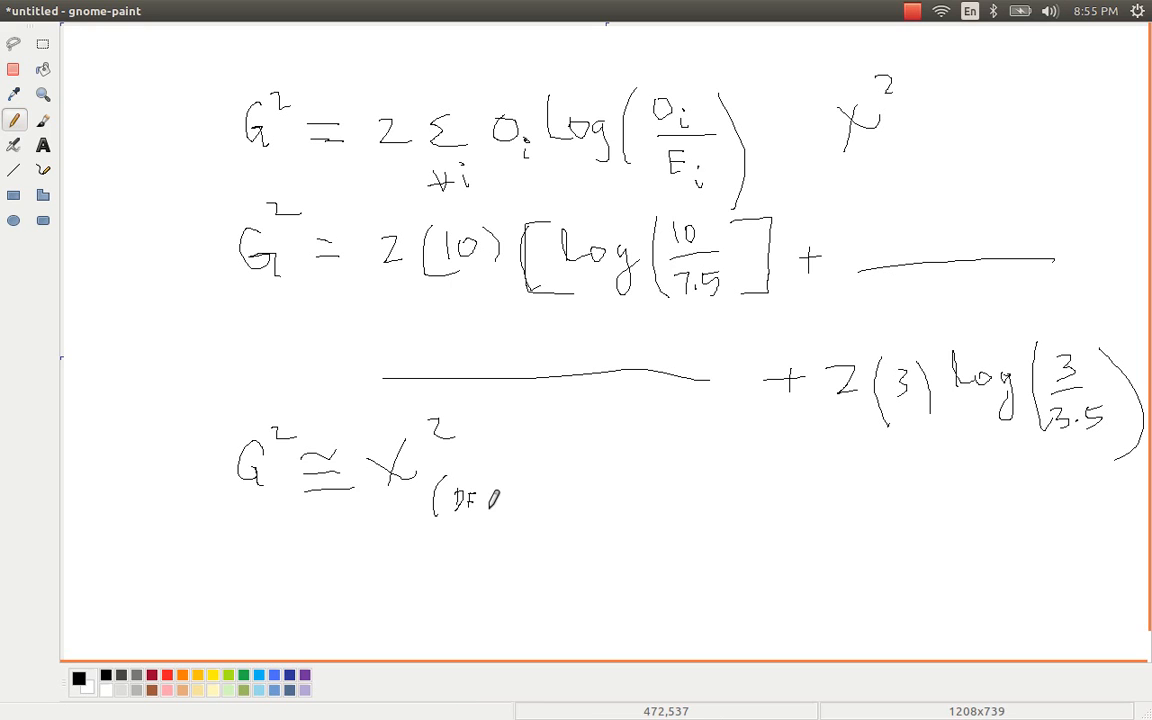
left_click_drag(480, 510, 540, 490)
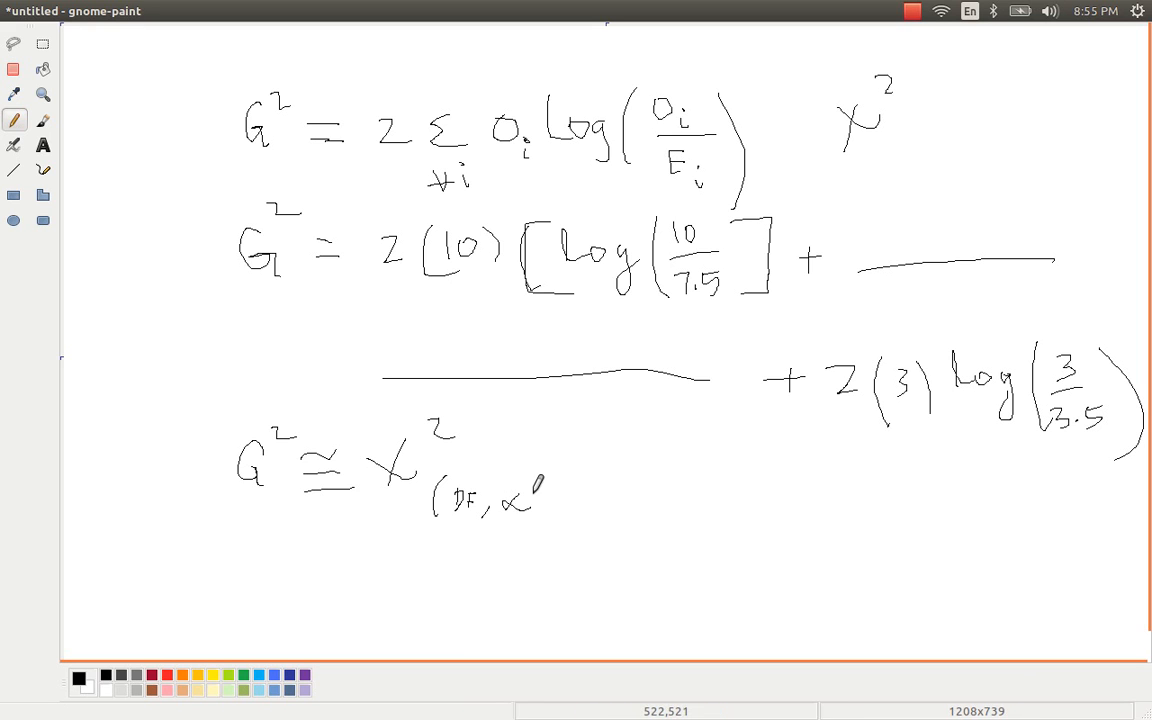
left_click_drag(540, 490, 540, 525)
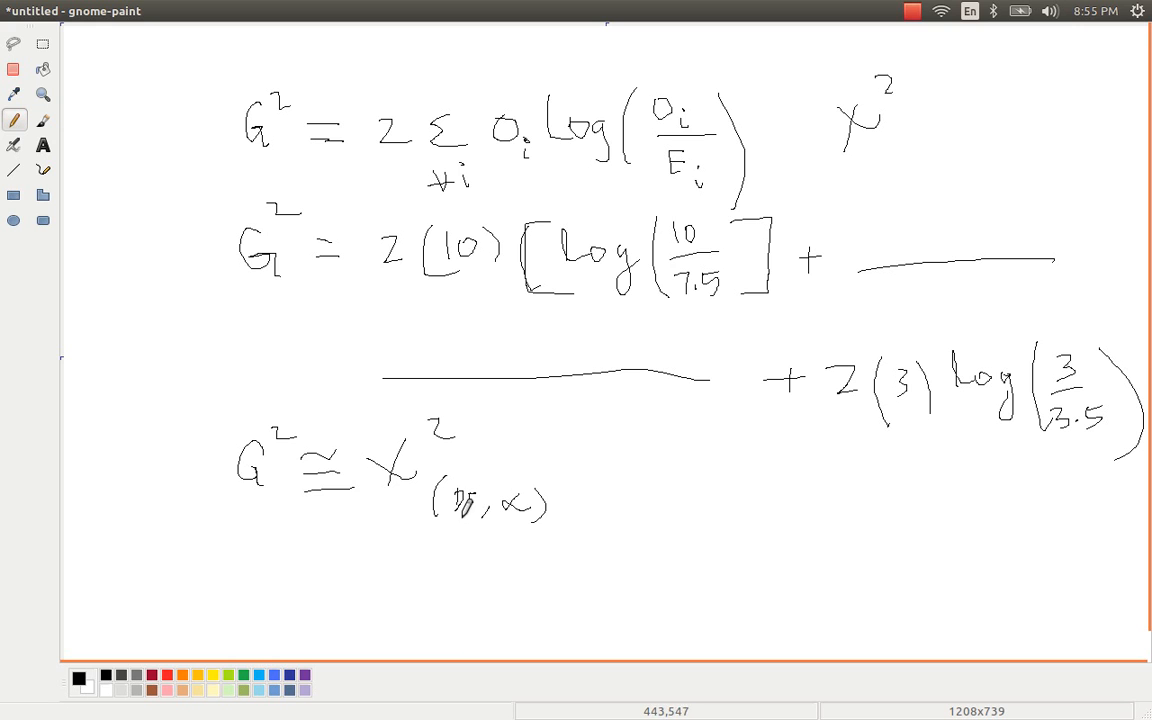
left_click_drag(465, 520, 465, 560)
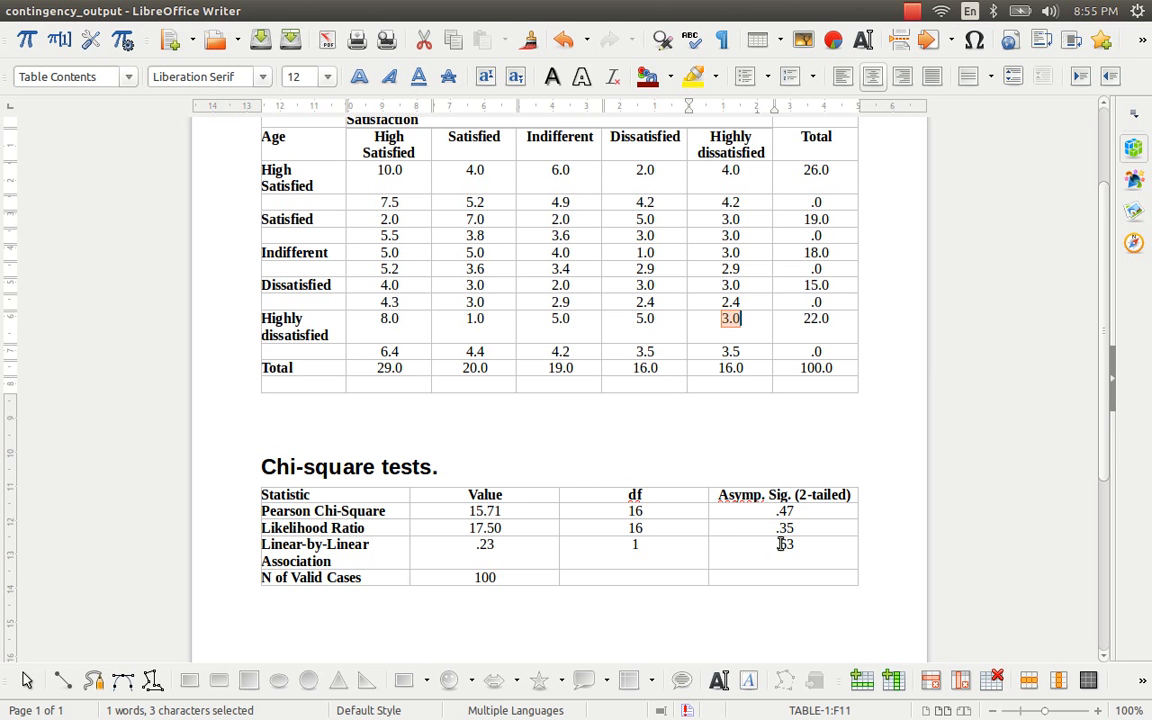
Check the Age by Satisfaction crosstab, then start a new blank gnome-paint image
left_click(785, 527)
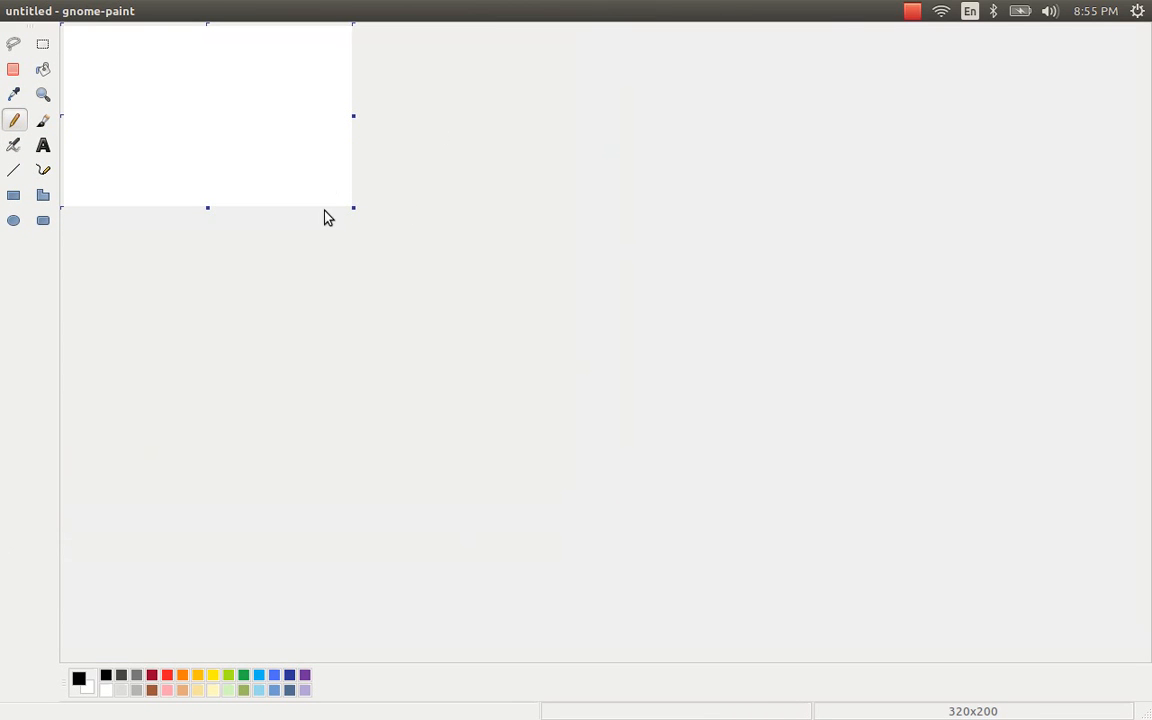
Enlarge the canvas and handwrite G² ≅ χ² at the top and DF = below
left_click_drag(330, 218, 1105, 665)
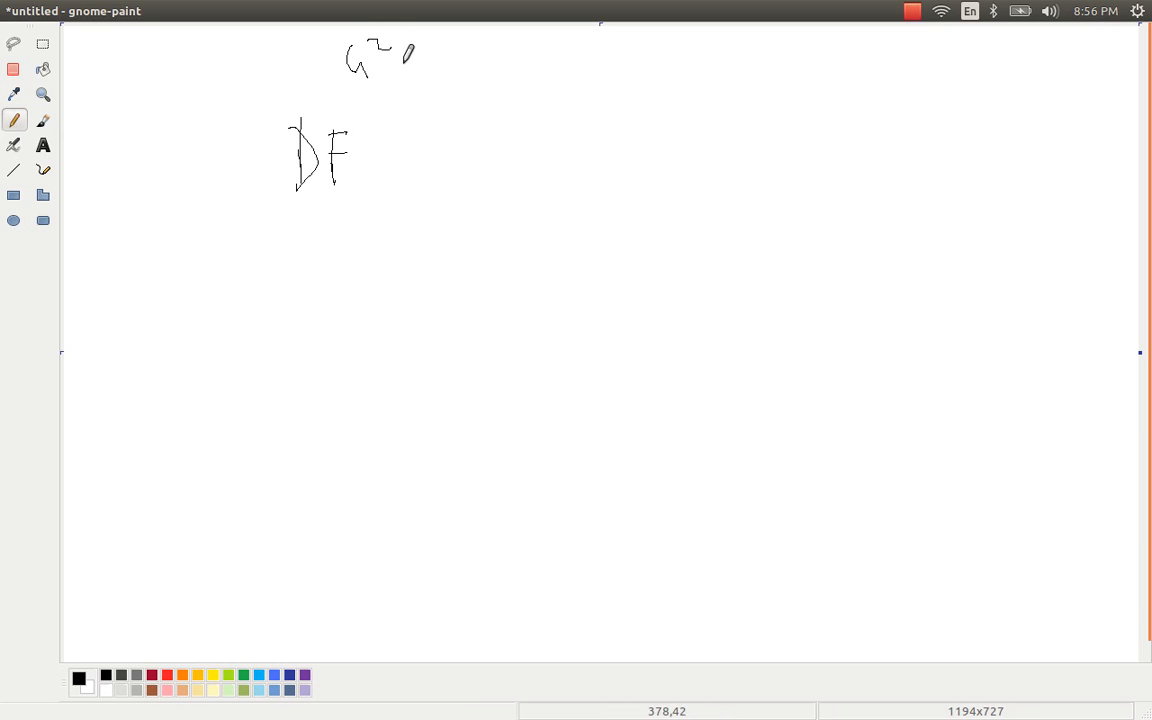
left_click_drag(410, 75, 475, 70)
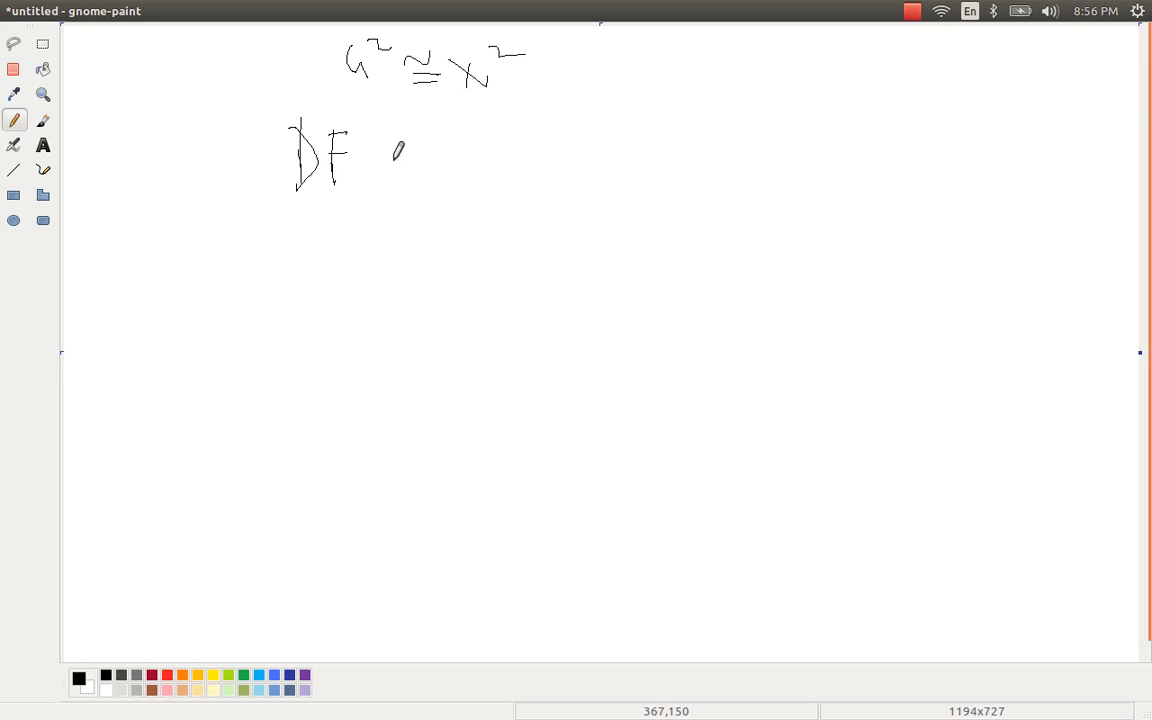
left_click_drag(398, 148, 410, 180)
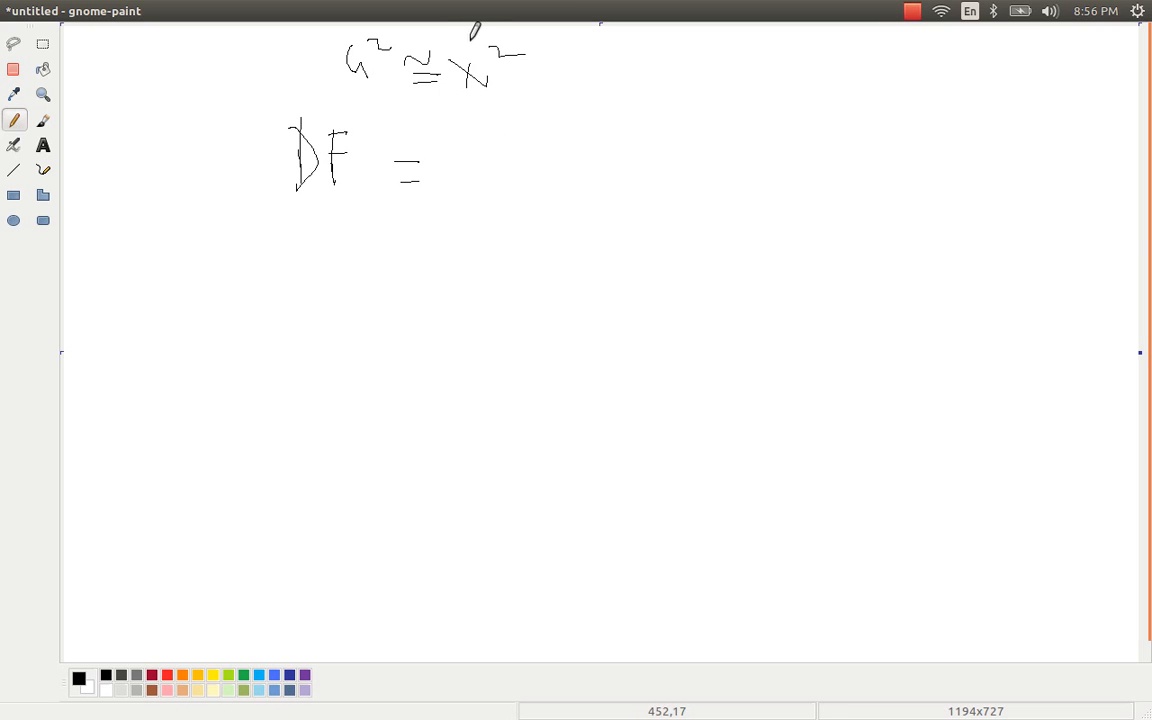
In red, box the χ² and write (r−1)(c−1) after DF =
left_click(167, 675)
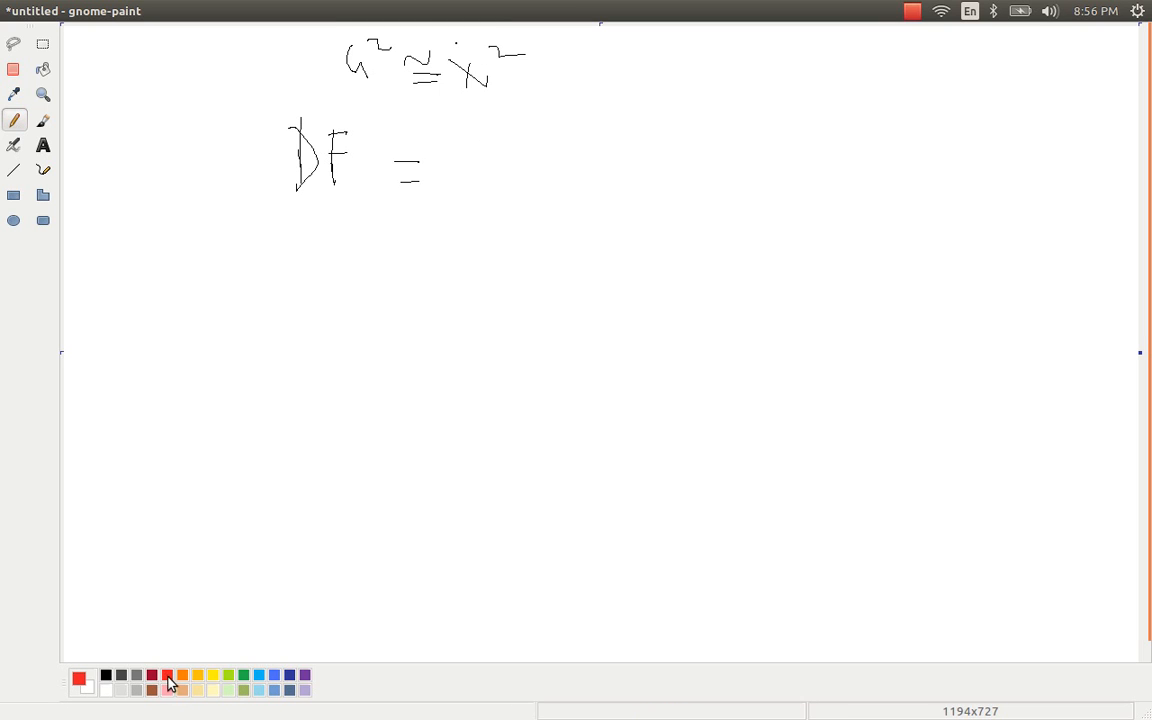
left_click_drag(450, 42, 573, 38)
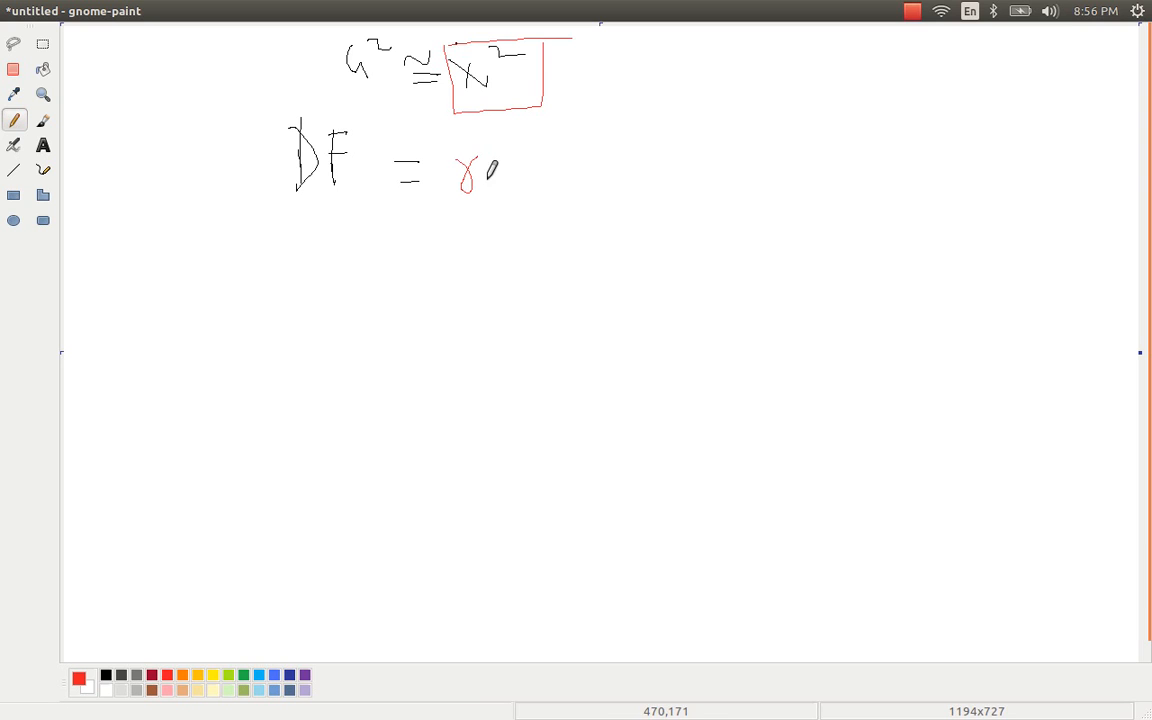
left_click_drag(480, 175, 535, 175)
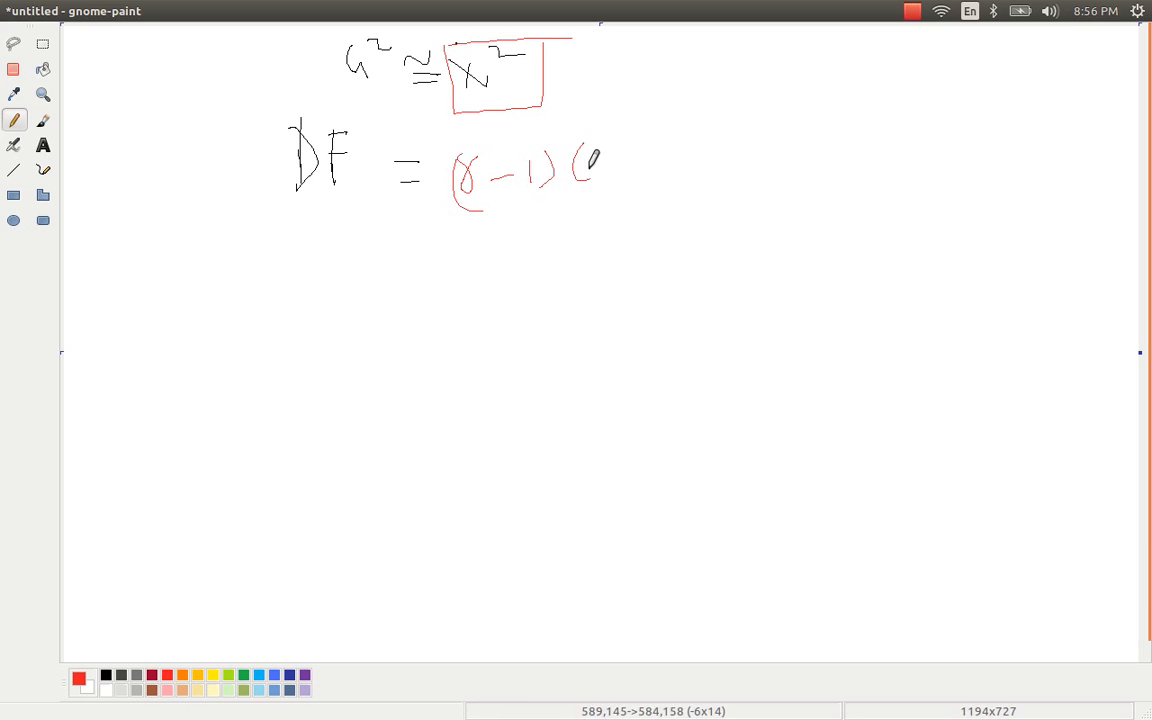
left_click_drag(580, 170, 660, 175)
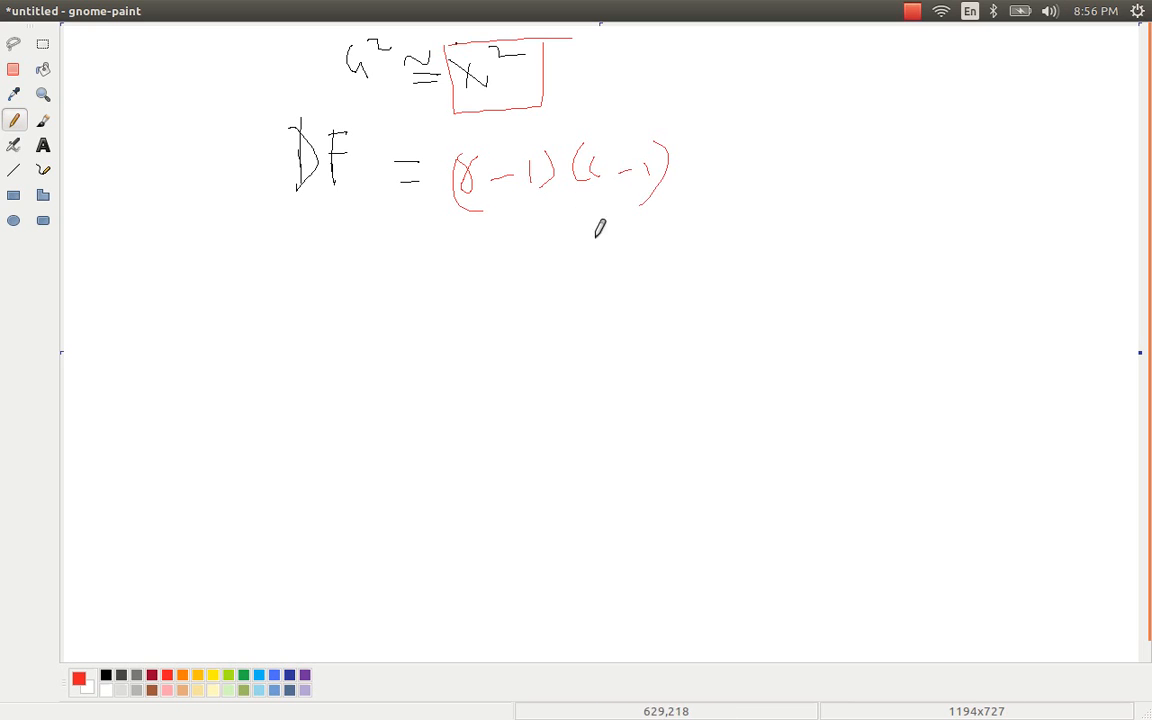
mouse_move(549, 275)
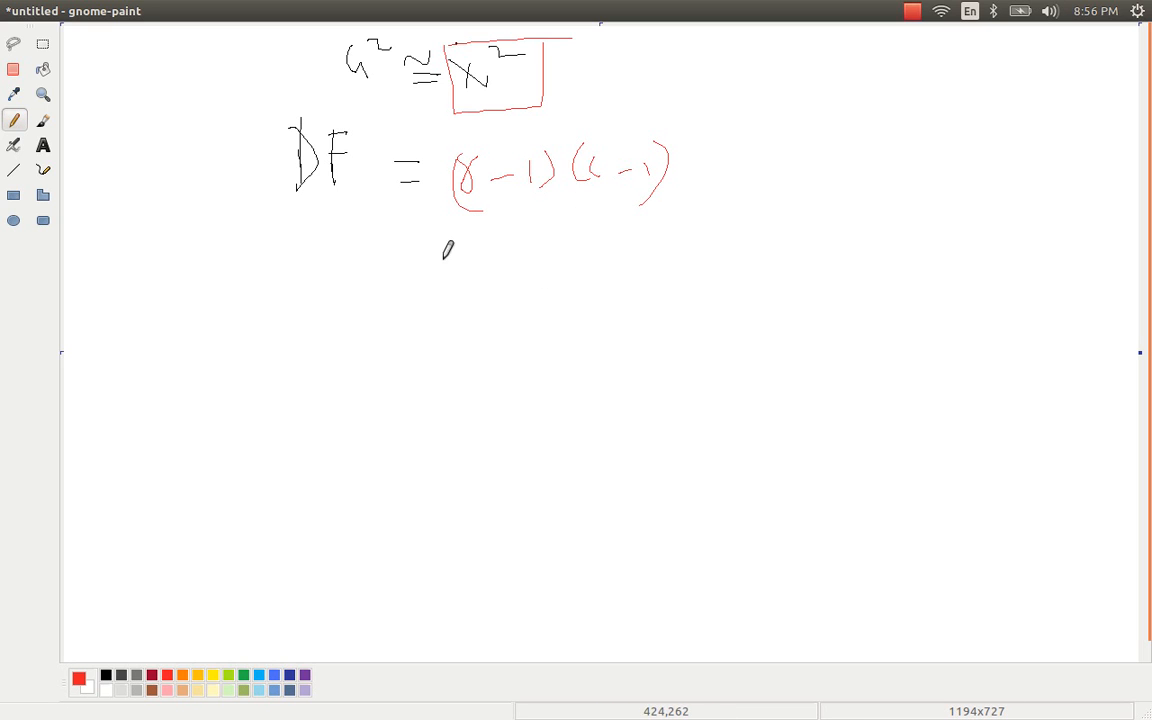
Handwrite the next line = (4−1)(4−1), continuing the result below
left_click_drag(405, 265, 425, 272)
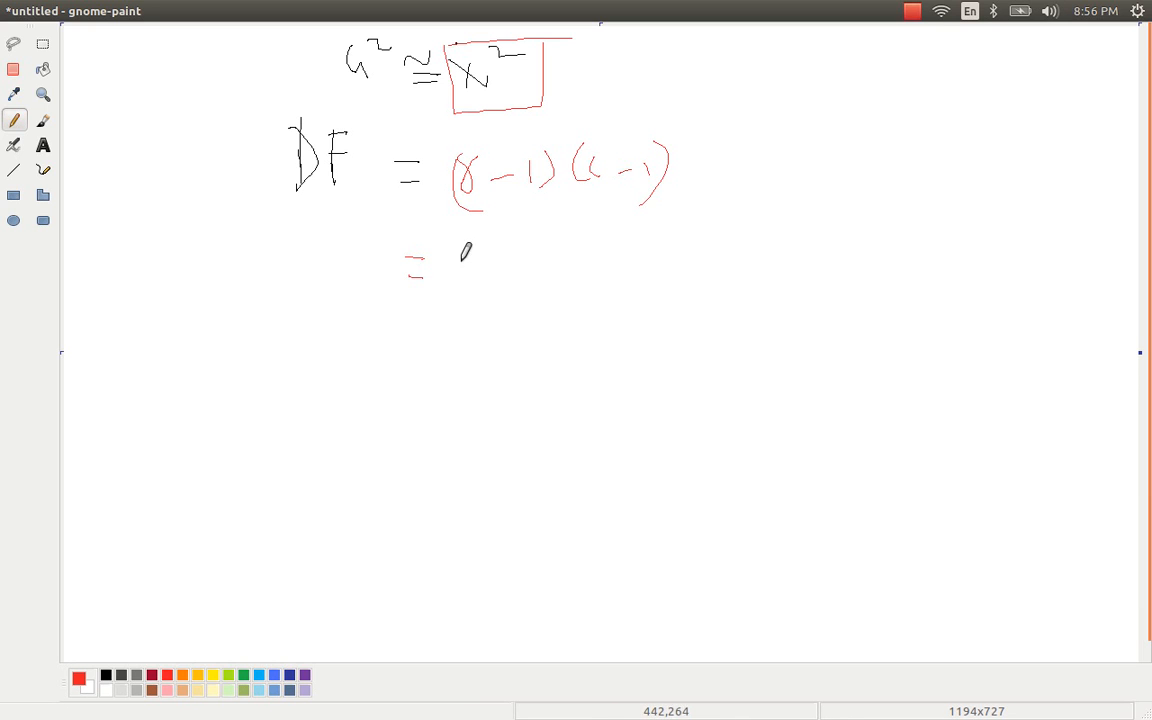
left_click_drag(480, 270, 510, 255)
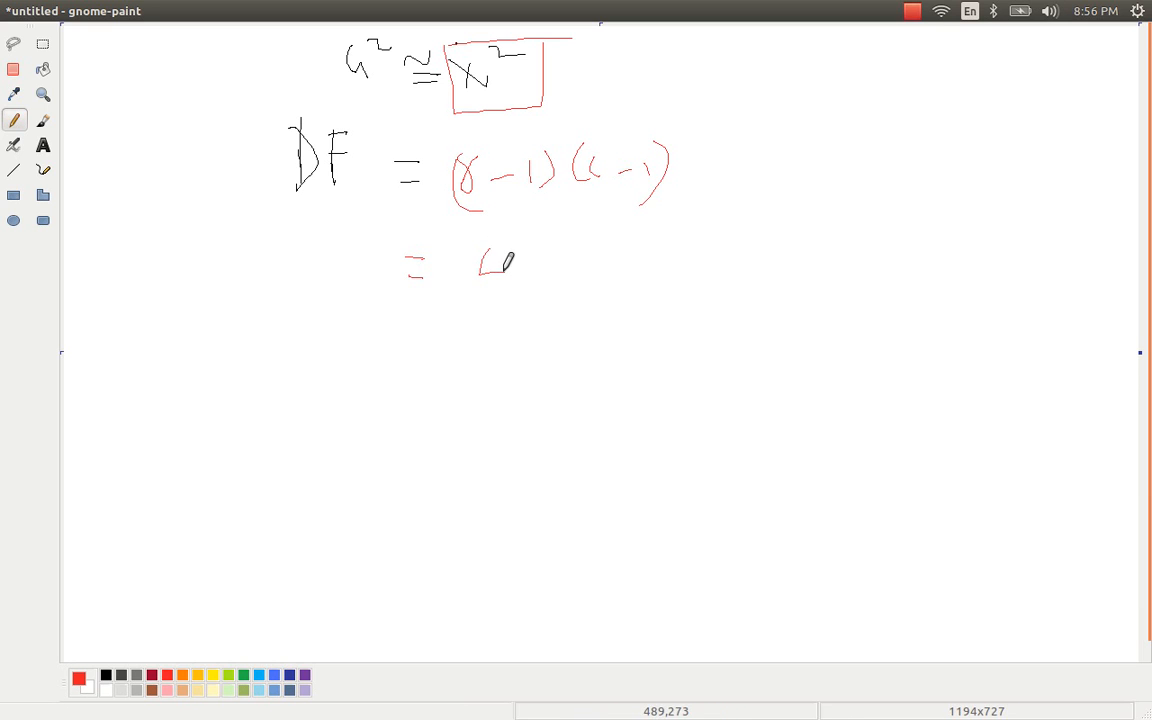
left_click_drag(485, 270, 575, 260)
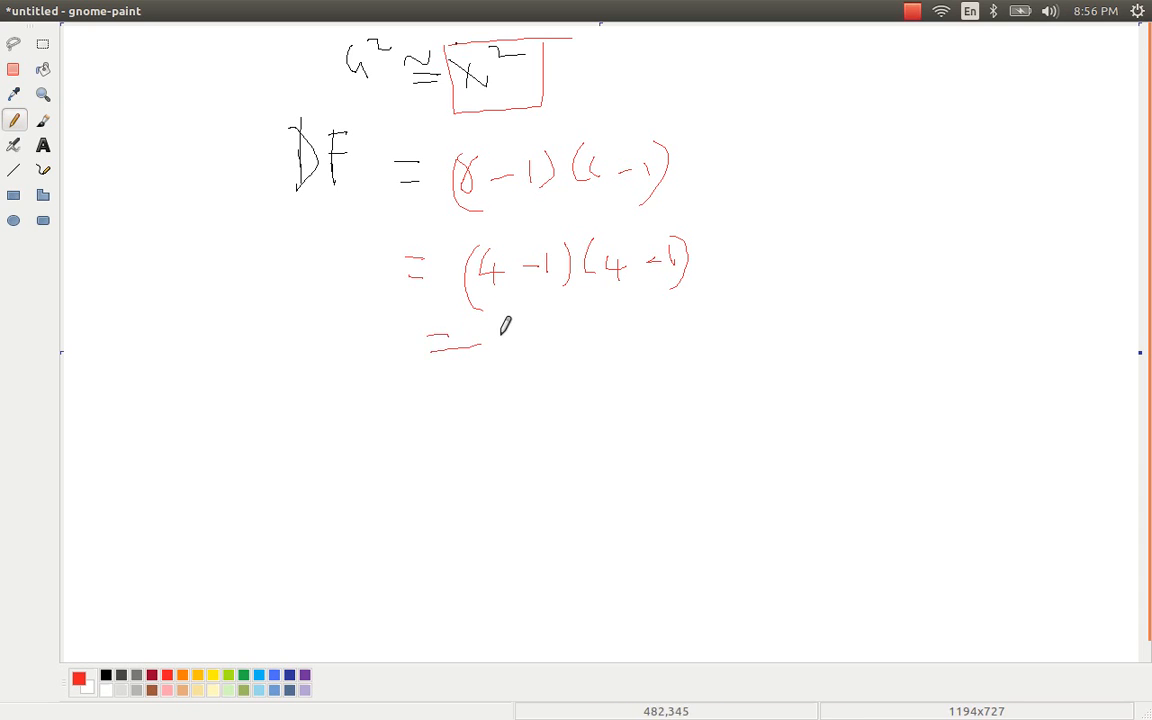
left_click_drag(490, 335, 590, 355)
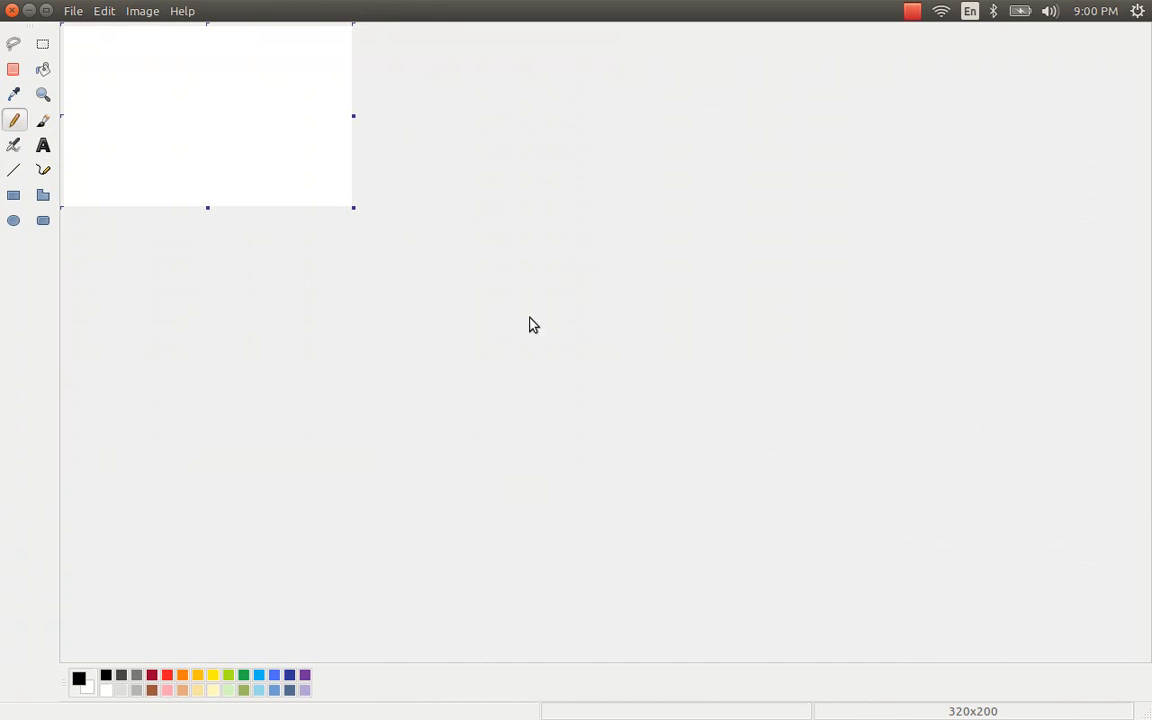
Enlarge the new canvas and handwrite DF = (5−1)(5−1), beginning the result 4 below
left_click_drag(354, 208, 957, 601)
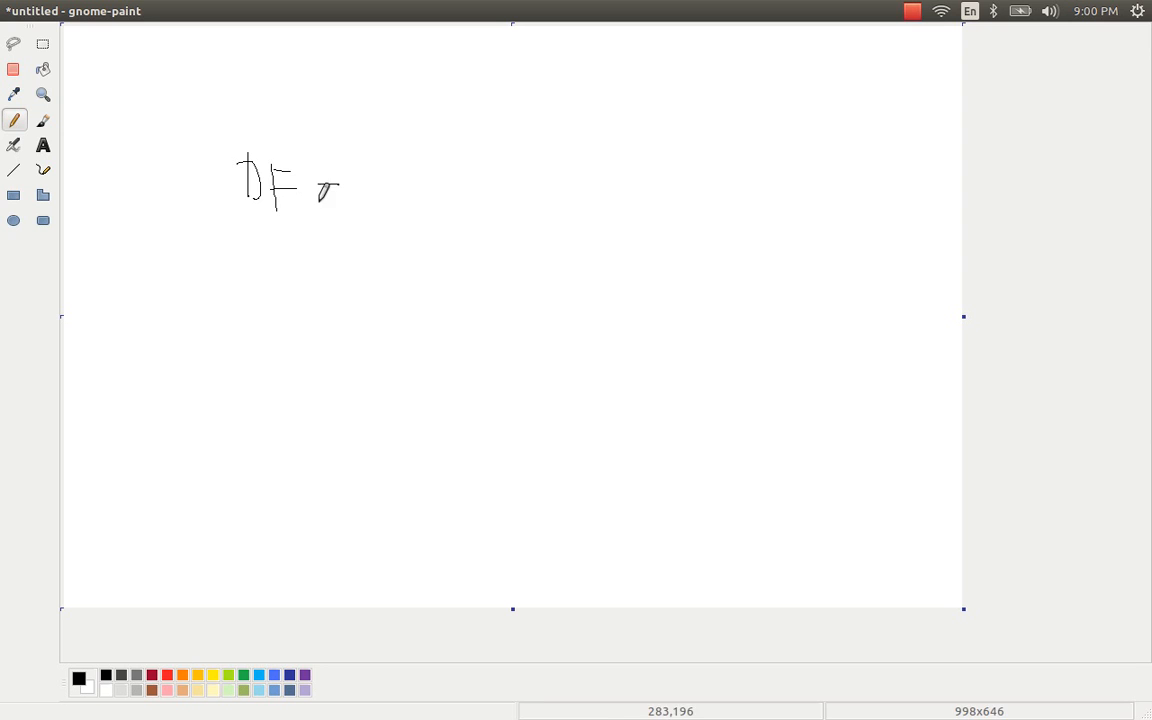
left_click_drag(320, 180, 510, 180)
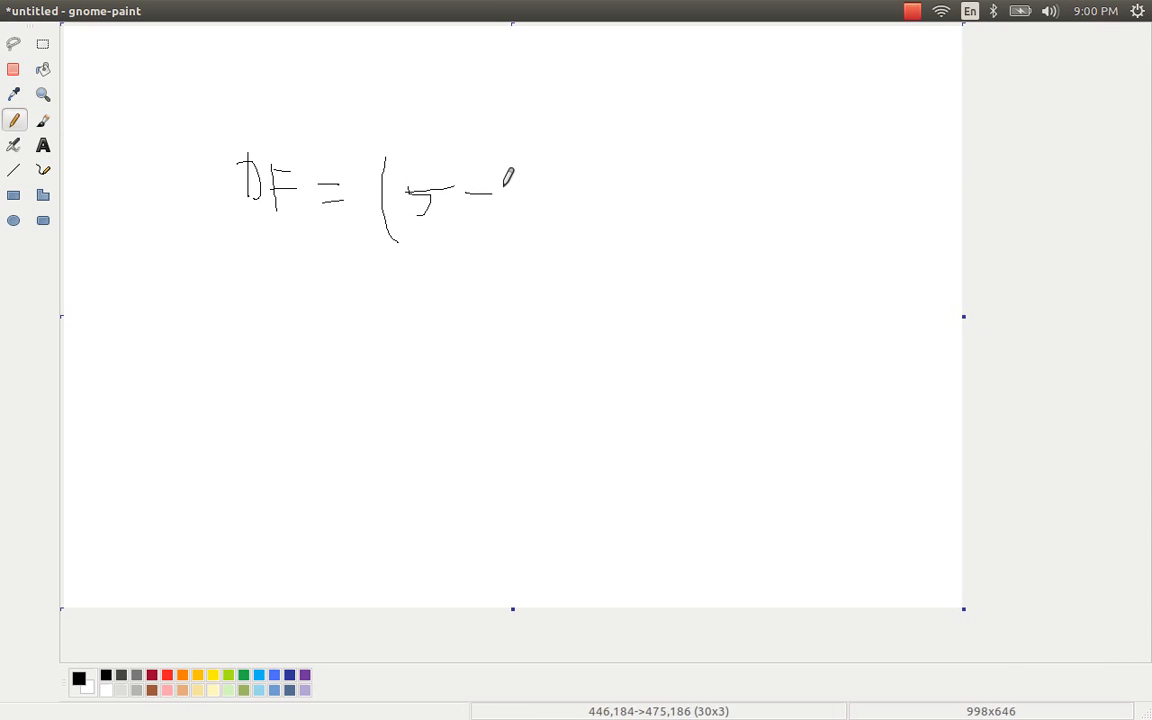
left_click_drag(490, 175, 575, 235)
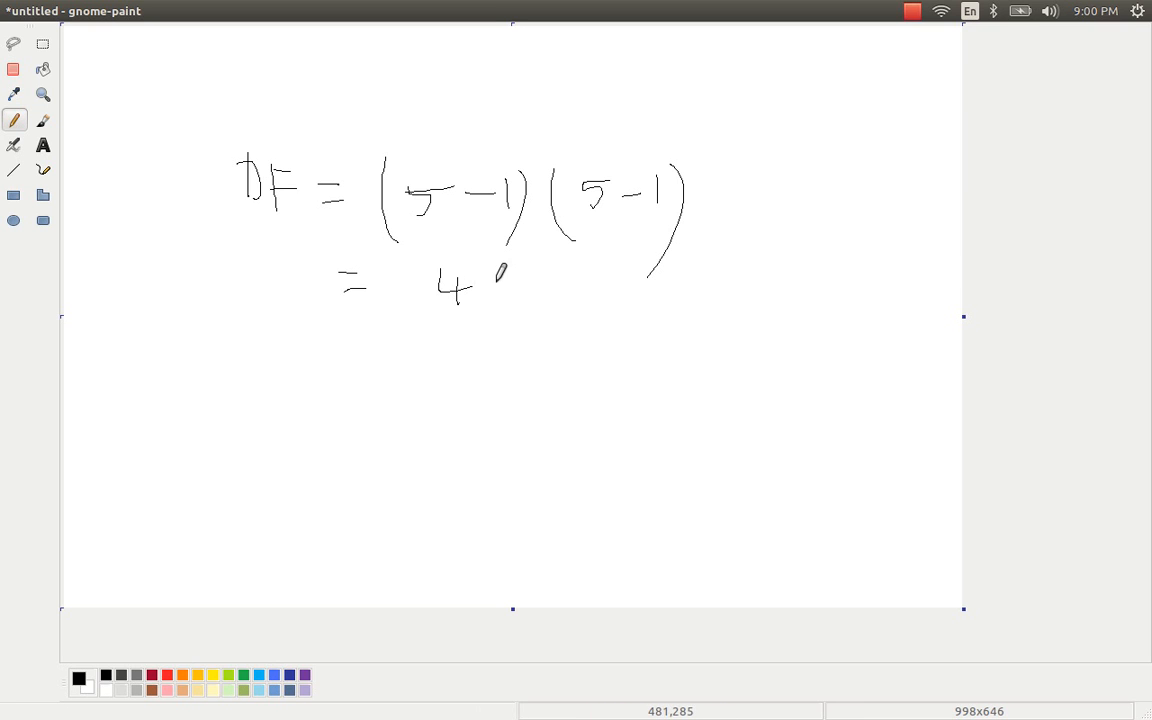
left_click_drag(490, 290, 540, 300)
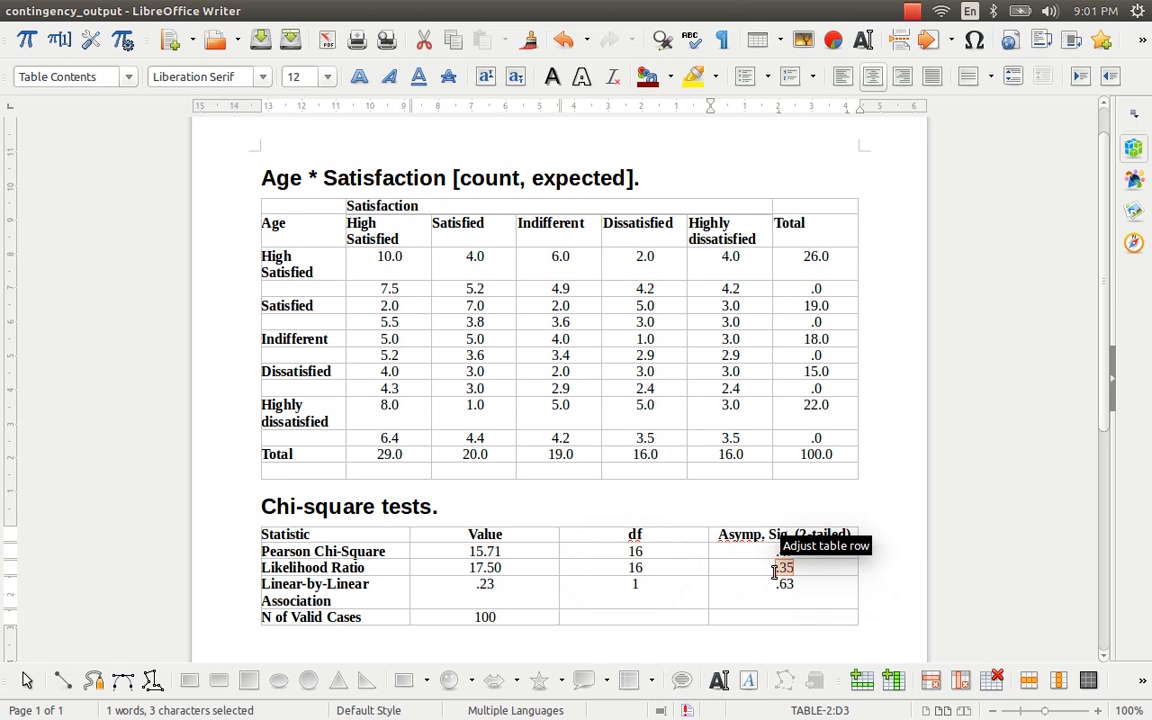
mouse_move(646, 388)
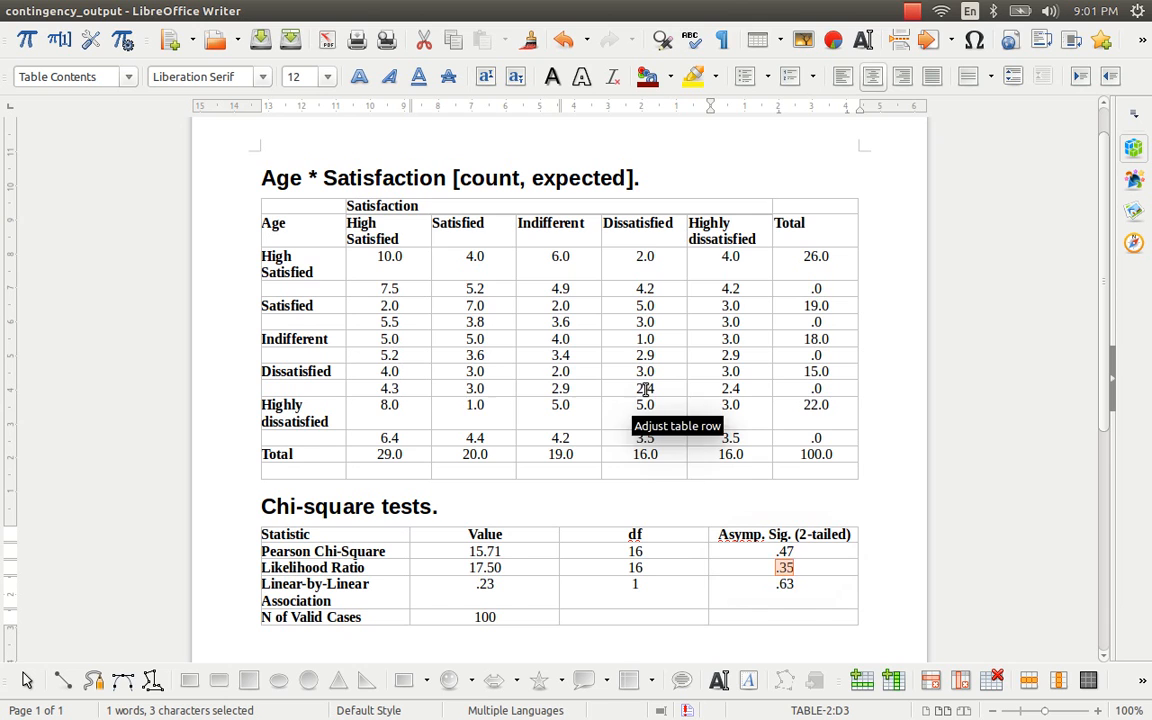
mouse_move(765, 551)
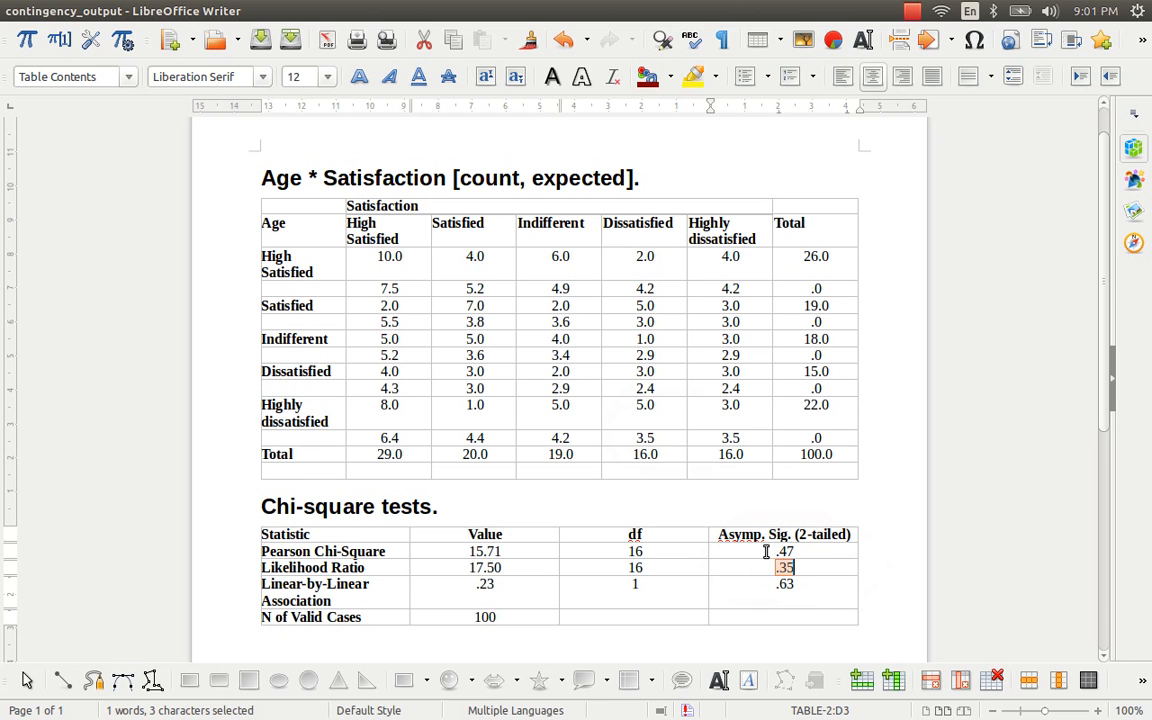
mouse_move(663, 378)
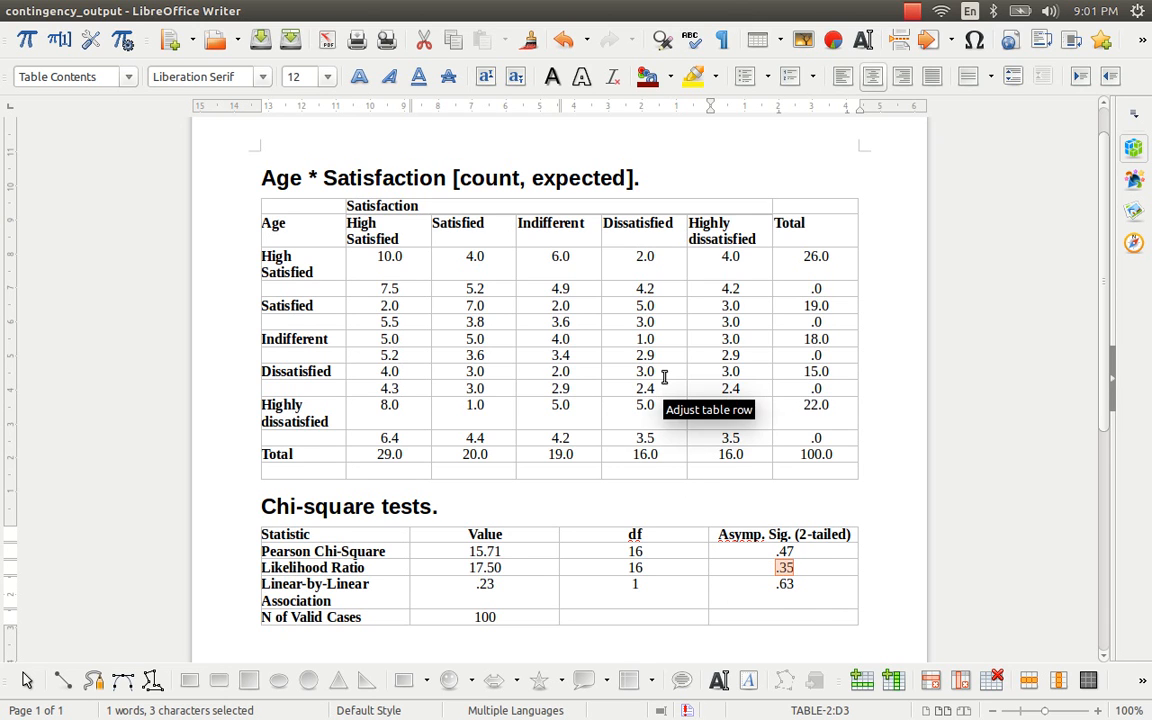
mouse_move(812, 583)
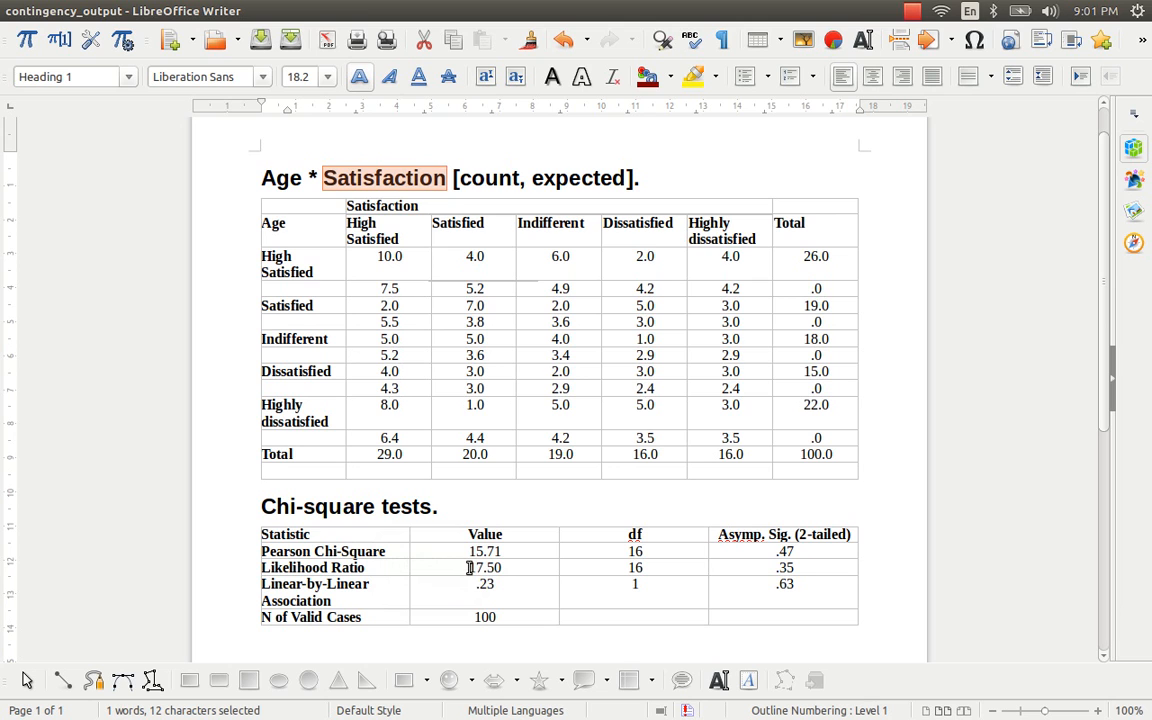
double_click(485, 567)
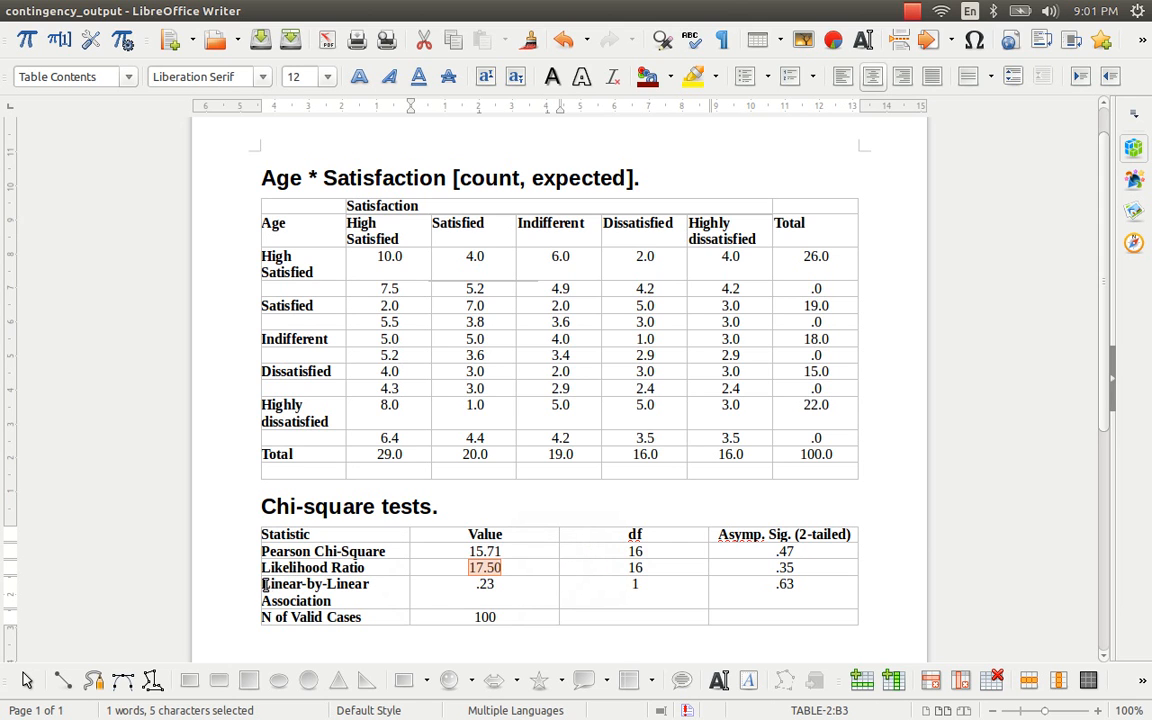
mouse_move(538, 615)
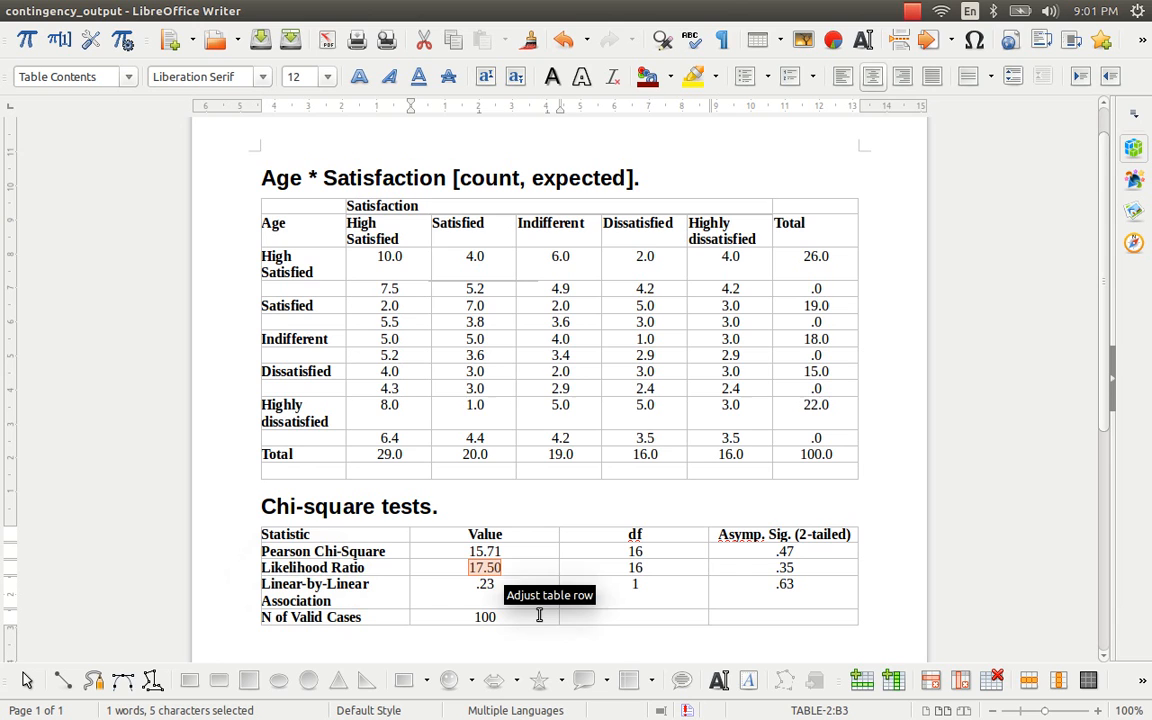